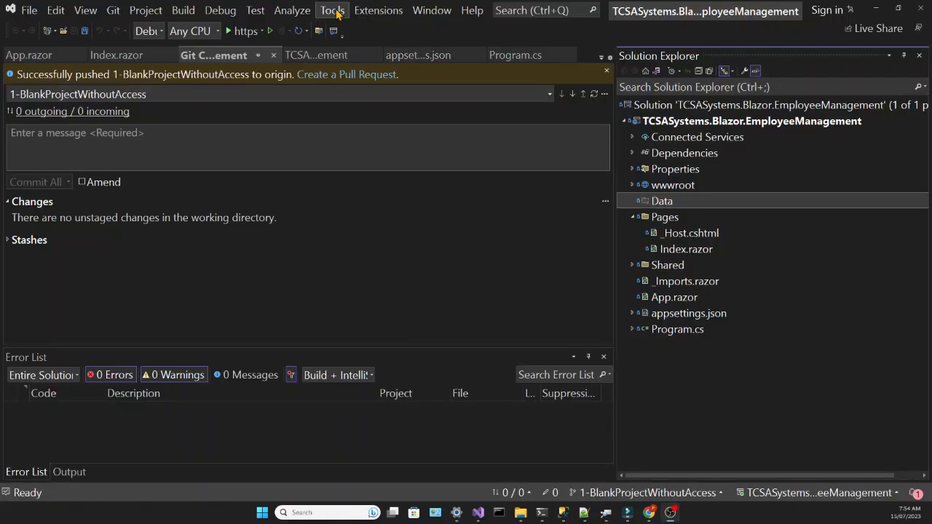
# Search NuGet for Bogus and install it into the EmployeeManagement project.
pyautogui.click(332, 10)
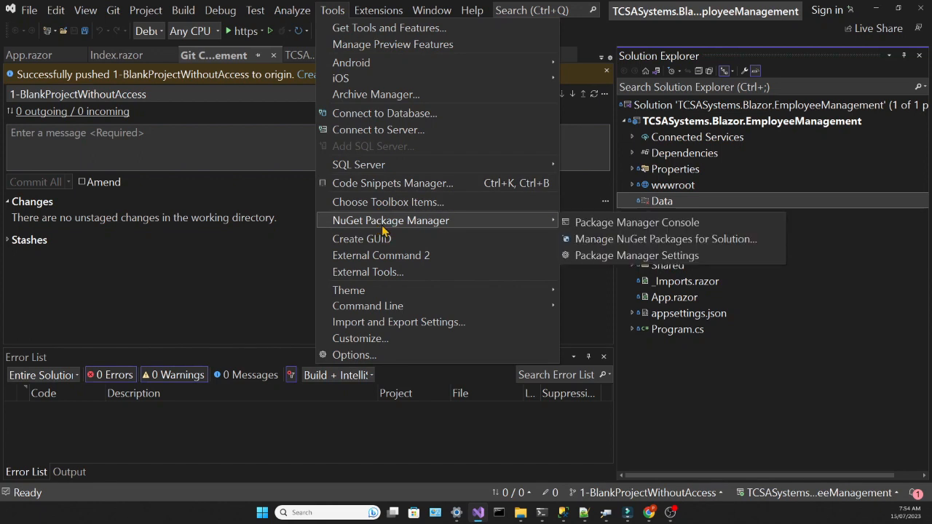
pyautogui.click(664, 239)
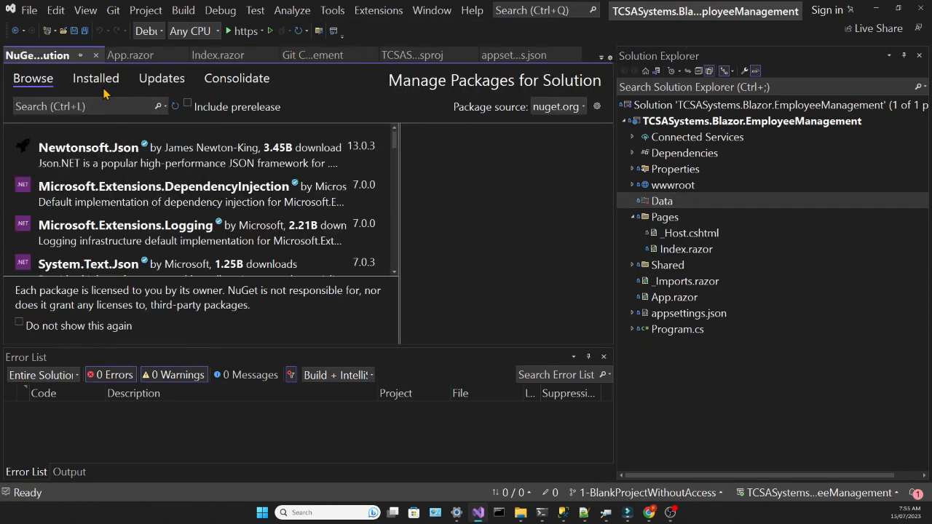
pyautogui.click(85, 105)
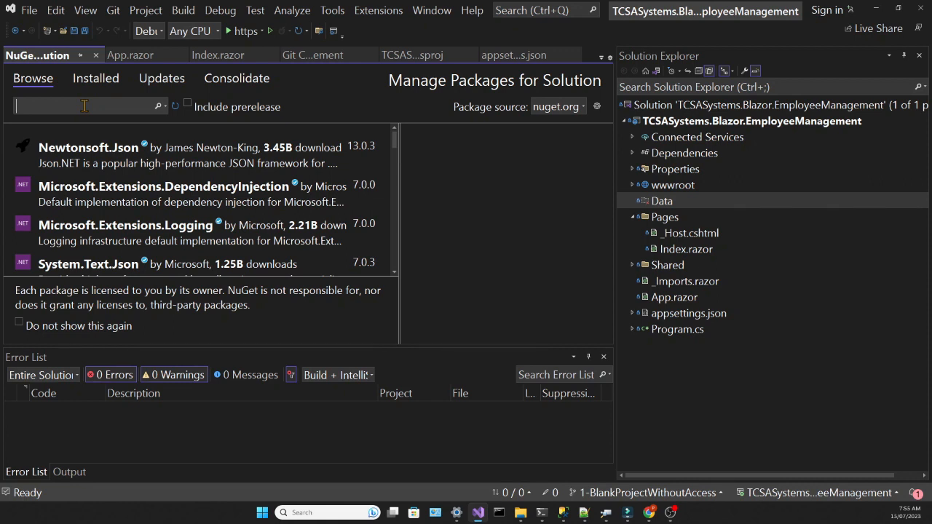
pyautogui.write('bogus')
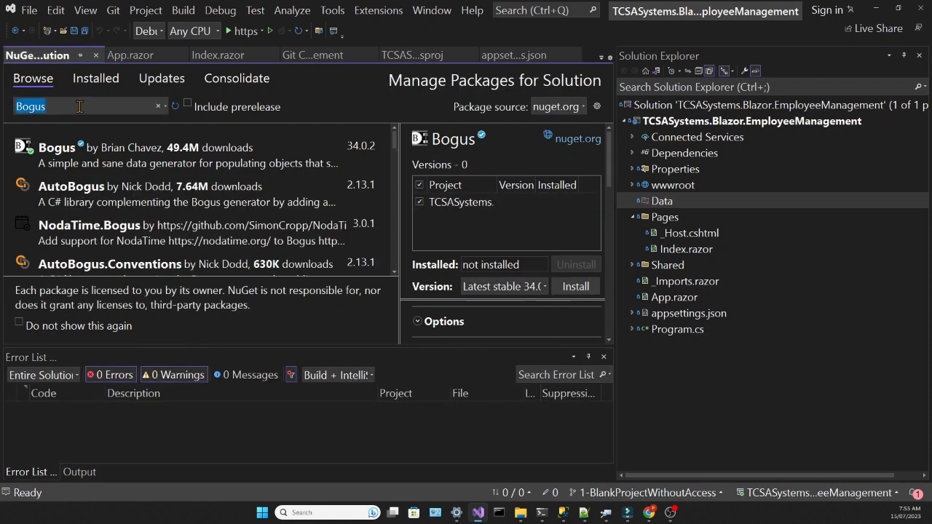
pyautogui.click(575, 286)
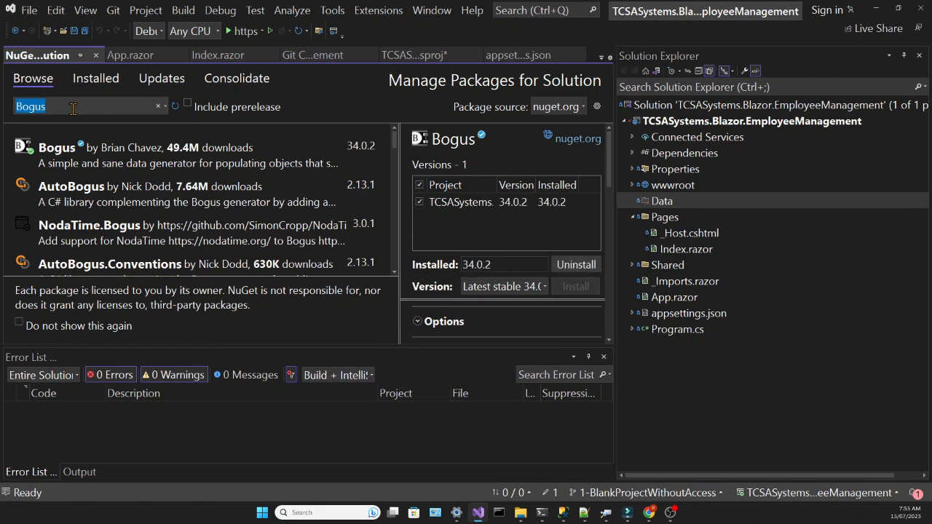
# Search for Microsoft.AspNetCore.Identity and begin installing it.
pyautogui.write('micro')
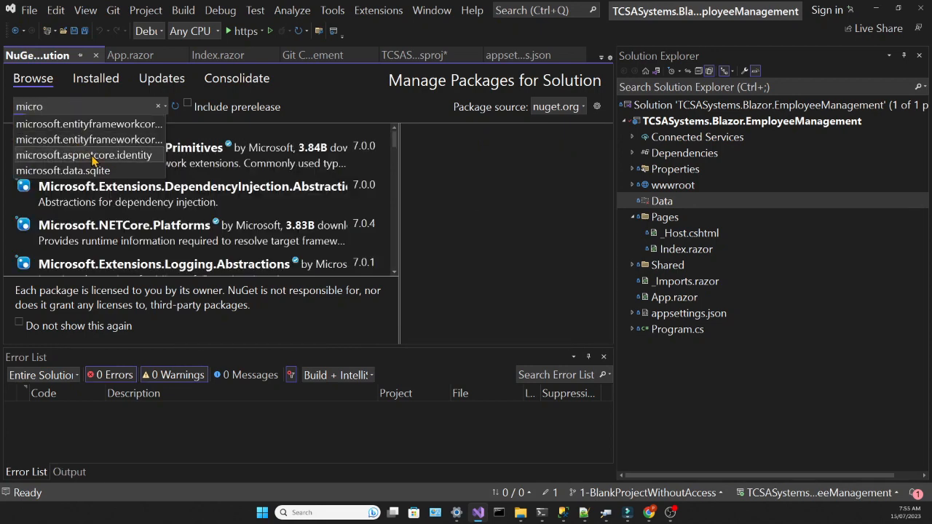
pyautogui.click(84, 155)
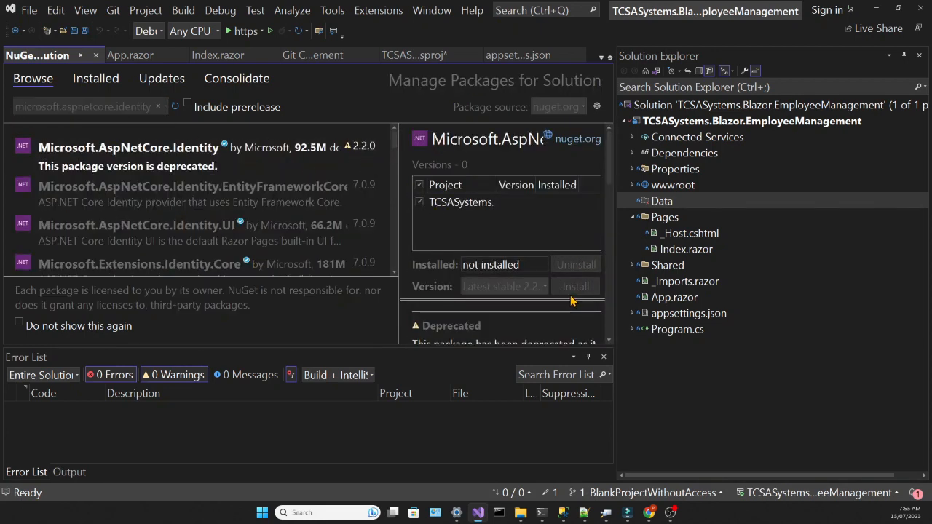
pyautogui.click(192, 192)
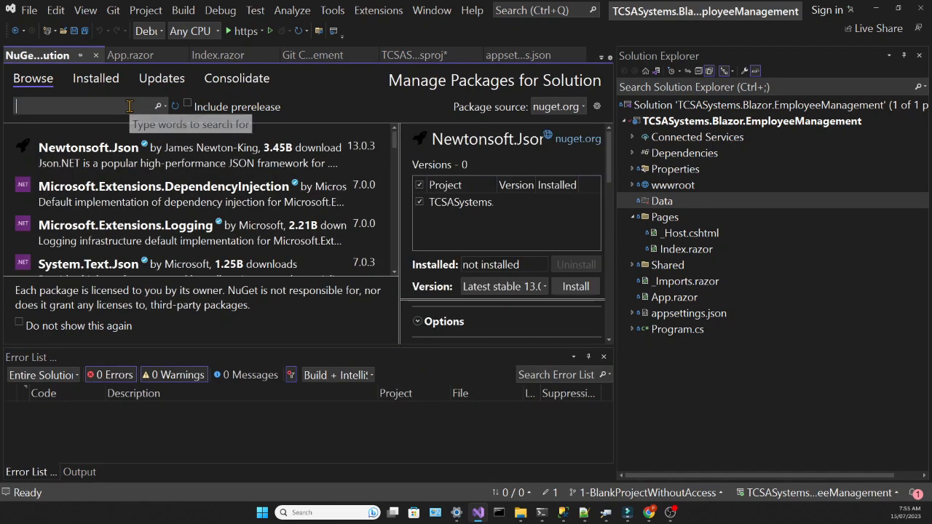
# Install Microsoft.EntityFrameworkCore and EntityFrameworkCore.Tools, accepting each licence dialog.
pyautogui.write('mi')
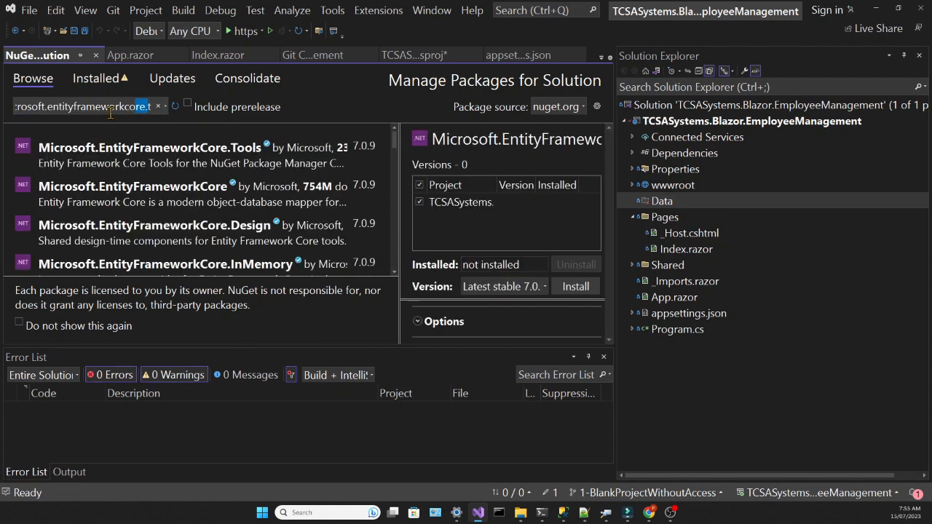
pyautogui.click(134, 192)
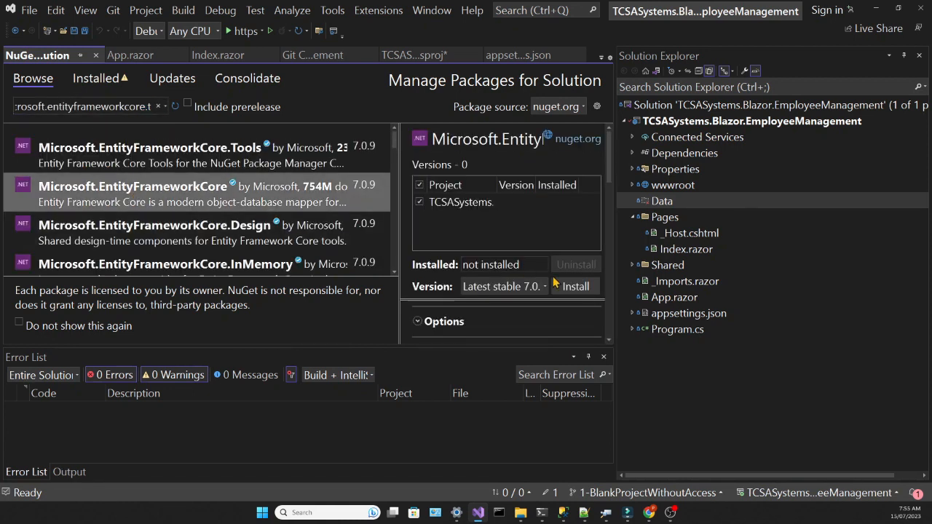
pyautogui.click(575, 286)
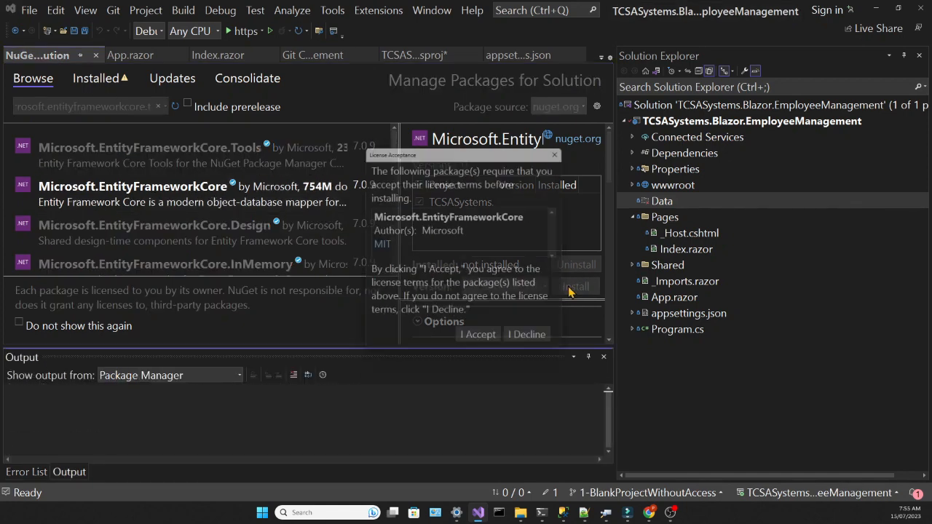
pyautogui.click(477, 334)
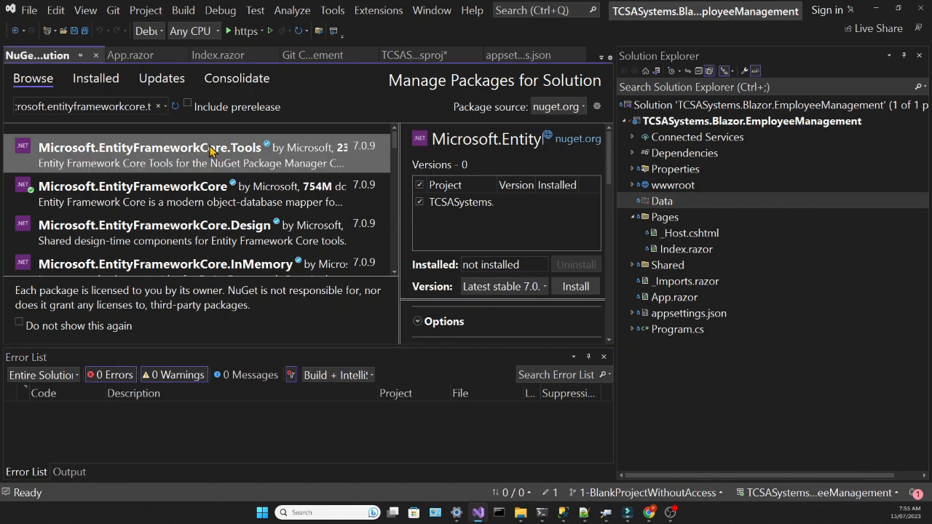
pyautogui.click(574, 285)
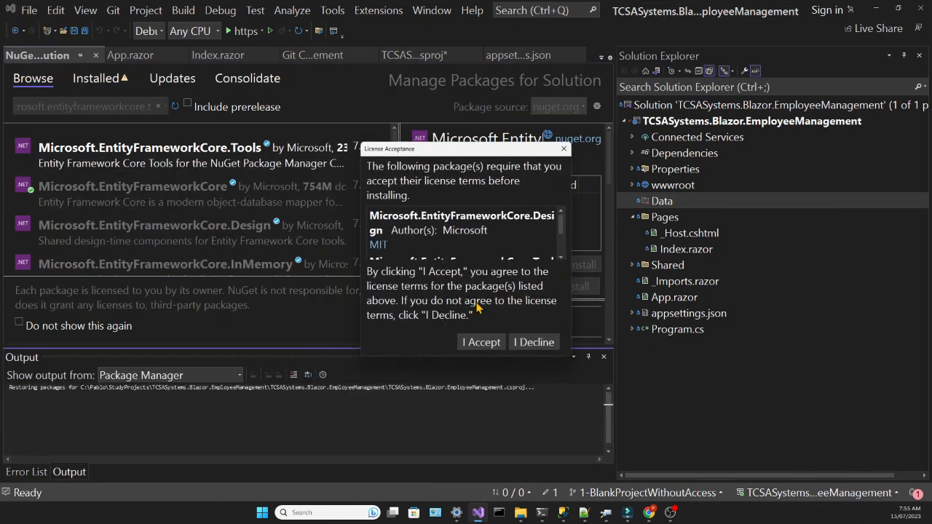
pyautogui.click(480, 342)
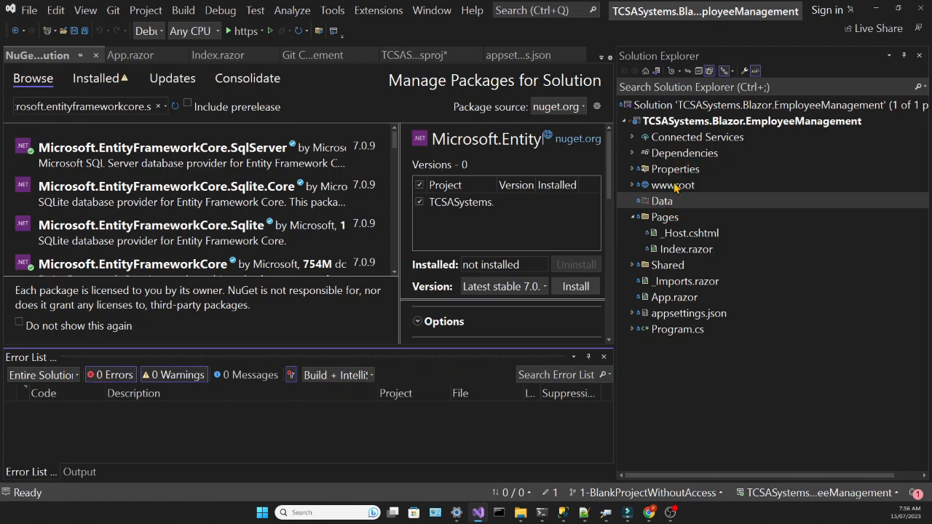
# Install the Microsoft.EntityFrameworkCore.SqlServer provider package.
pyautogui.click(576, 285)
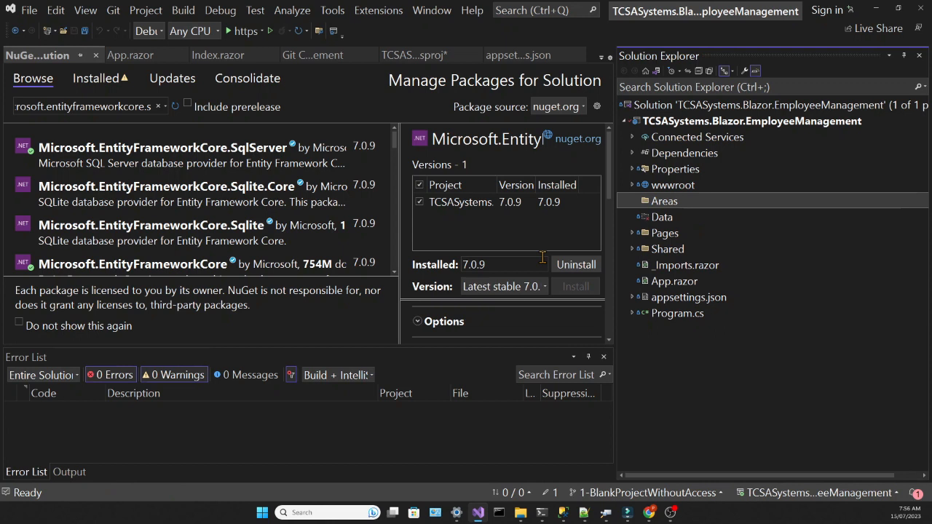
pyautogui.moveTo(740, 217)
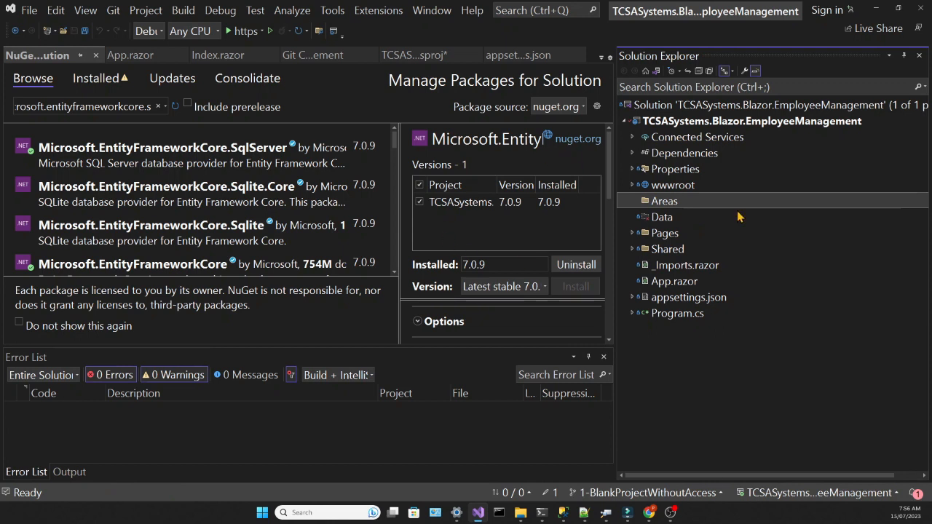
# Add an Identity folder inside Areas.
pyautogui.rightClick(664, 201)
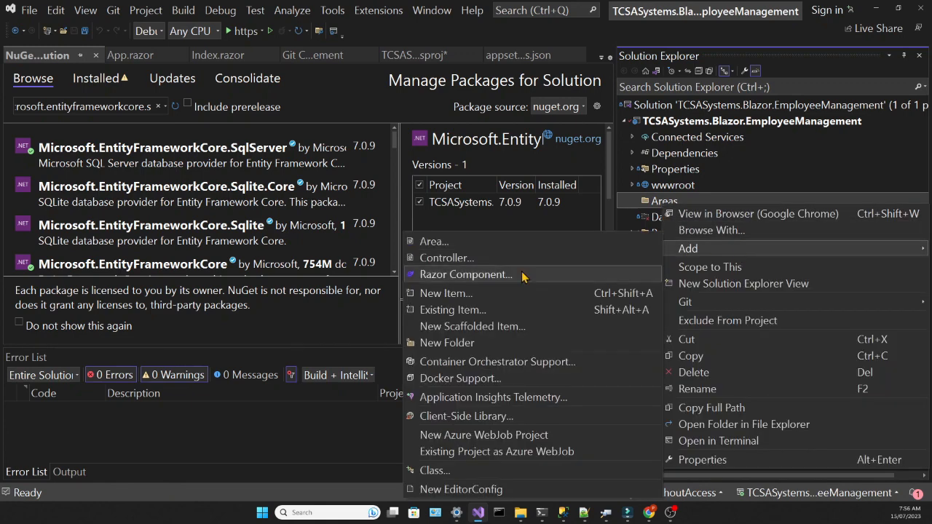
pyautogui.click(446, 342)
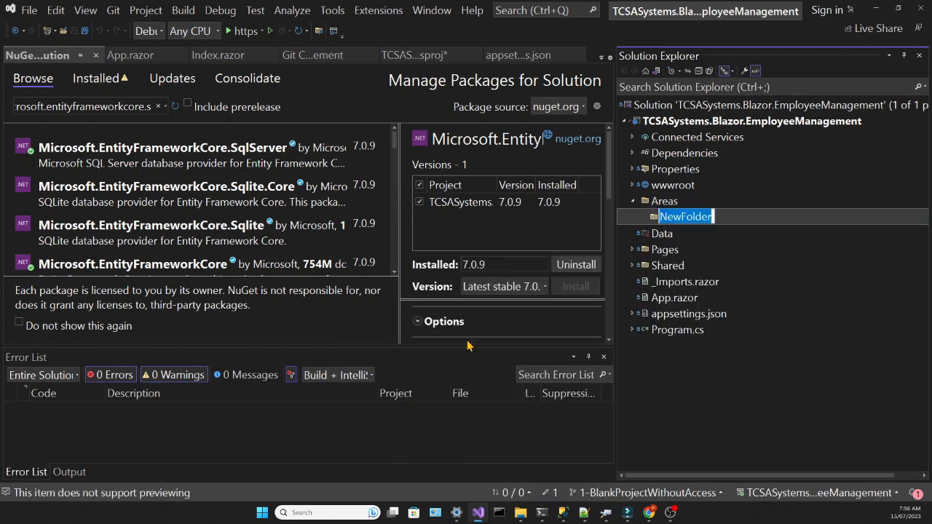
pyautogui.write('Identity')
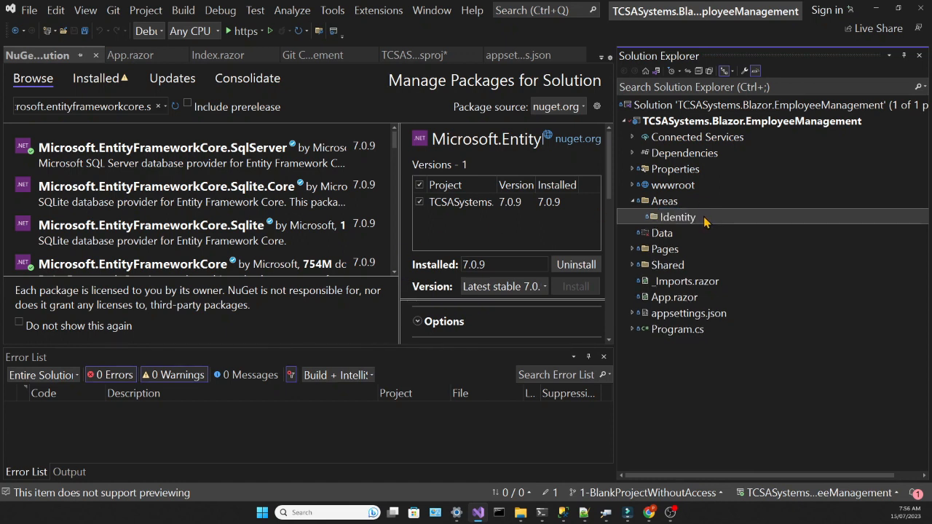
pyautogui.rightClick(677, 217)
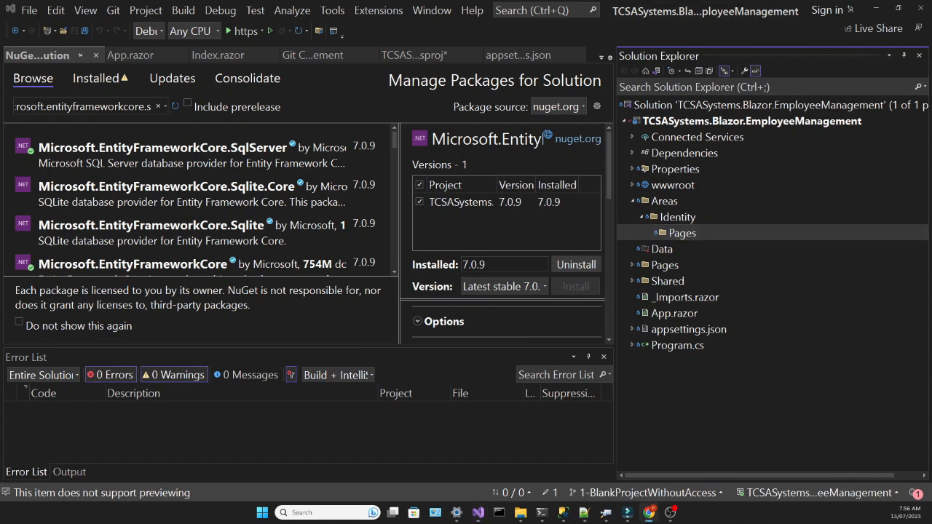
pyautogui.moveTo(685, 240)
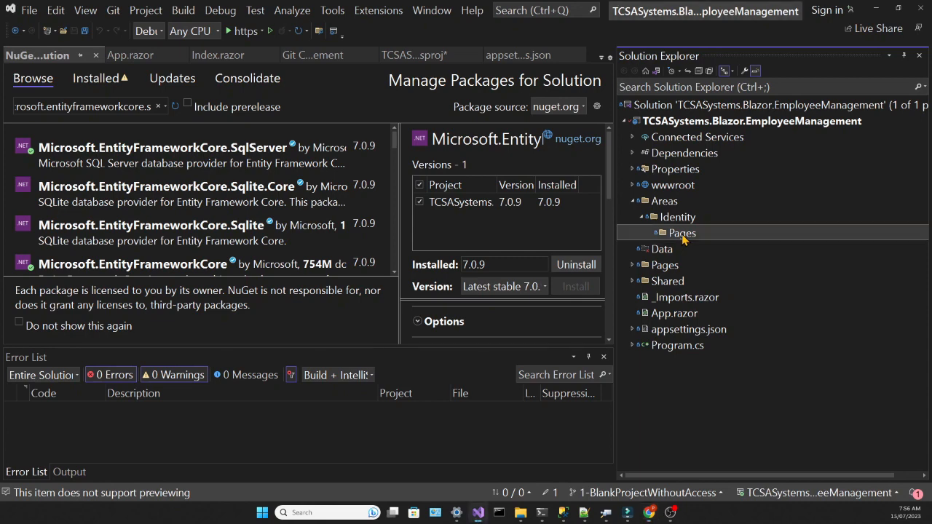
# Add an Account folder inside Identity's Pages folder.
pyautogui.rightClick(681, 234)
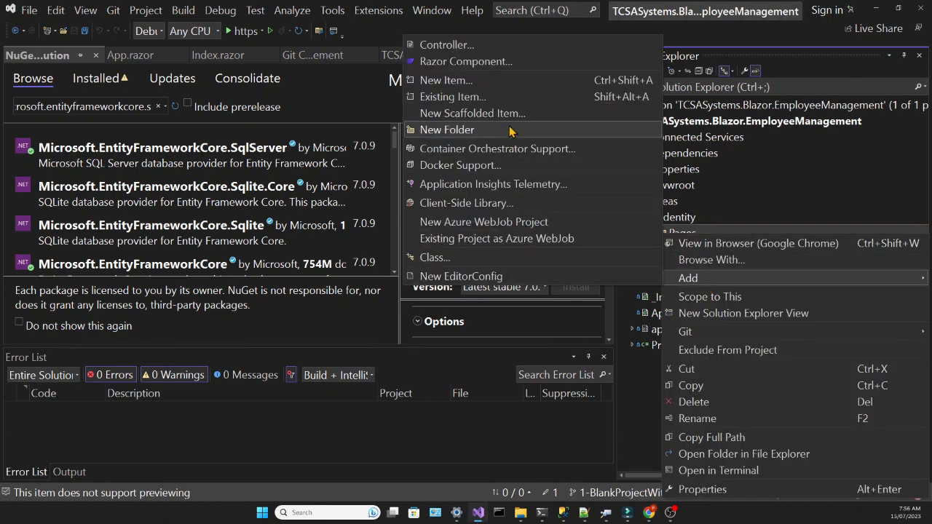
pyautogui.click(446, 129)
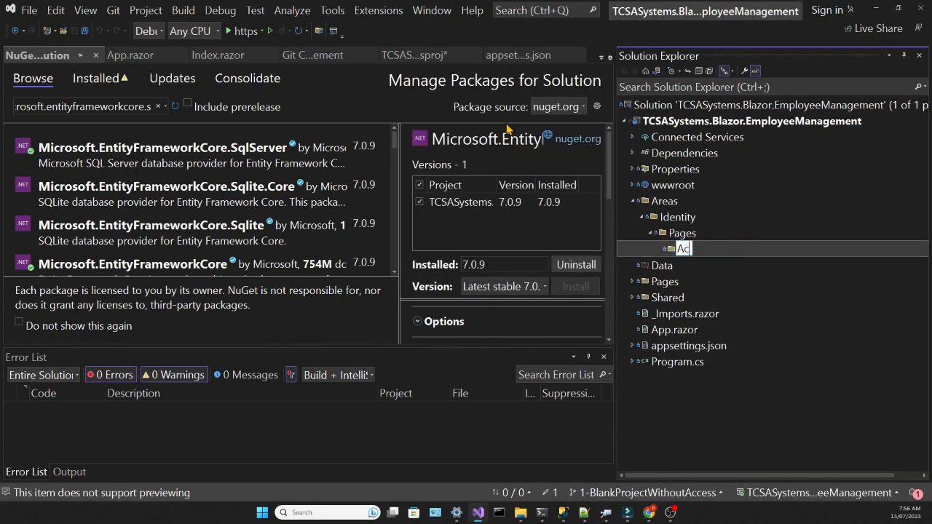
pyautogui.write('Account')
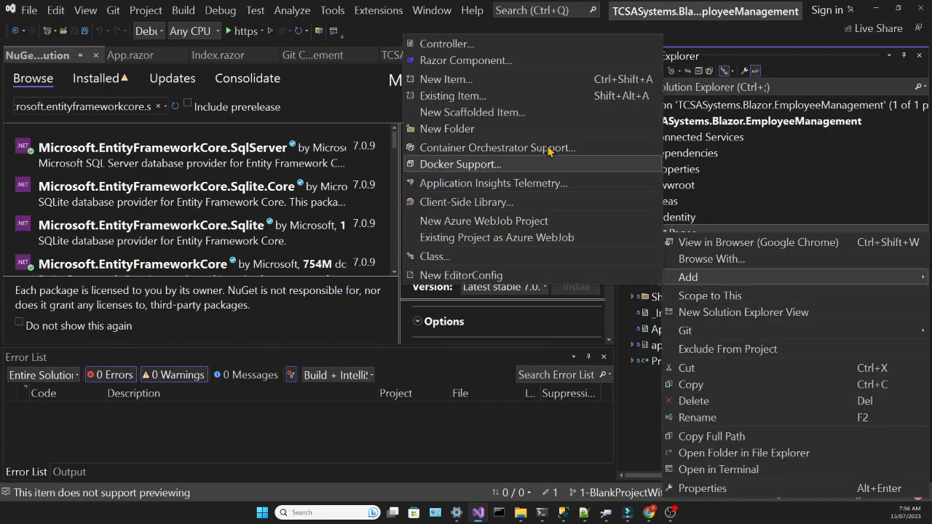
# Create _IdentityLayout.cshtml under Pages and replace its placeholder with the Bootstrap layout markup.
pyautogui.click(472, 113)
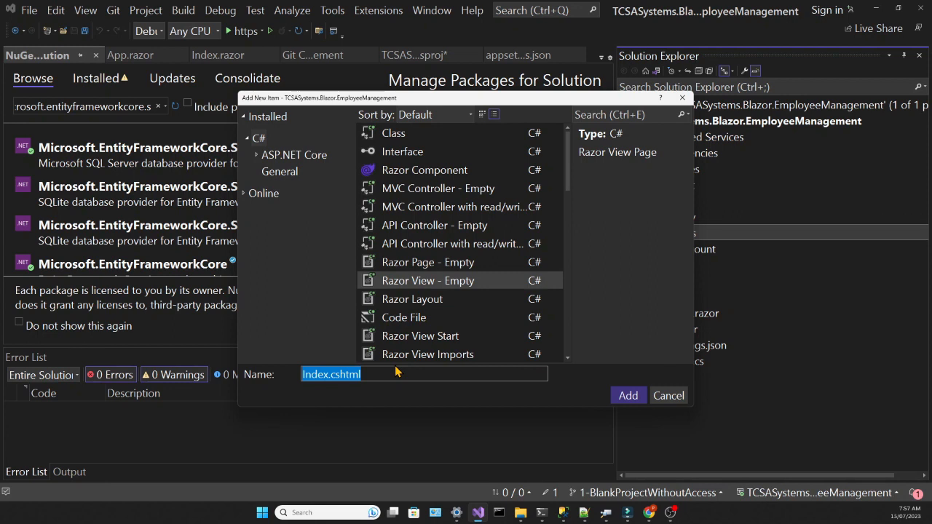
pyautogui.write('IdentityLayout')
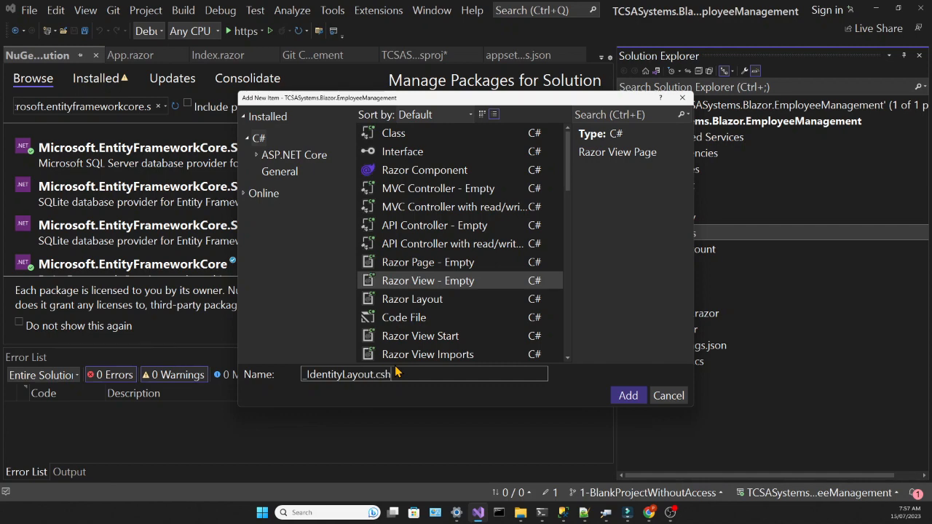
pyautogui.click(626, 397)
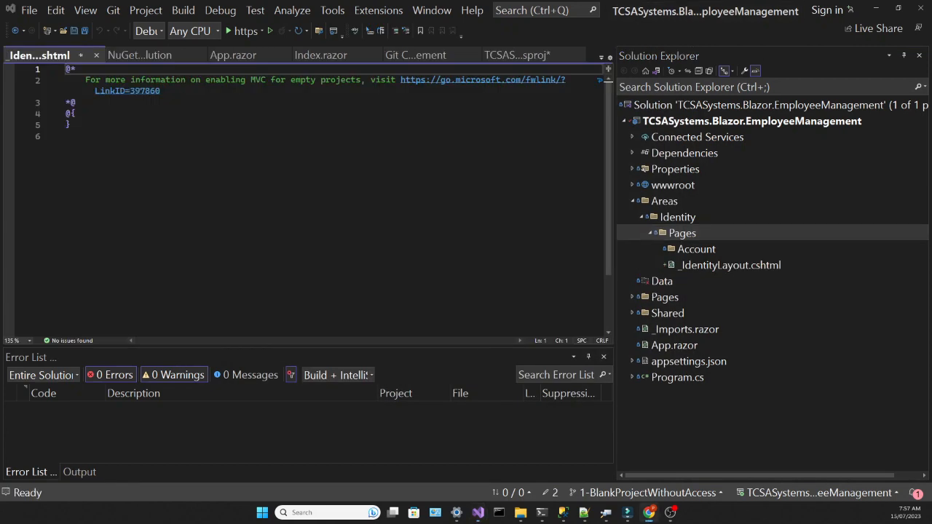
pyautogui.press('ctrl+a')
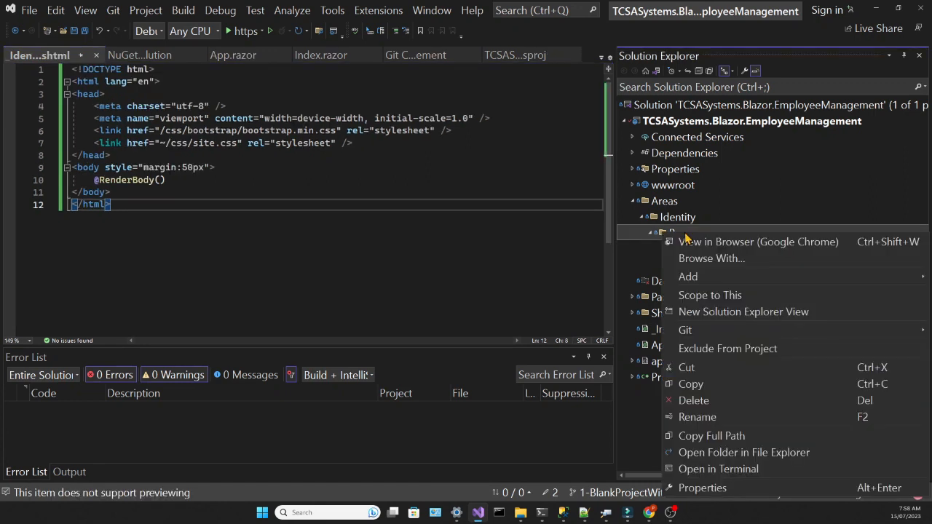
# Add a _ViewImports.cshtml file to the Identity Pages folder.
pyautogui.click(688, 277)
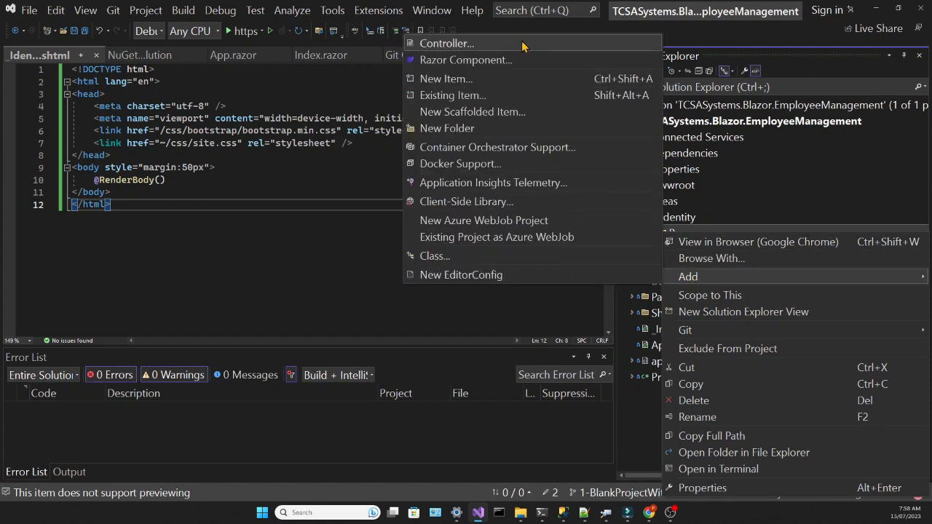
pyautogui.click(472, 111)
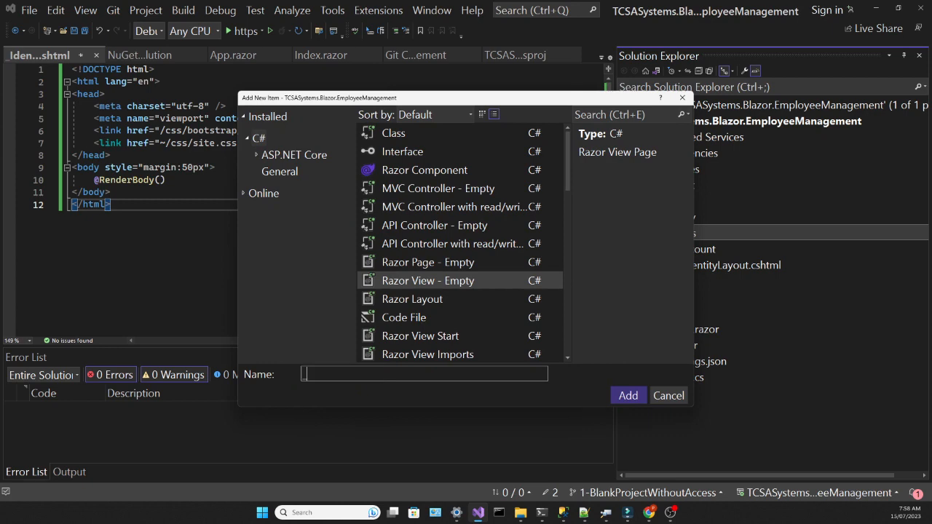
pyautogui.click(627, 396)
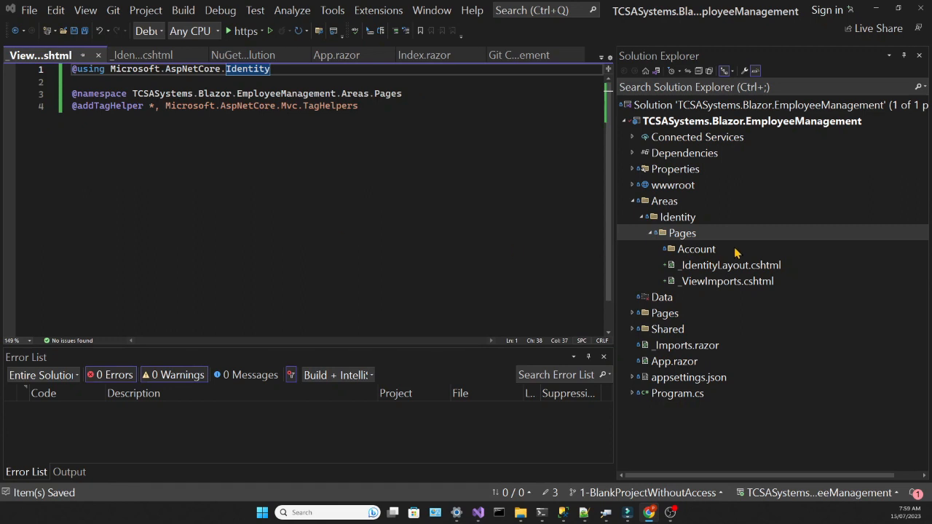
# Add _ViewStart.cshtml setting Layout to _IdentityLayout.cshtml and save it.
pyautogui.rightClick(681, 233)
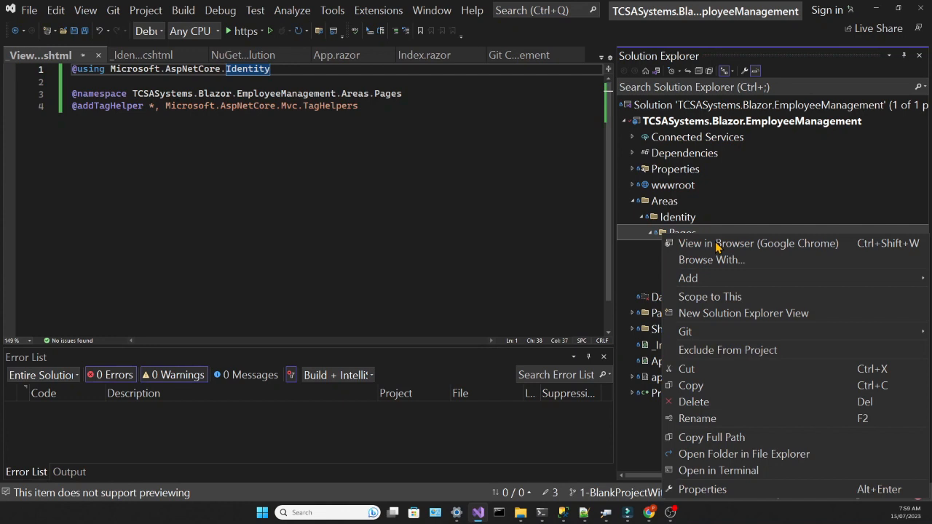
pyautogui.click(688, 277)
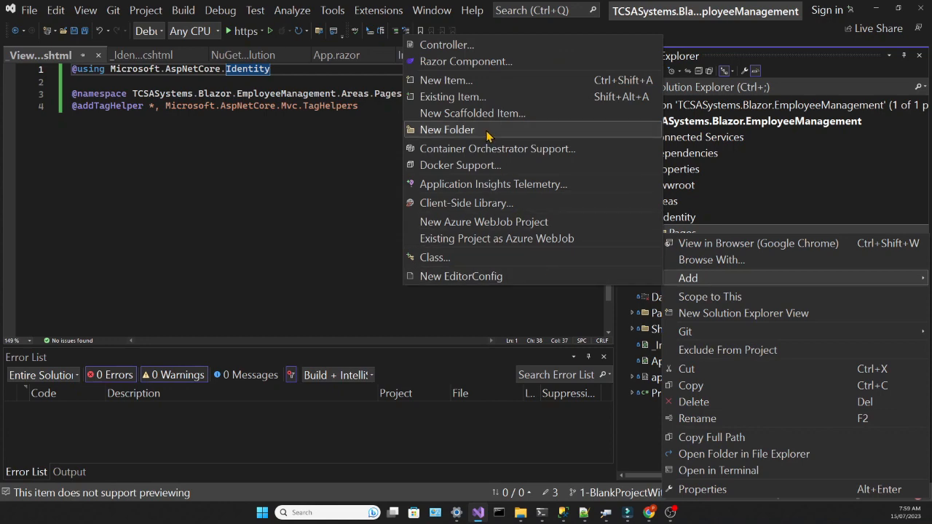
pyautogui.moveTo(481, 113)
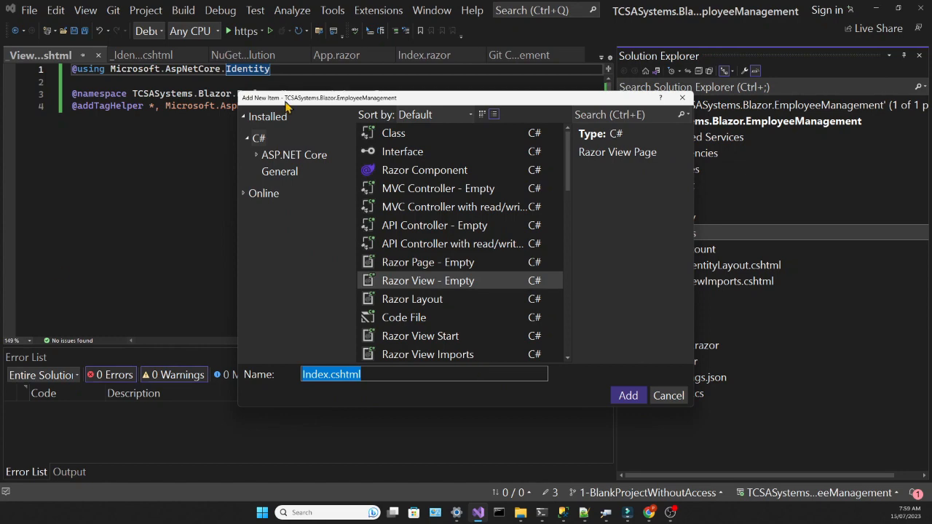
pyautogui.write('ViewStart')
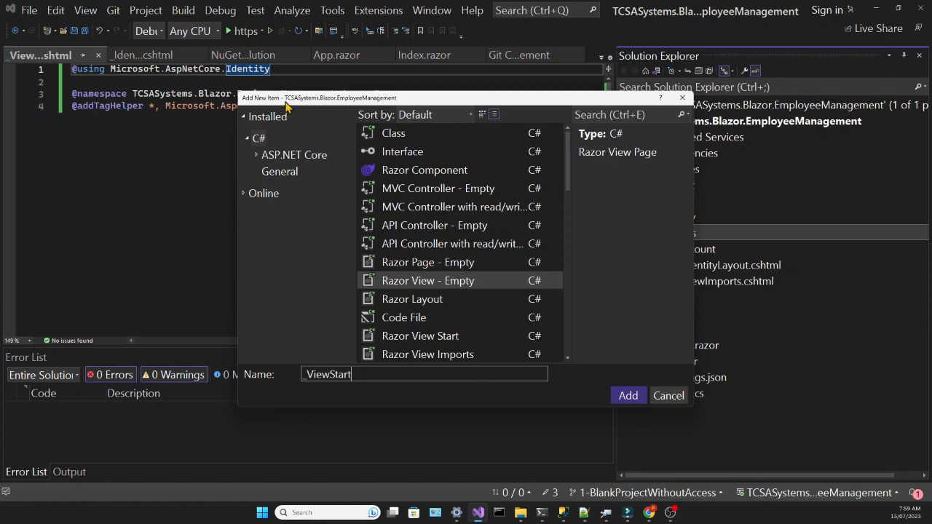
pyautogui.click(627, 396)
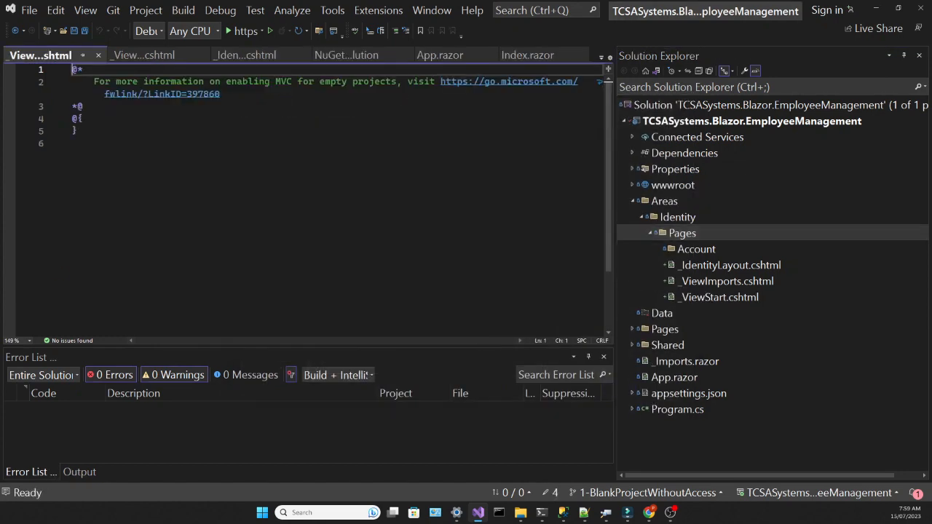
pyautogui.press('ctrl+a')
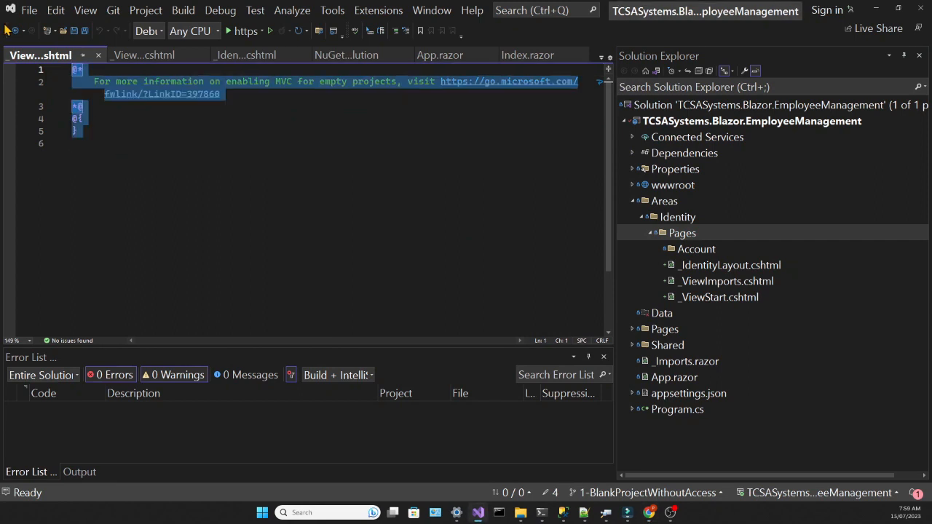
pyautogui.click(73, 30)
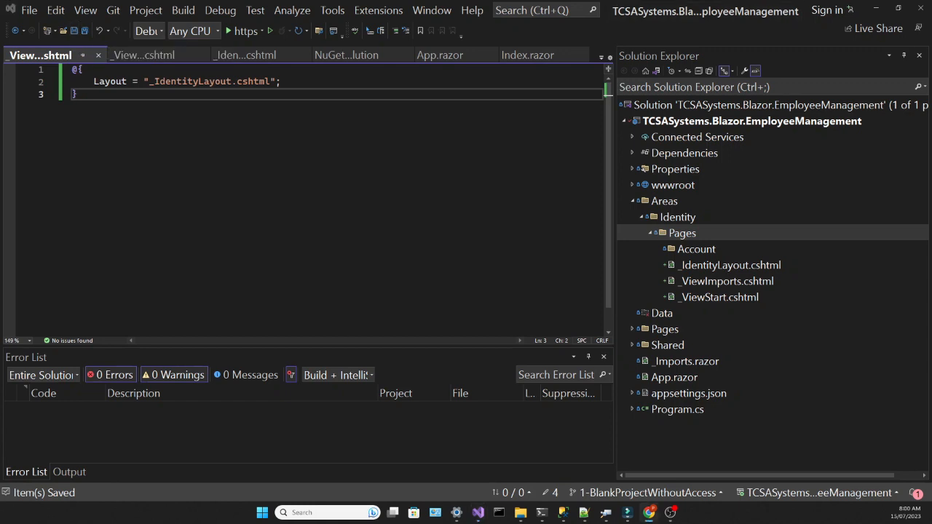
pyautogui.moveTo(85, 212)
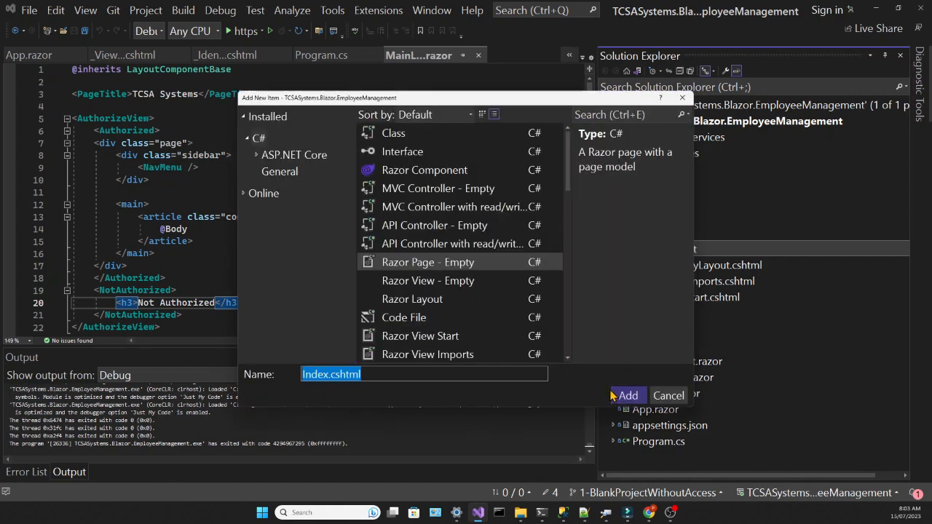
# Create empty Login and Register Razor Pages in the Account folder.
pyautogui.write('Login')
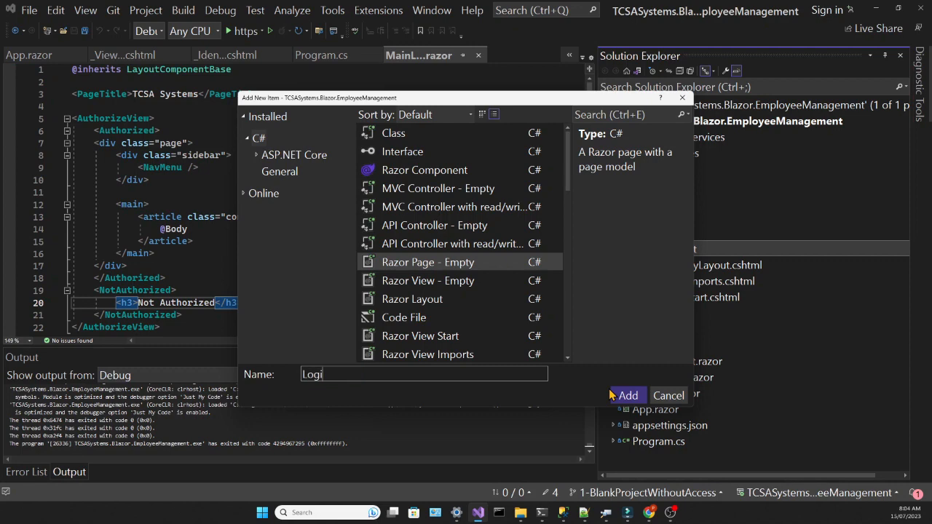
pyautogui.click(627, 396)
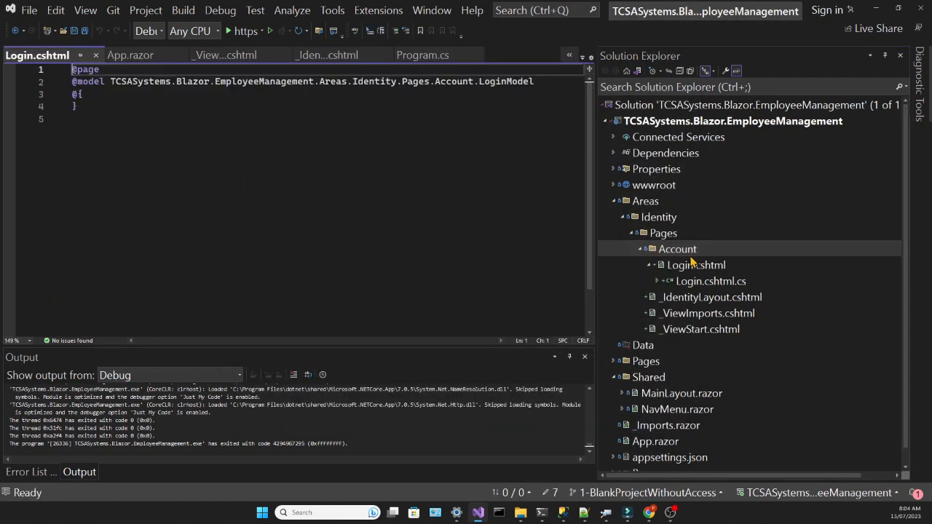
pyautogui.rightClick(678, 249)
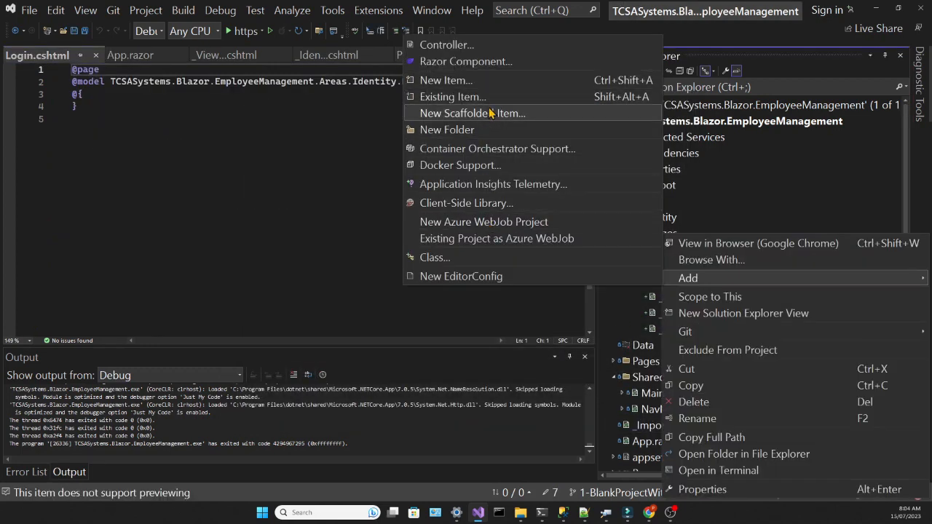
pyautogui.click(472, 114)
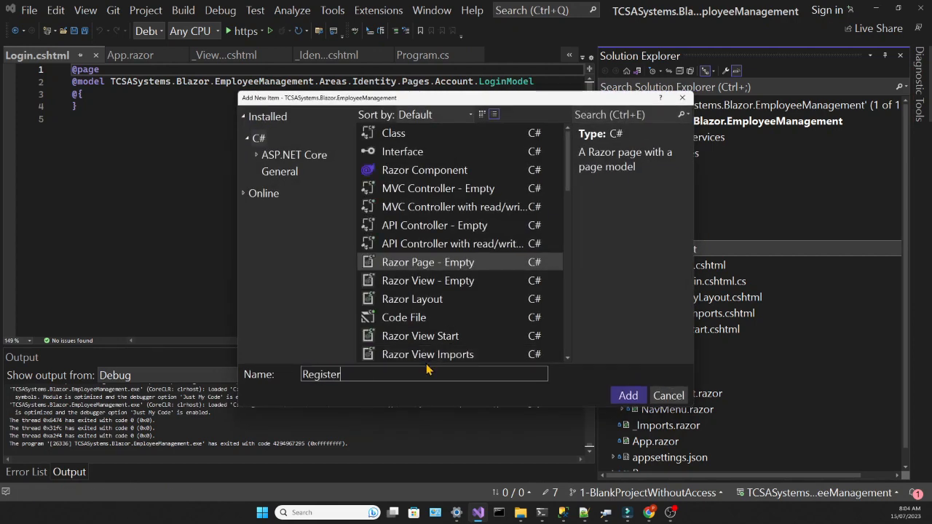
pyautogui.click(626, 395)
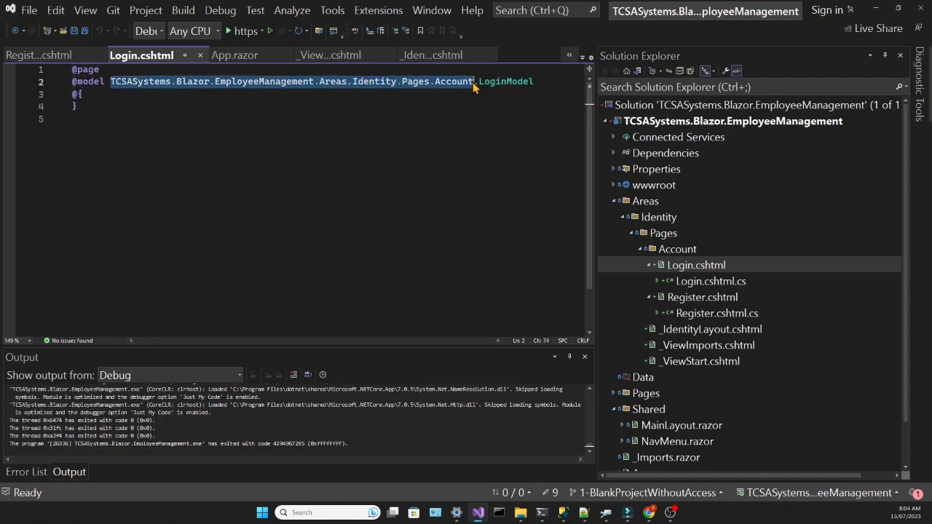
pyautogui.moveTo(711, 365)
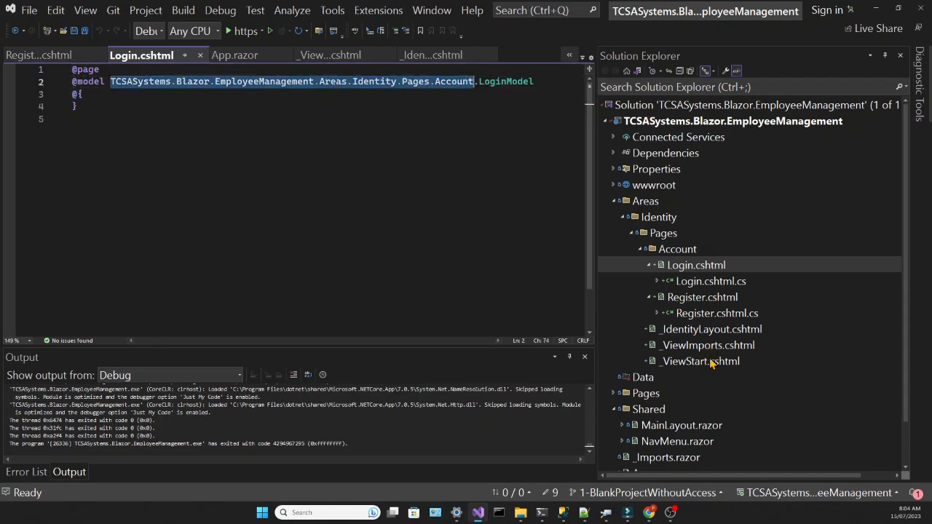
pyautogui.doubleClick(708, 343)
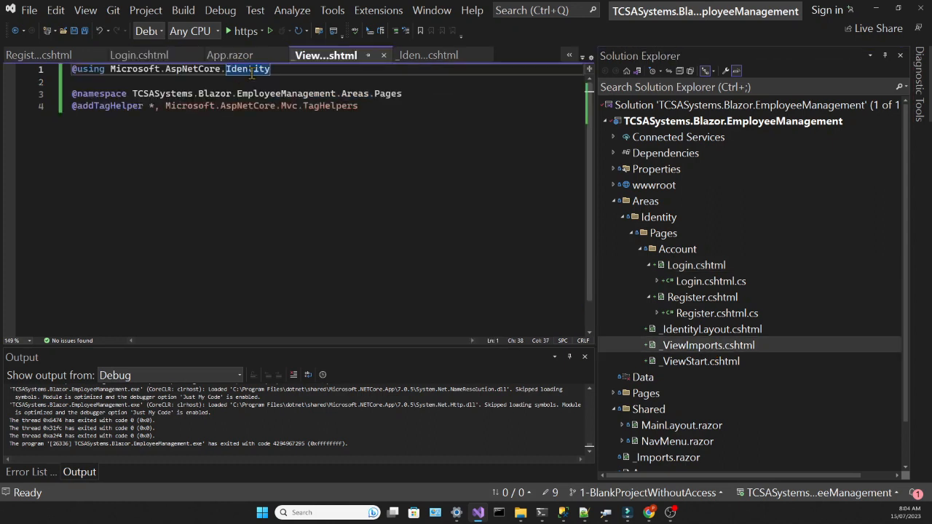
pyautogui.write('@using')
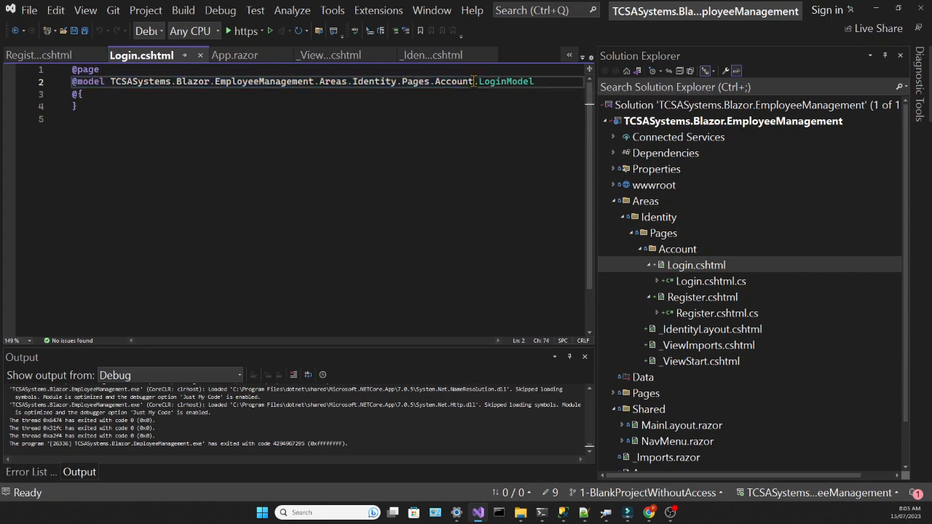
pyautogui.moveTo(475, 82); pyautogui.dragTo(109, 81)
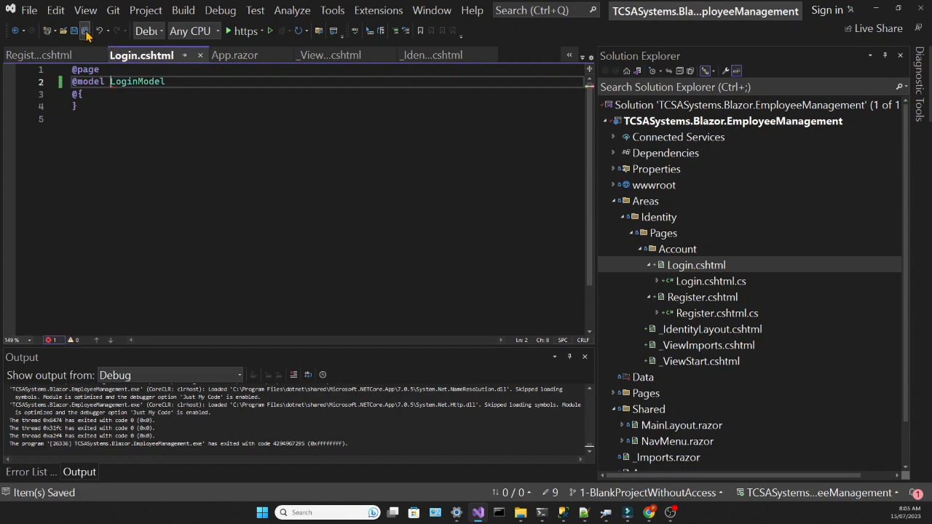
pyautogui.click(703, 297)
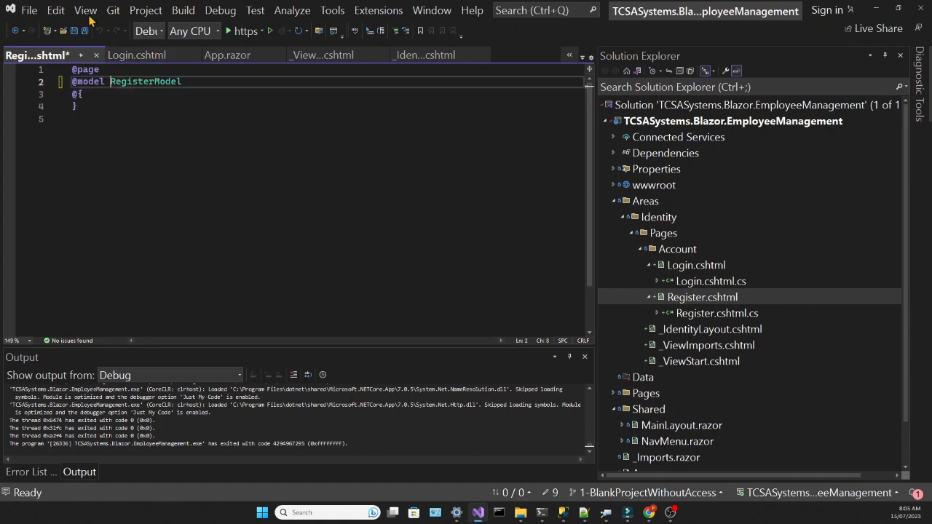
pyautogui.press('ctrl+s')
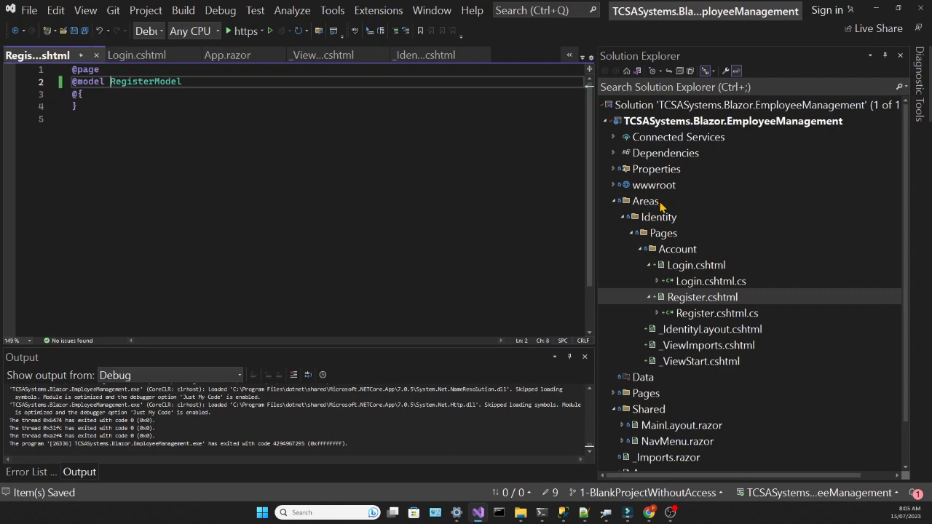
# Give Login.cshtml an <h3>LOGIN PAGE</h3> heading.
pyautogui.click(697, 266)
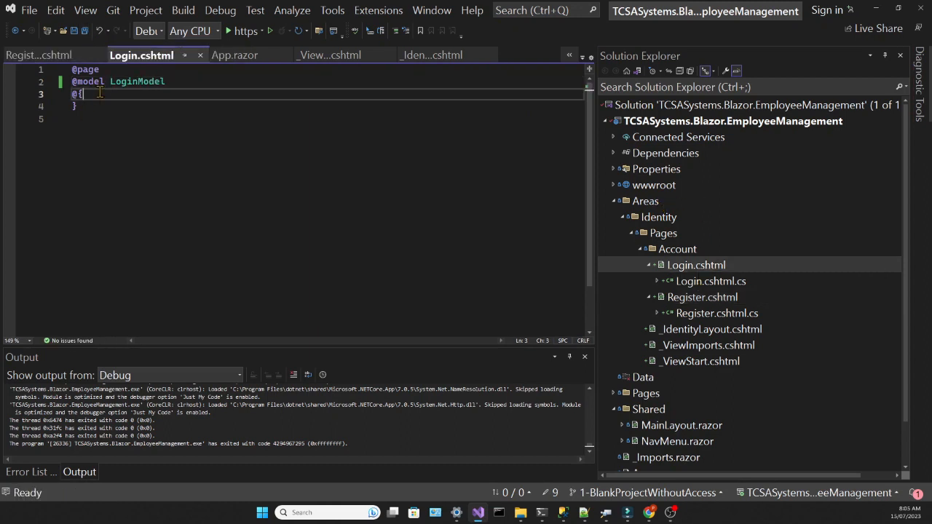
pyautogui.write('<h3></h3>')
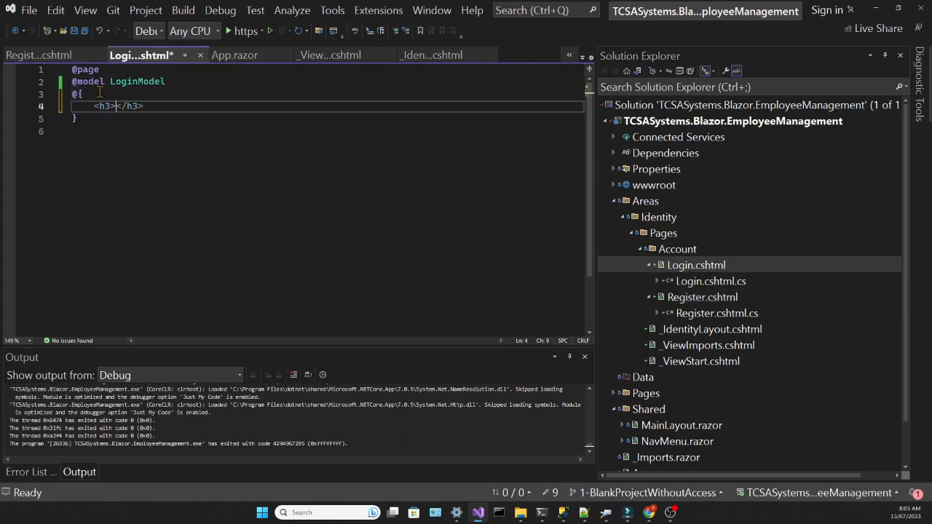
pyautogui.write('LOGIN')
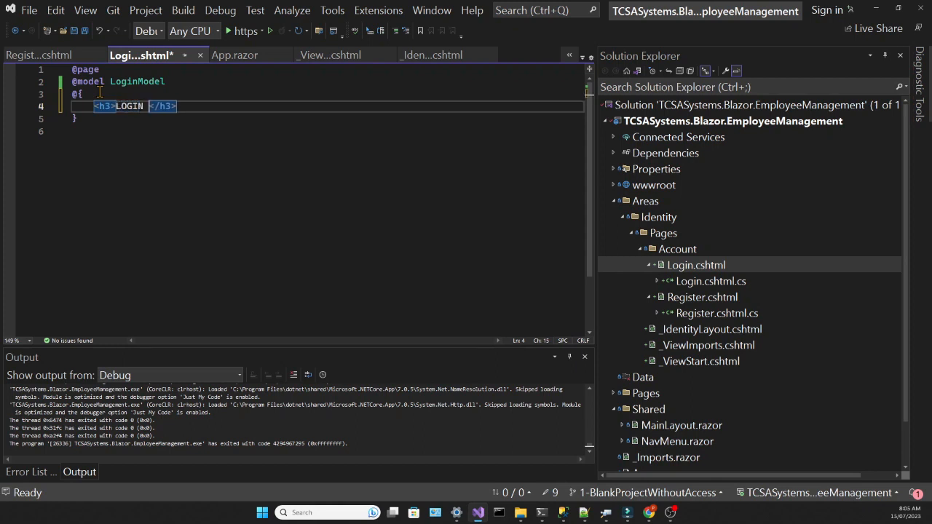
pyautogui.write('PAGE')
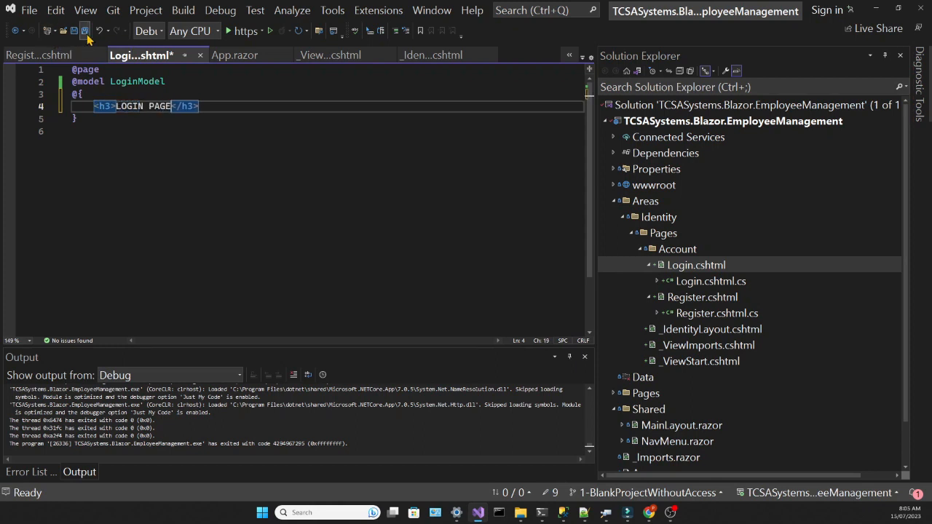
# Save the Login page and add a Components folder to the project.
pyautogui.click(641, 247)
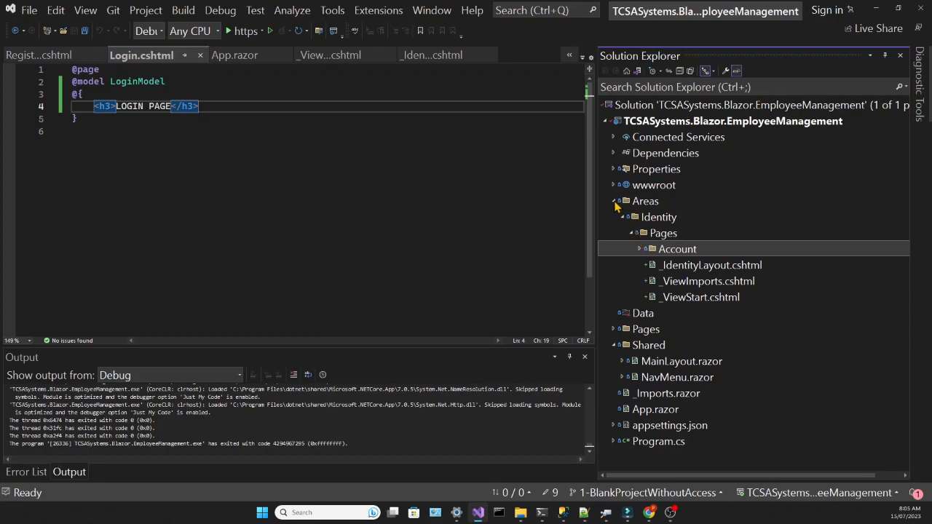
pyautogui.click(615, 201)
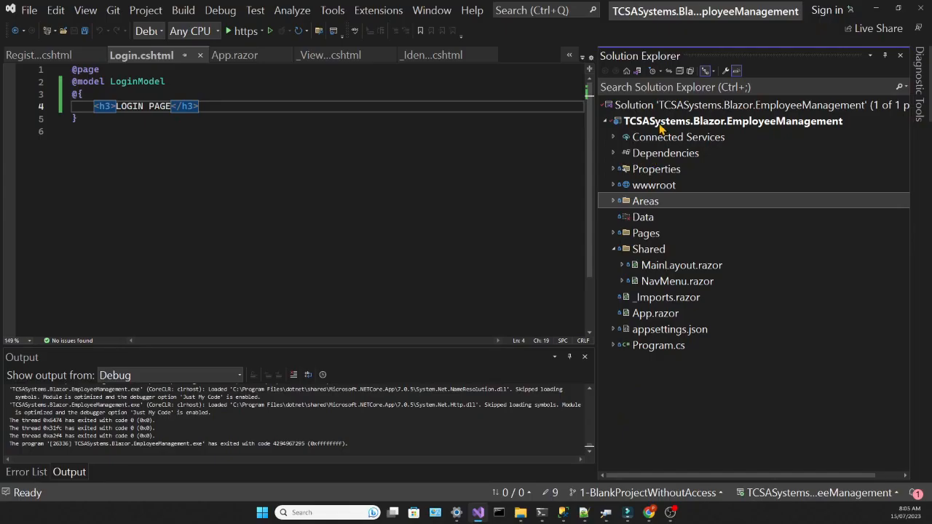
pyautogui.rightClick(733, 121)
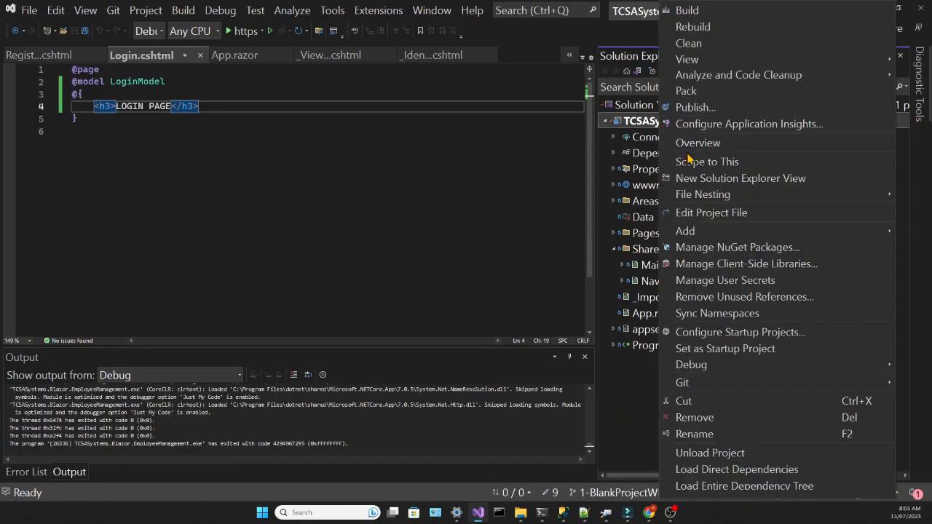
pyautogui.click(684, 230)
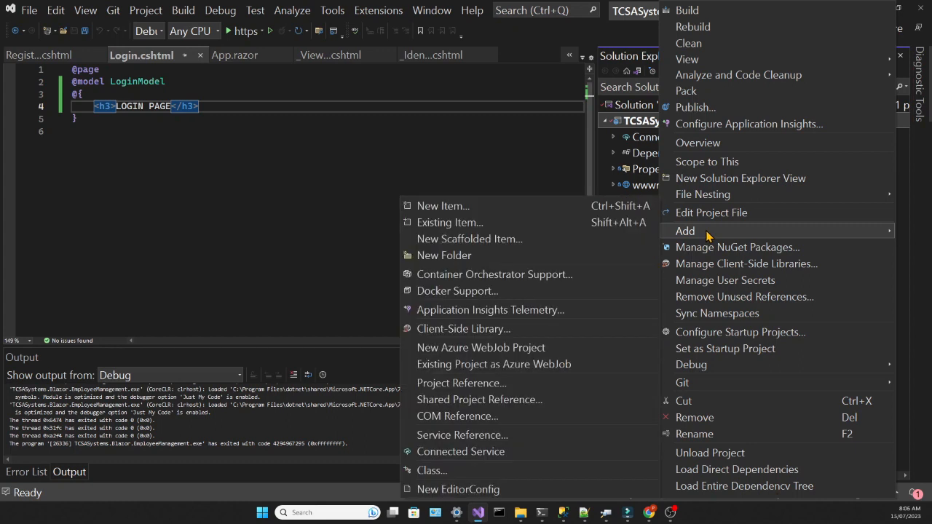
pyautogui.click(443, 255)
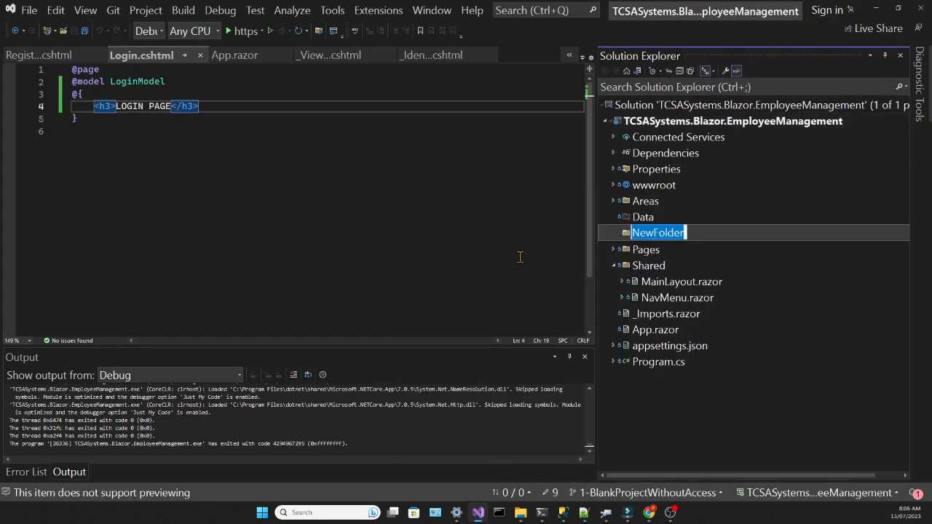
pyautogui.write('Components')
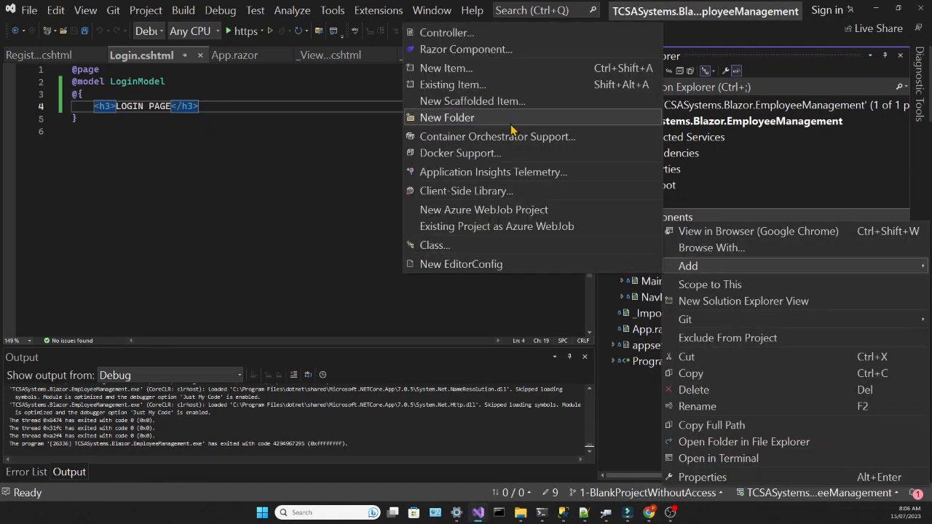
# Create a RedirectToLogin Razor component in the Components folder.
pyautogui.click(446, 68)
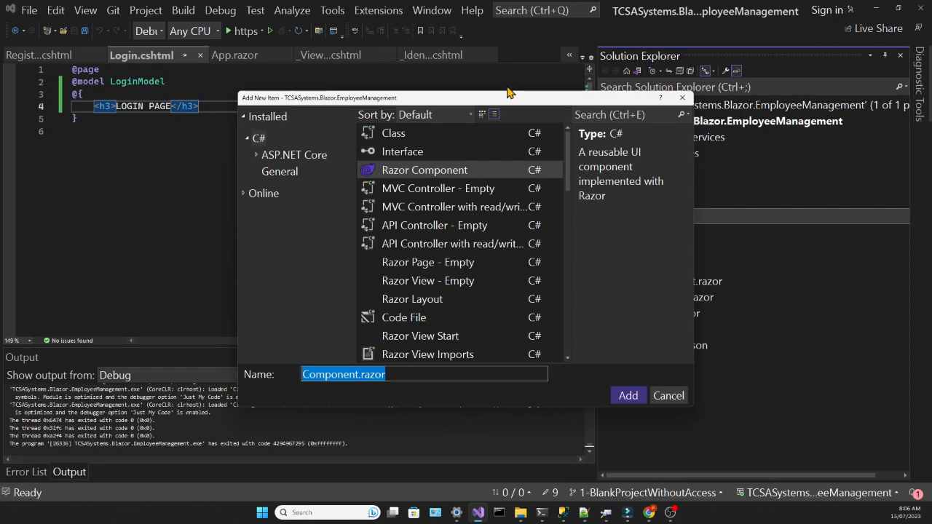
pyautogui.write('Redirect1')
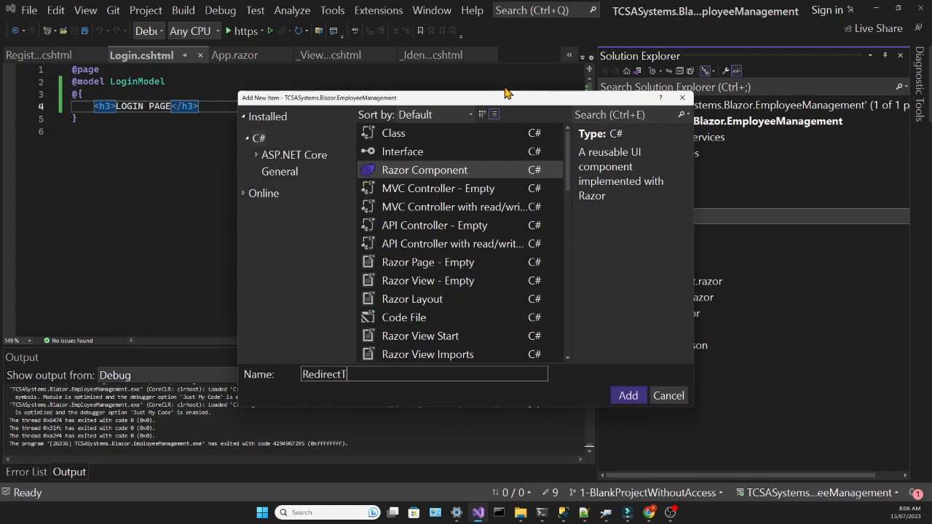
pyautogui.click(628, 396)
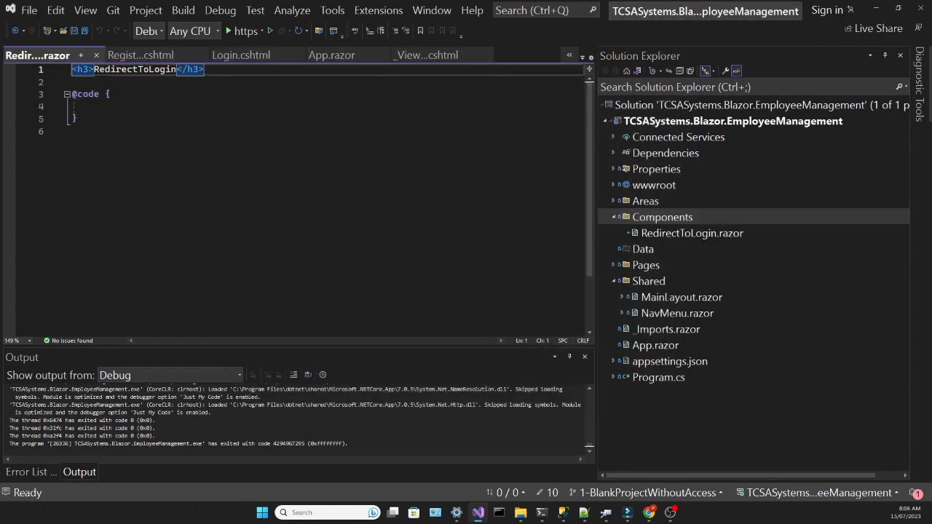
# Inject NavigationManager and override OnAfterRender(bool firstRender) in RedirectToLogin.razor.
pyautogui.write('@inject NavigationManager _navigationManager;')
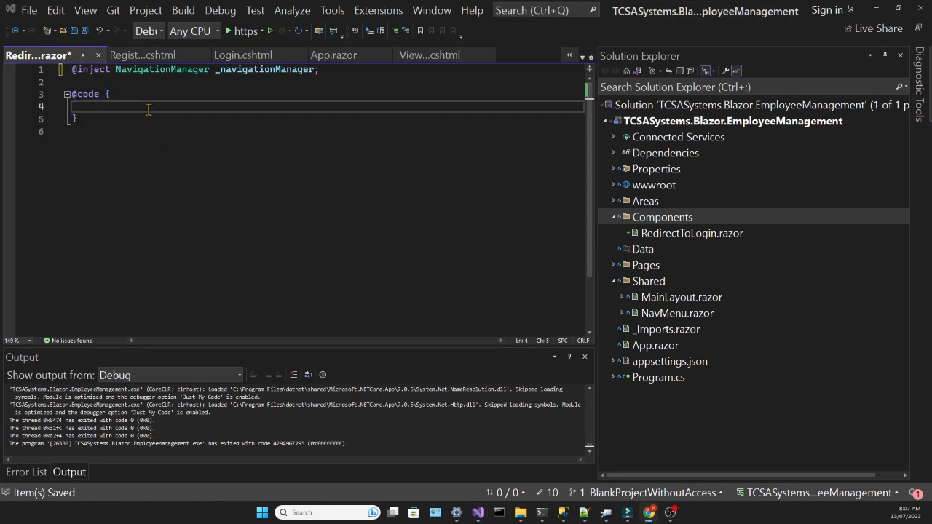
pyautogui.write('protected')
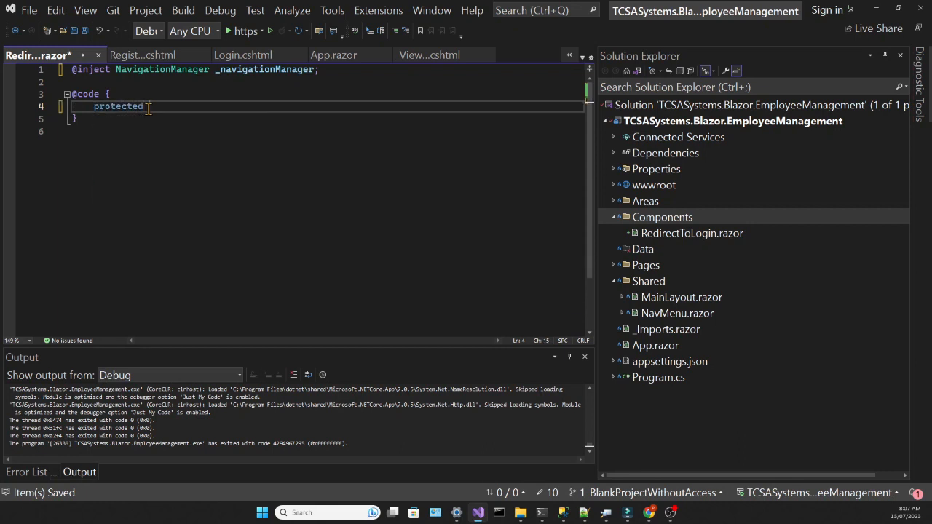
pyautogui.write('override')
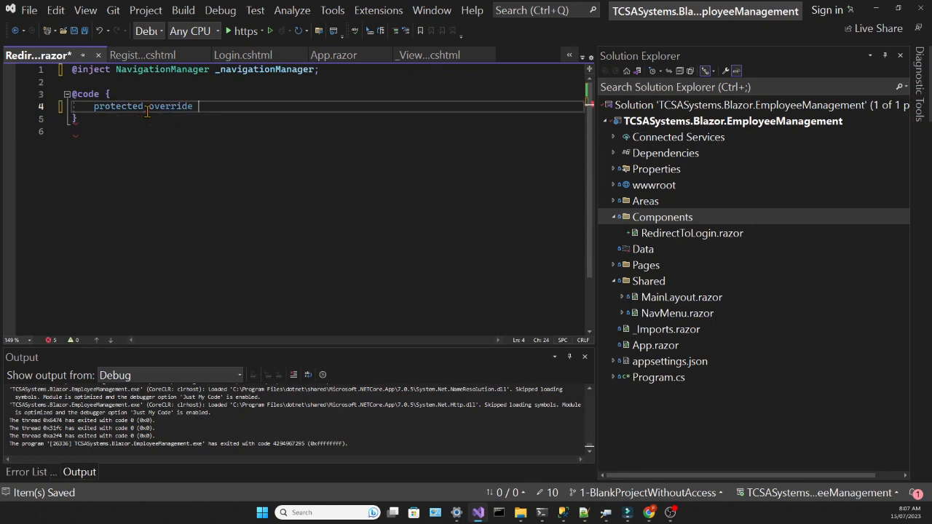
pyautogui.write('void OnAfterRender(bool firstRender)')
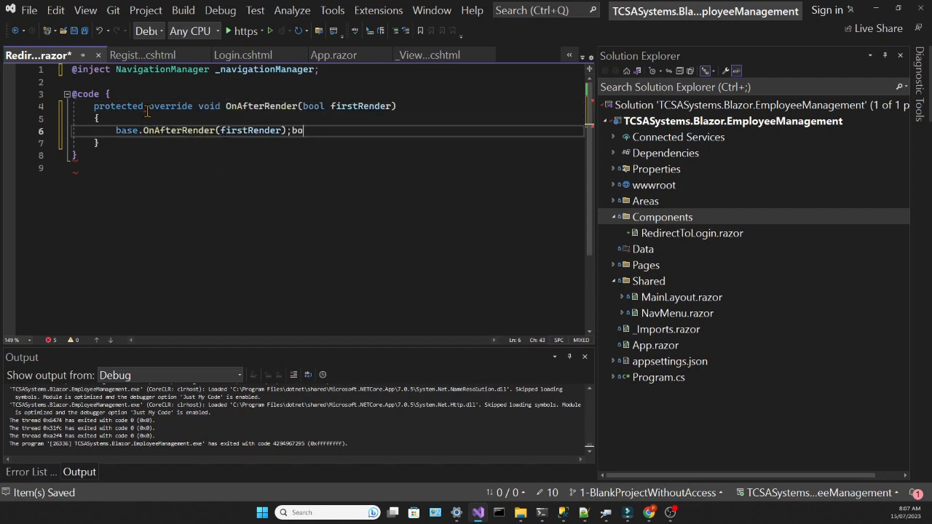
pyautogui.press('Backspace')
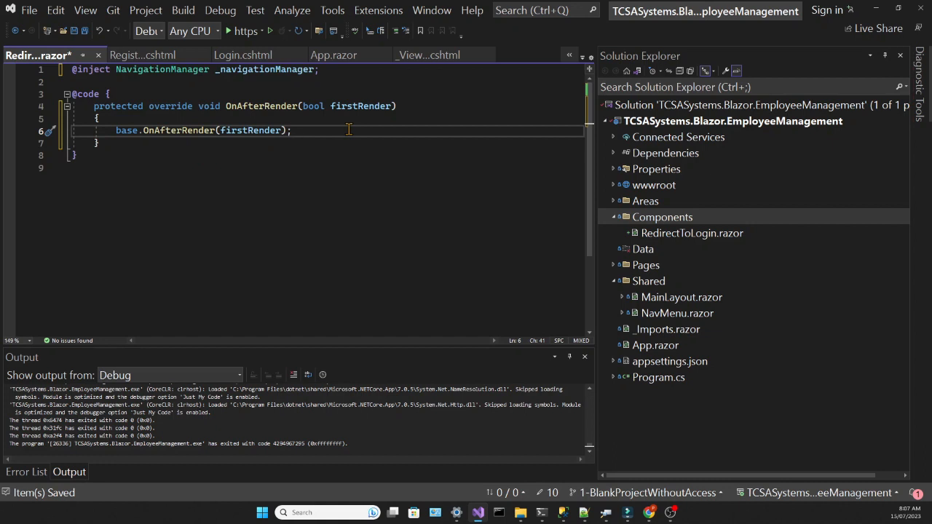
# Call _navigationManager.NavigateTo("Identity/Account/Login") inside OnAfterRender.
pyautogui.write('_navigationManager')
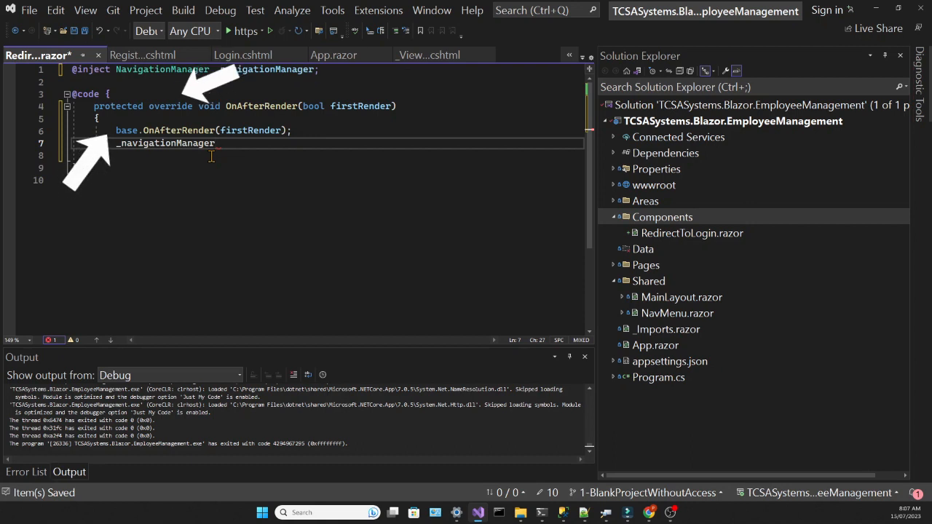
pyautogui.write('.NavigateTo(/')
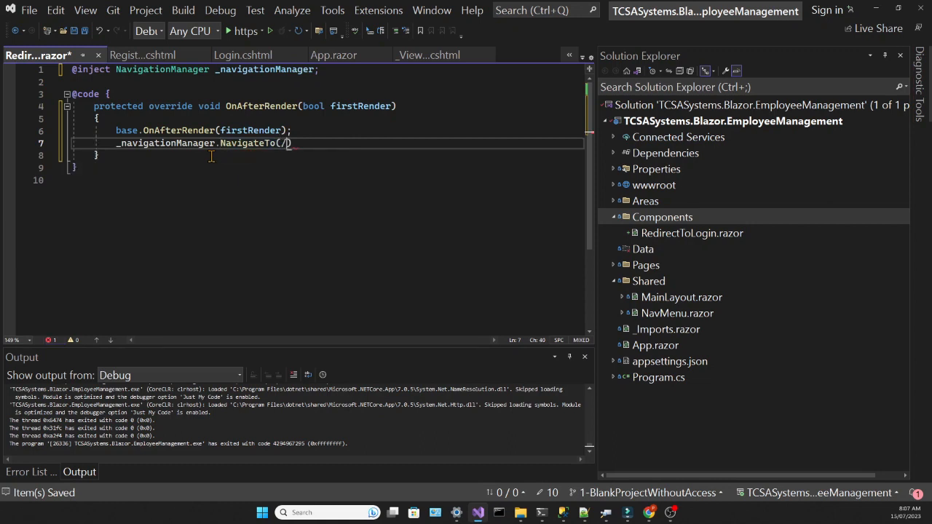
pyautogui.write('I')
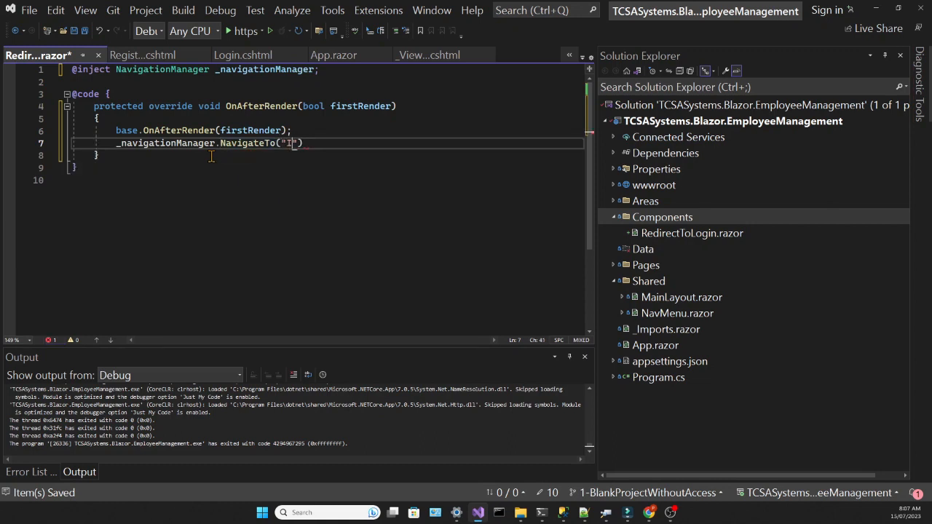
pyautogui.write('dentity/')
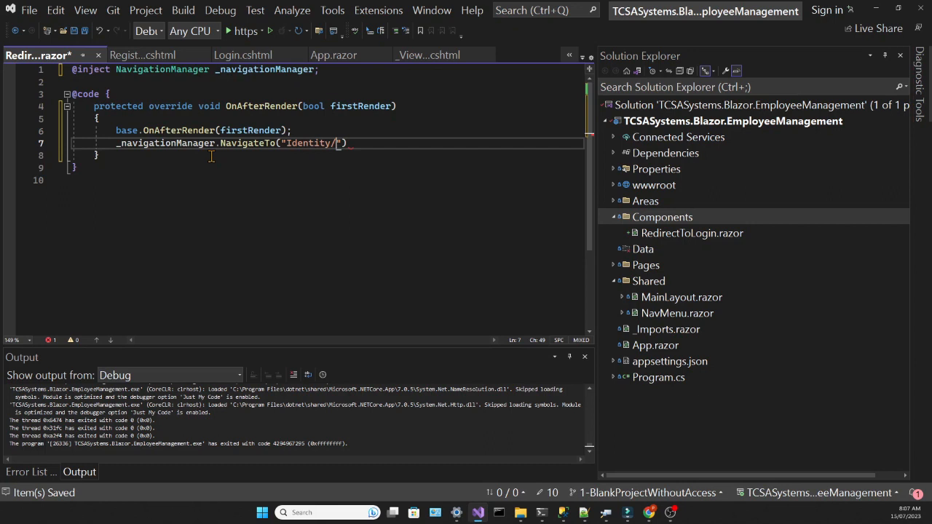
pyautogui.write('Account/')
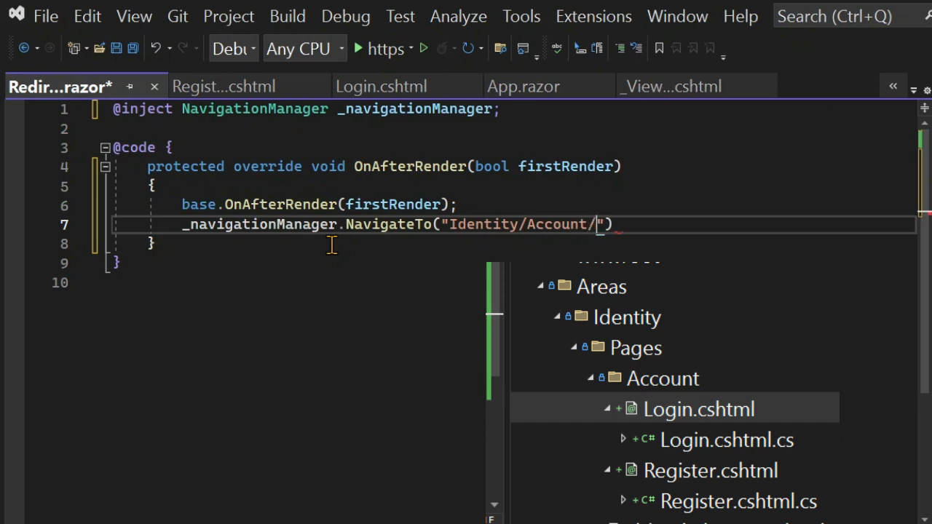
pyautogui.write('Login')
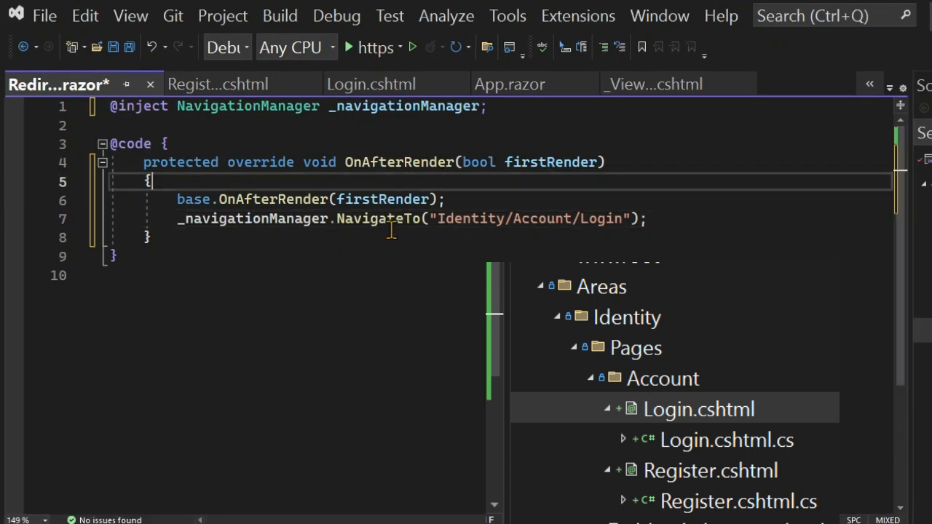
pyautogui.moveTo(393, 218)
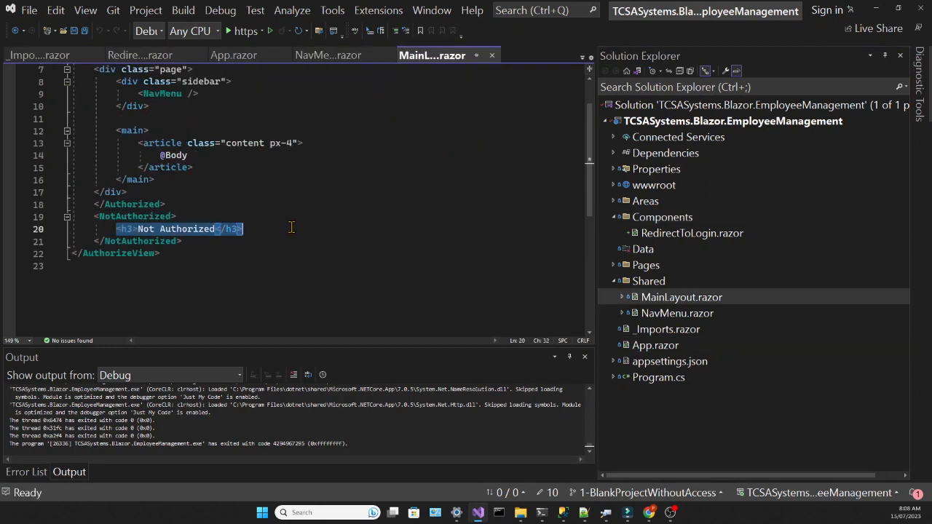
pyautogui.write('<Reci')
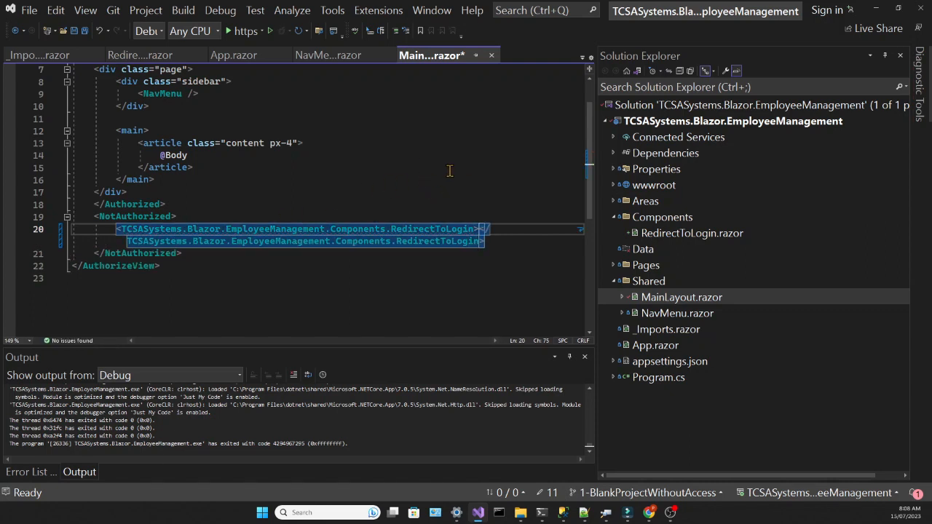
pyautogui.click(129, 229)
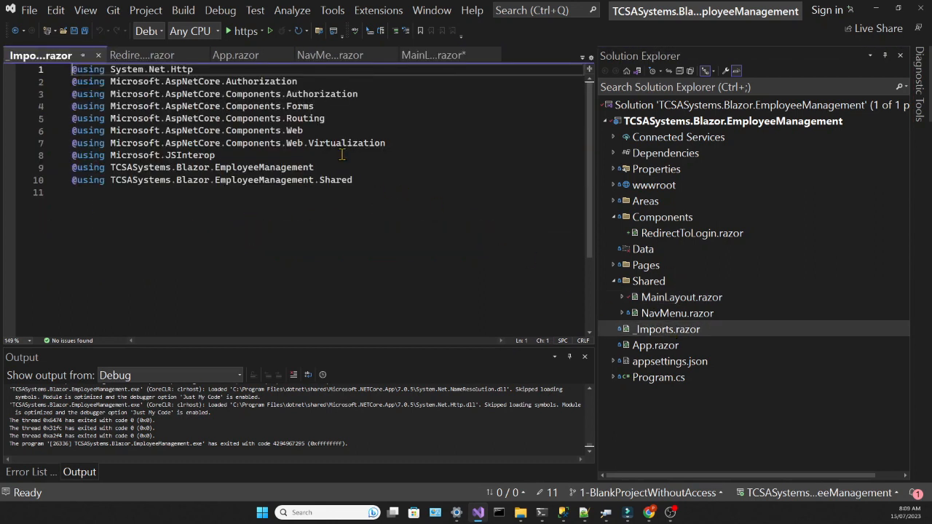
pyautogui.write('@using TCSASystems.Blazor.EmployeeManagement.Components')
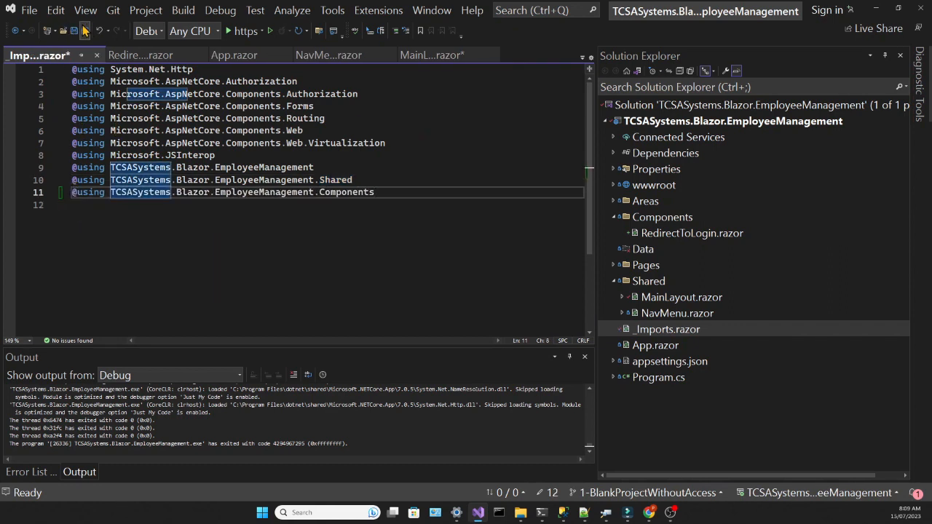
pyautogui.doubleClick(682, 297)
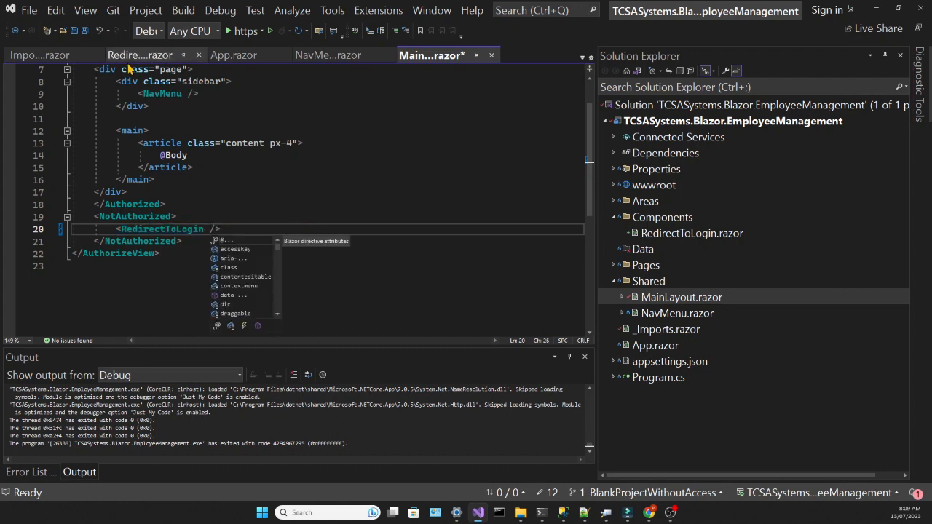
# Run the app to test the login redirect, then return to Login.cshtml with its LOGIN PAGE heading.
pyautogui.click(227, 31)
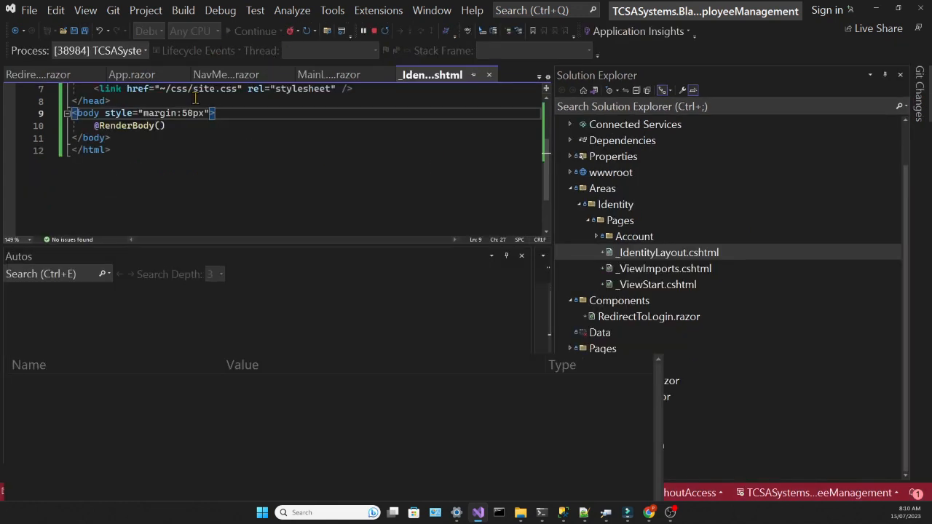
pyautogui.moveTo(254, 114)
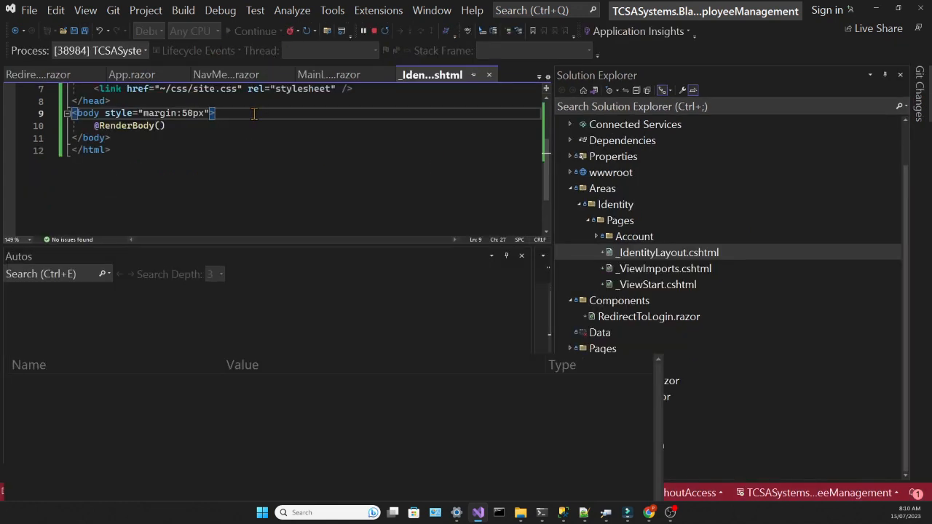
pyautogui.write('Layout PA')
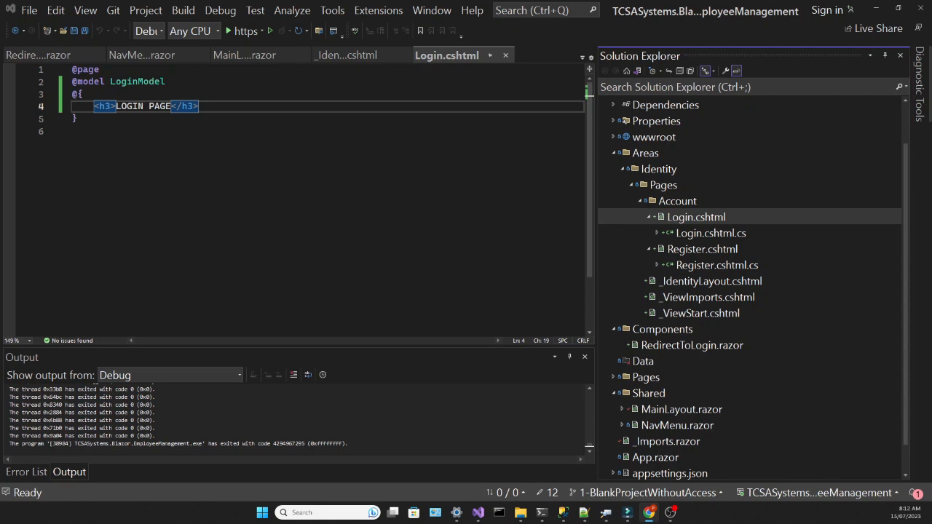
pyautogui.moveTo(667, 233)
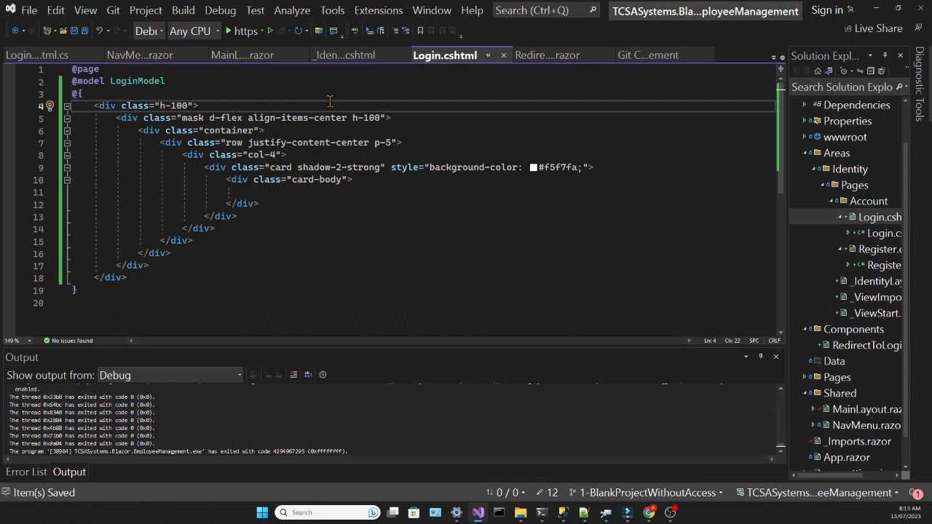
# Insert <form id="account"></form> inside the card body of the Bootstrap layout in Login.cshtml.
pyautogui.write('<form i')
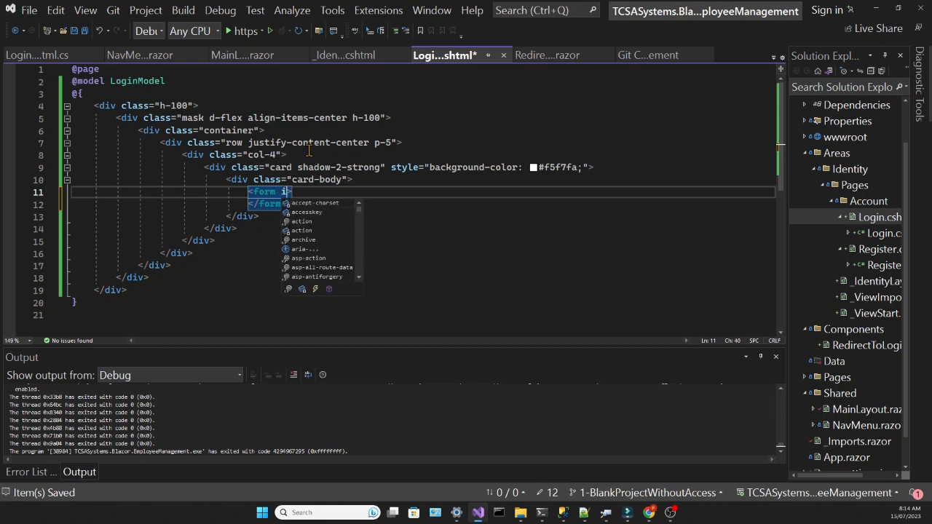
pyautogui.write('d="account">')
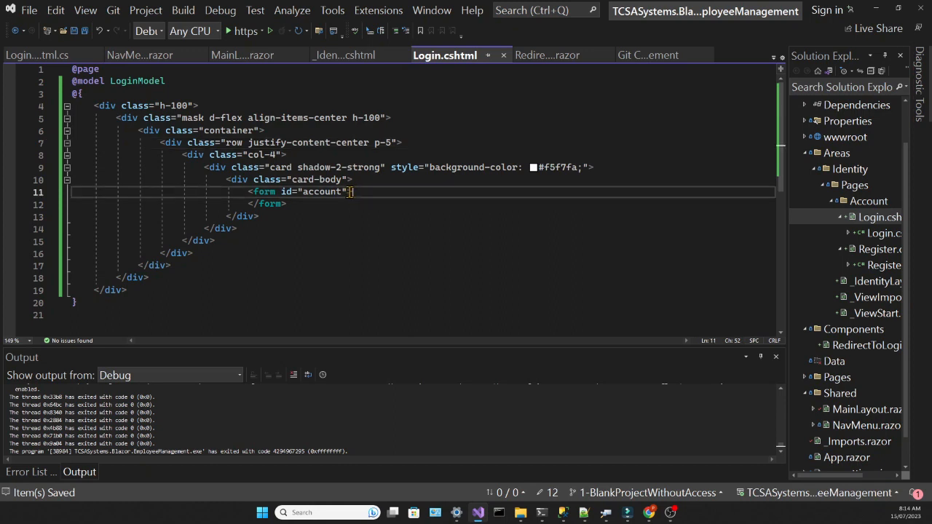
# Make the form post and add a ModelOnly asp-validation-summary div with class text-danger.
pyautogui.write('method')
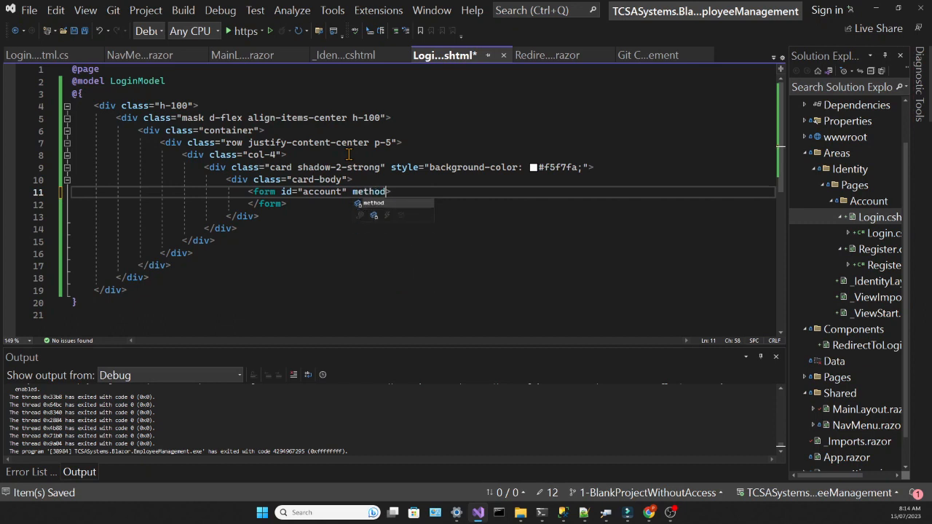
pyautogui.write('="post"')
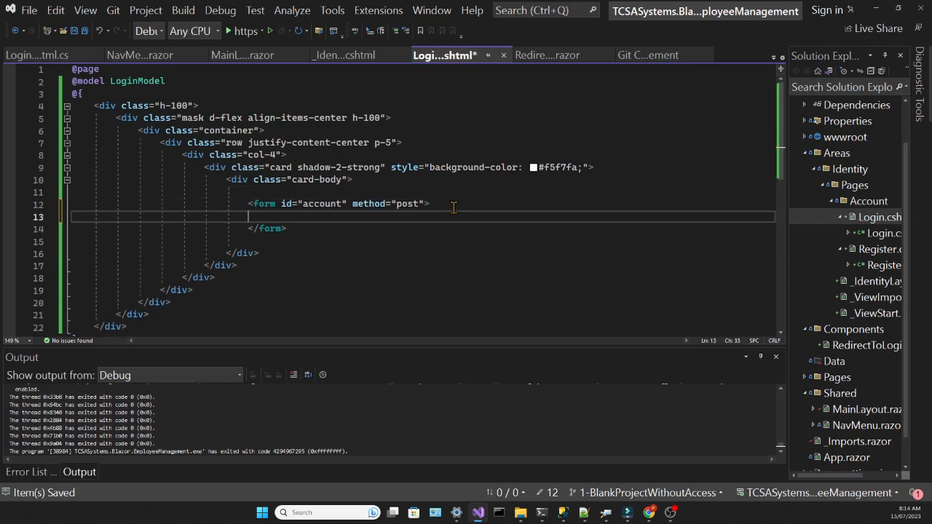
pyautogui.write('<')
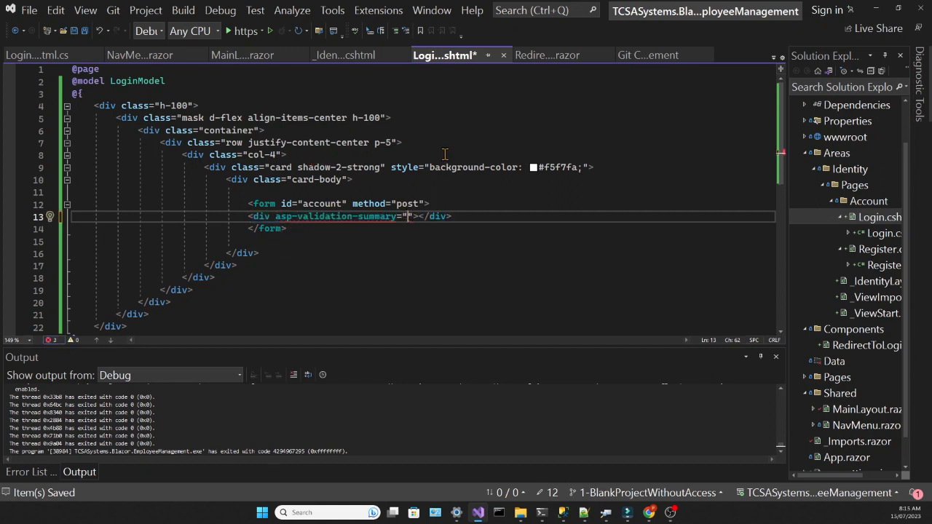
pyautogui.write('ModelOnly')
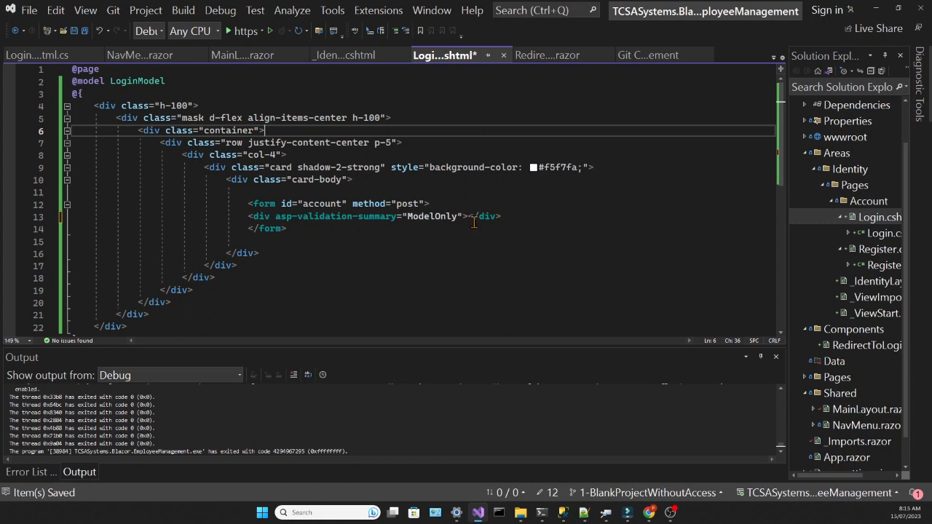
pyautogui.write('class')
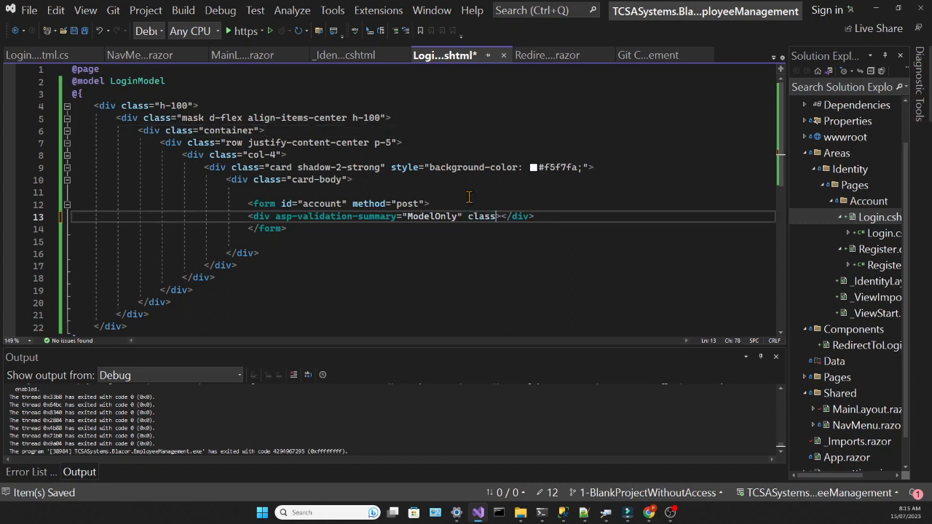
pyautogui.write('text-danger">')
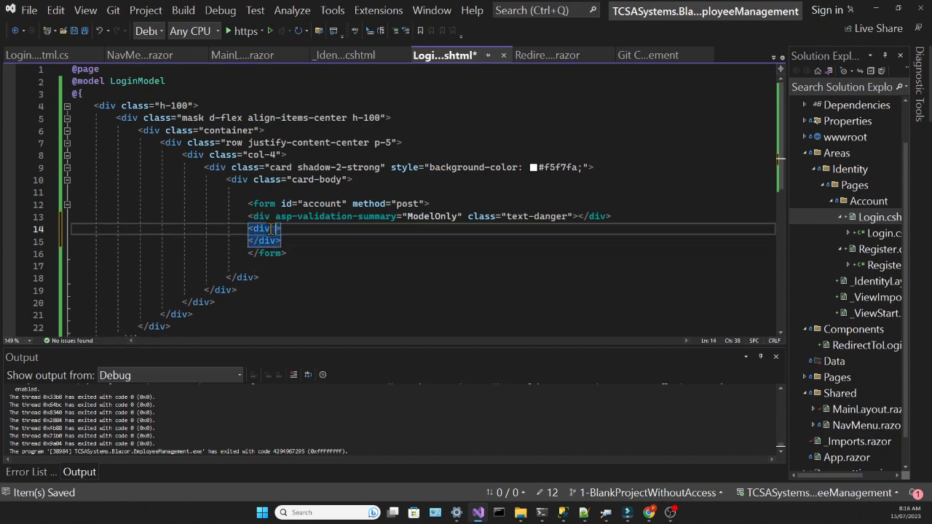
# Add a form-floating div with margin:10px wrapping an input with asp-for.
pyautogui.write('class="form-floating" style=""')
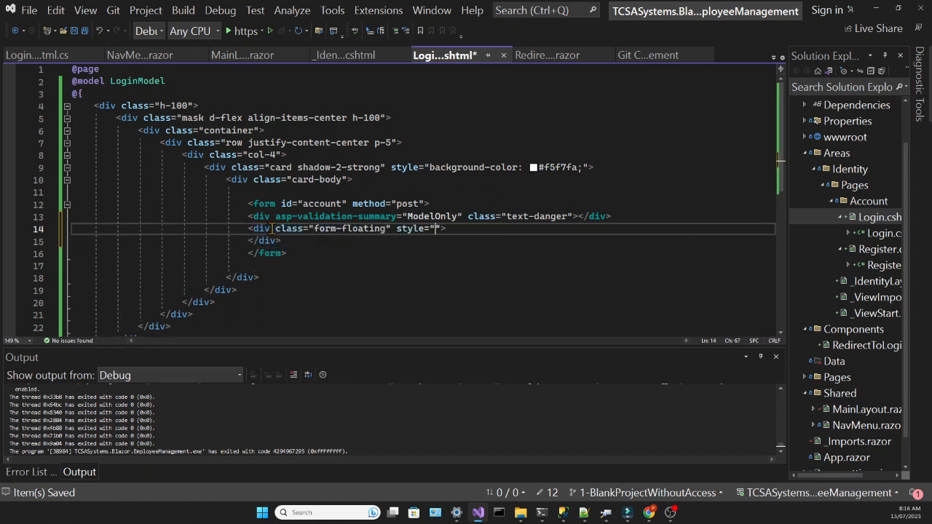
pyautogui.write('margin:10px')
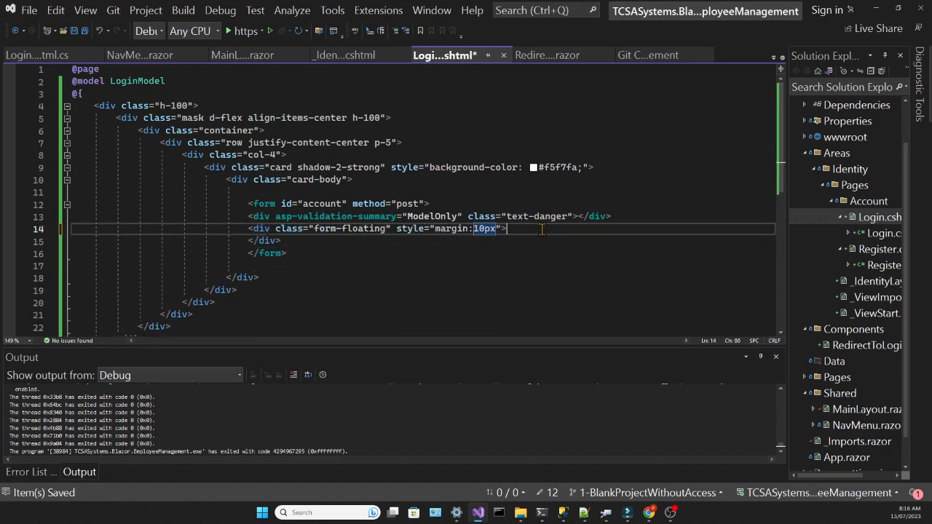
pyautogui.write('<ino')
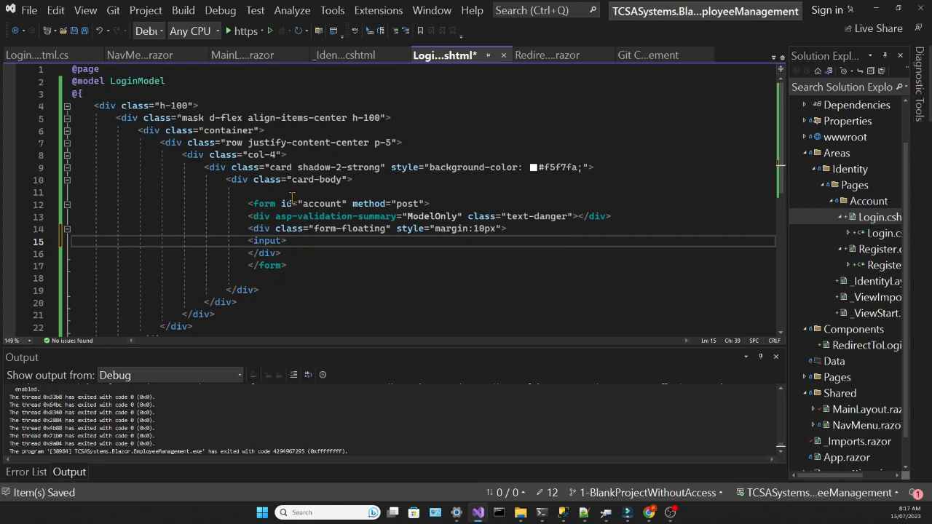
pyautogui.write('asp-for')
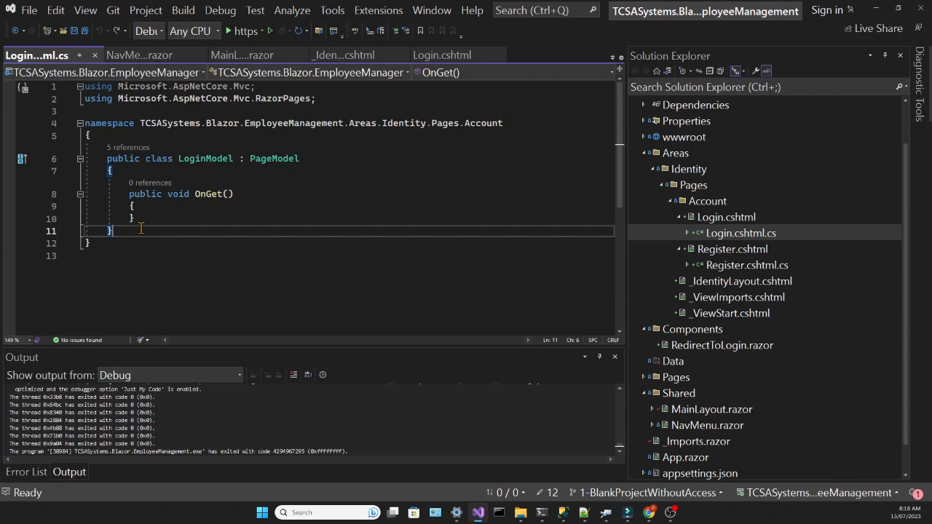
# Add an InputModel class with [Required][EmailAddress] Email and [Required][DataType(DataType.Password)] Password.
pyautogui.write('public class InputModel {')
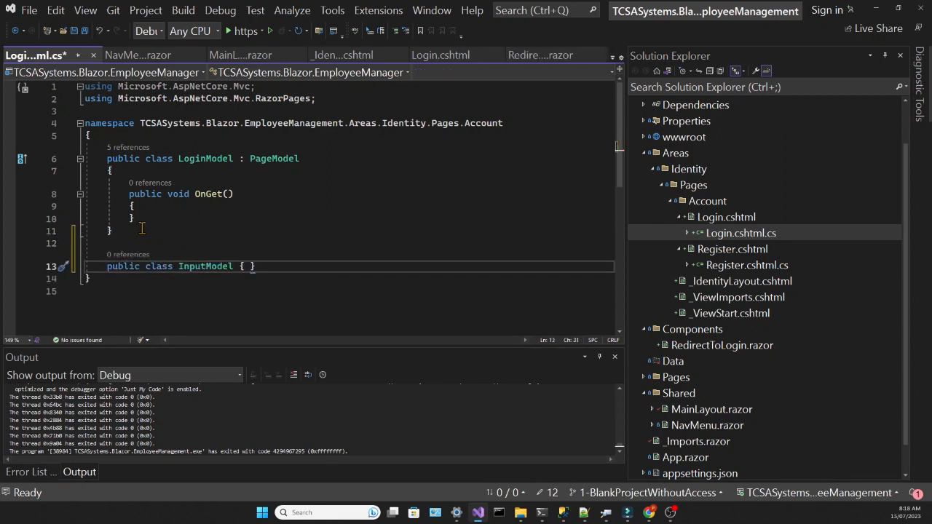
pyautogui.write('public string')
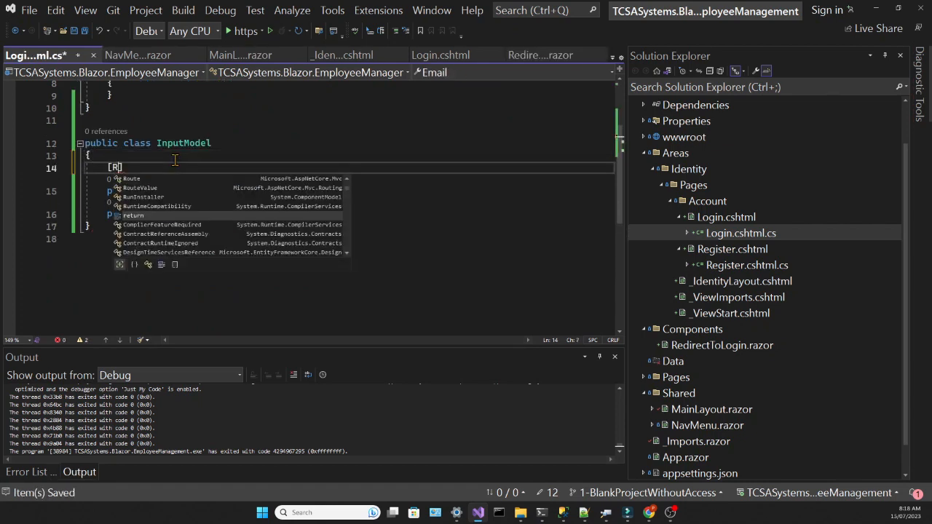
pyautogui.write('equired')
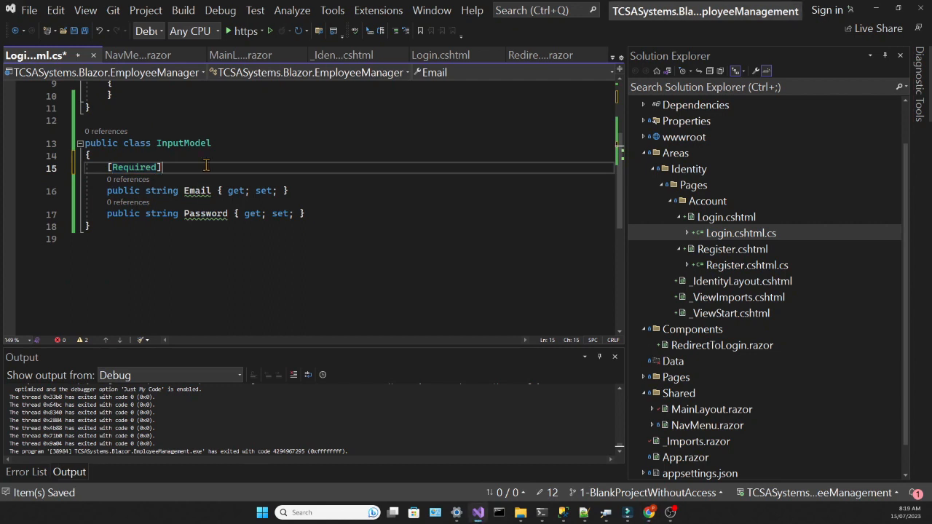
pyautogui.write('[EmailAddress]')
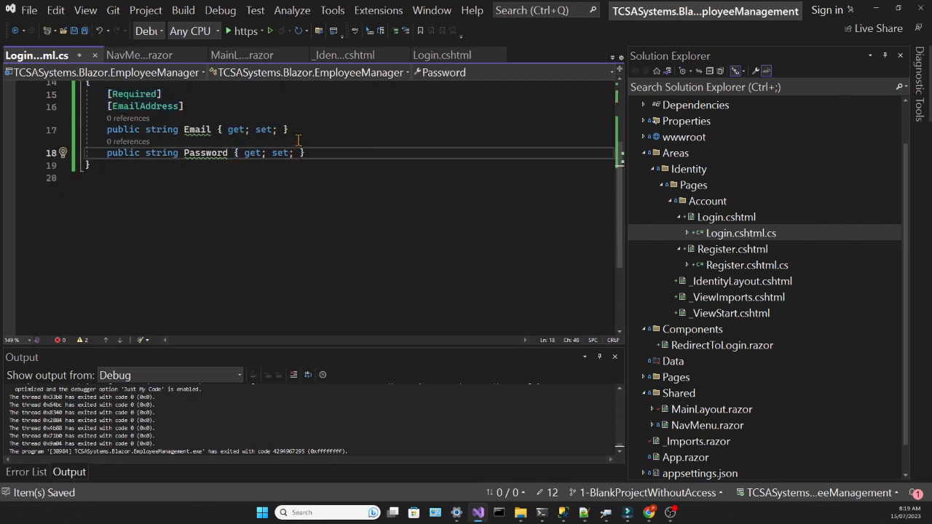
pyautogui.write('[Required]')
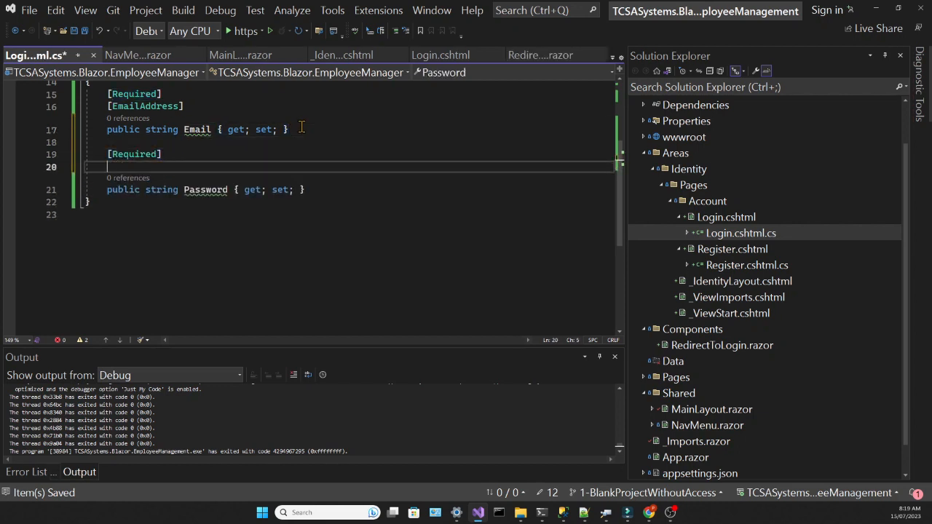
pyautogui.write('[DataType(DataType.Password)]')
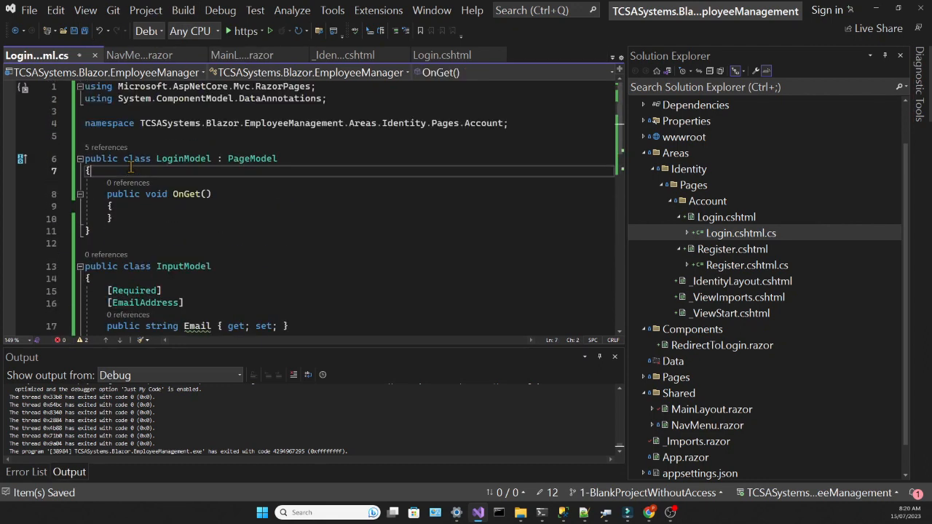
# Expose a [BindProperty] public InputModel Input { get; set; } on LoginModel.
pyautogui.write('public InputModel I')
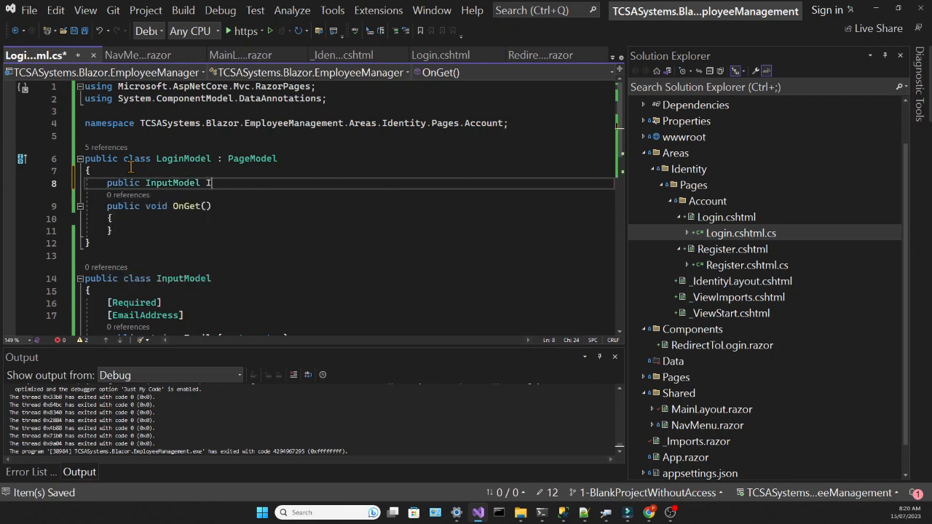
pyautogui.write('nput { get; set; }')
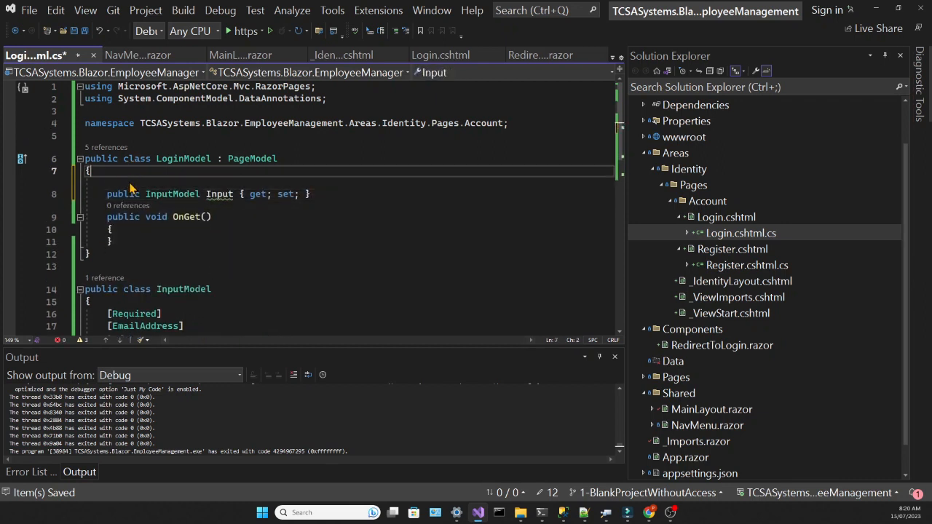
pyautogui.write('[BindProperty')
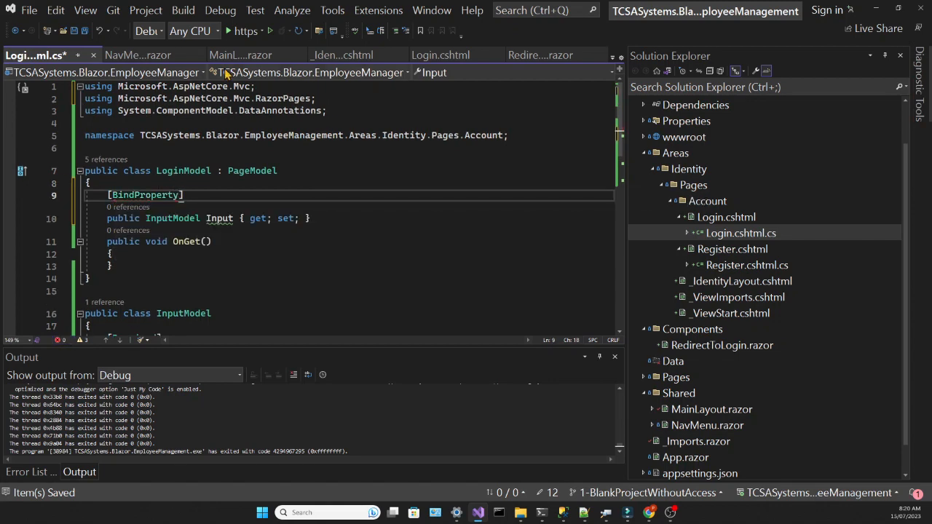
# Bind the input to Input.Email with class form-control, autocomplete username and aria attributes.
pyautogui.click(446, 55)
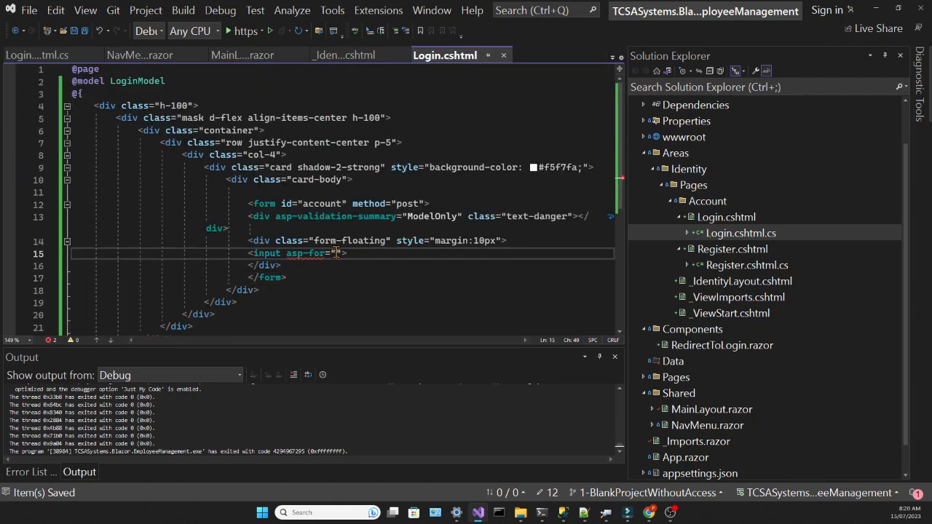
pyautogui.write('Input.Email')
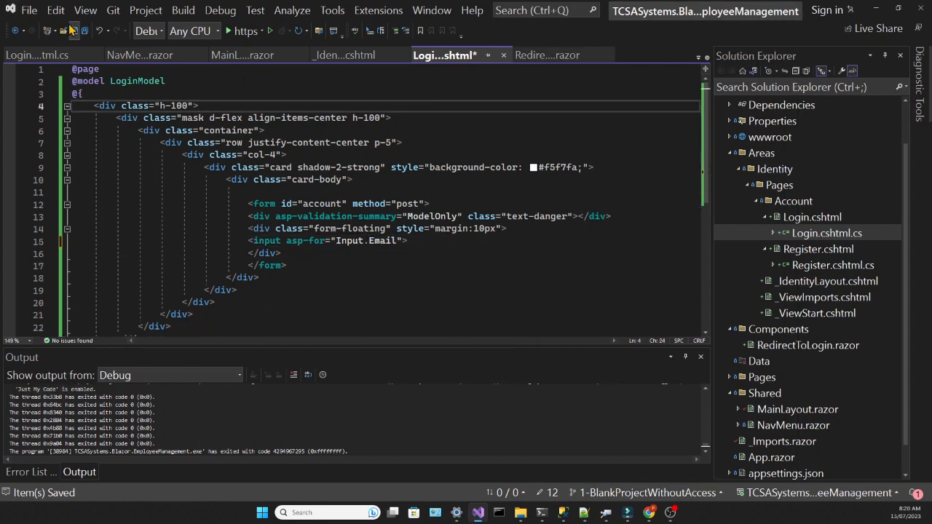
pyautogui.write('cl')
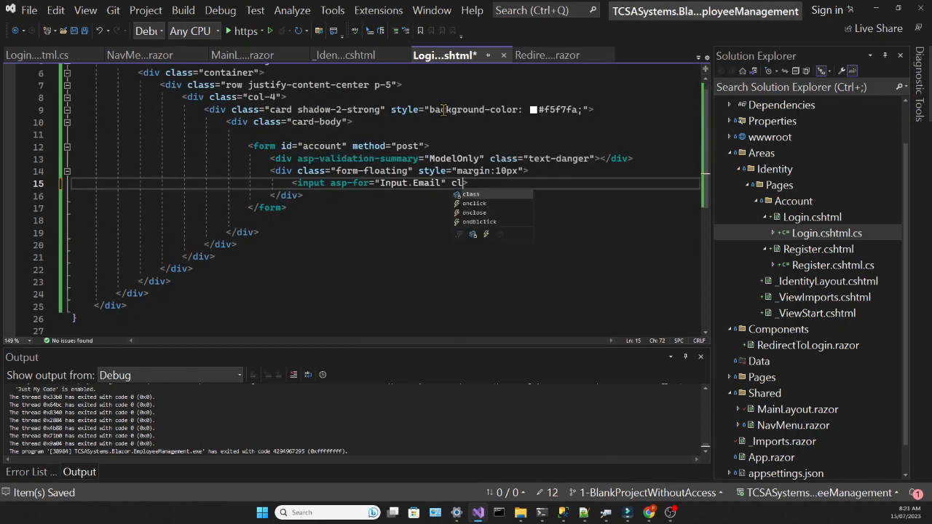
pyautogui.write('lass="form-control"')
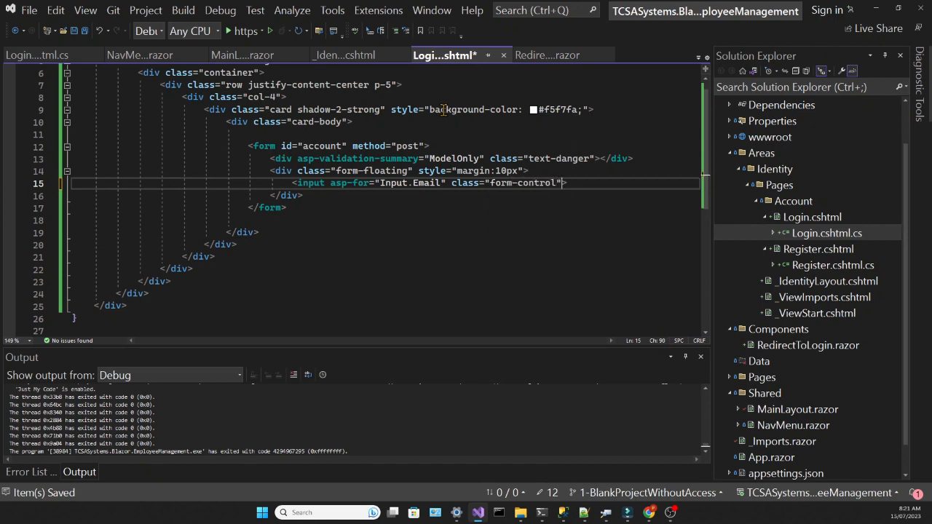
pyautogui.write('autocomp')
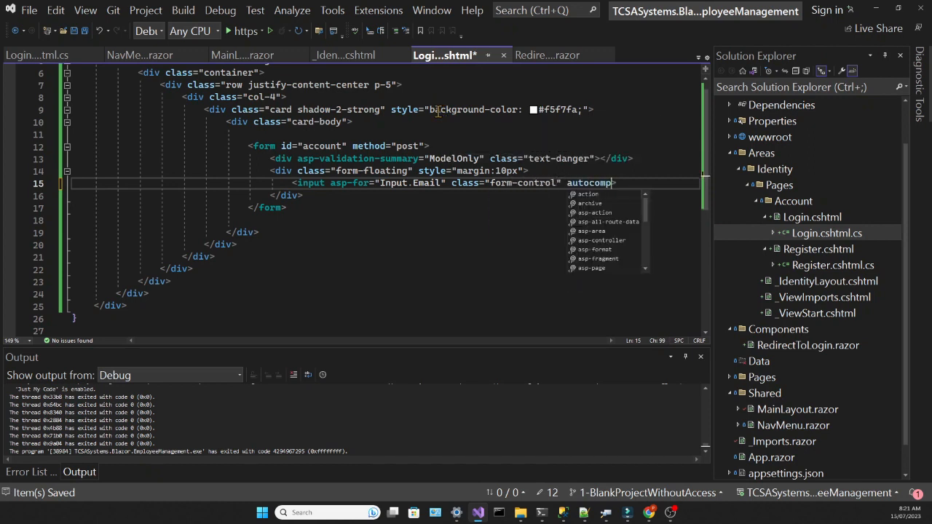
pyautogui.write('="username"')
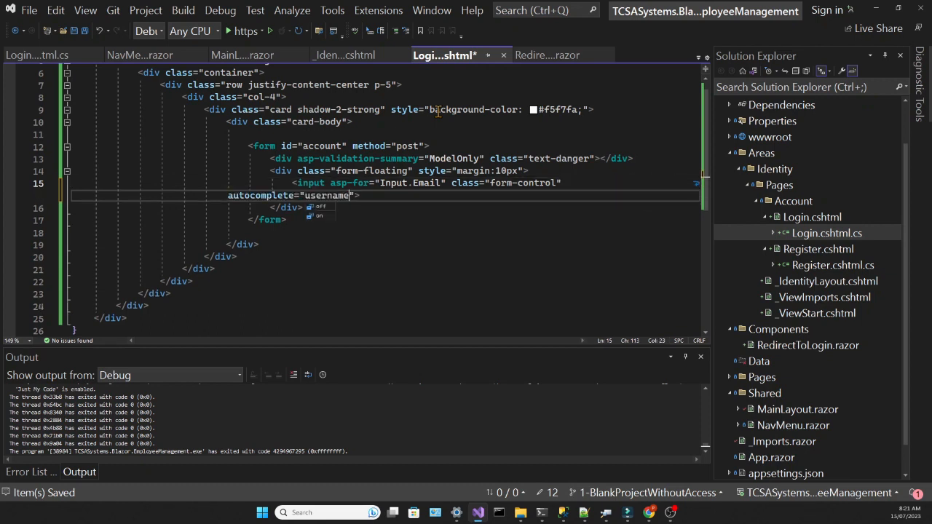
pyautogui.write('aria-required="true')
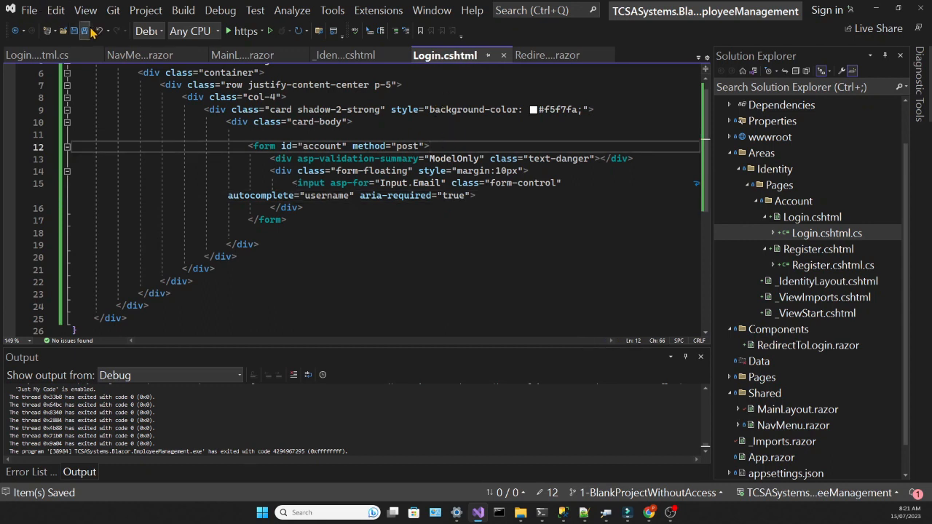
# Add a form-label label for Input.Email and give the input an E-mail placeholder.
pyautogui.write('<la')
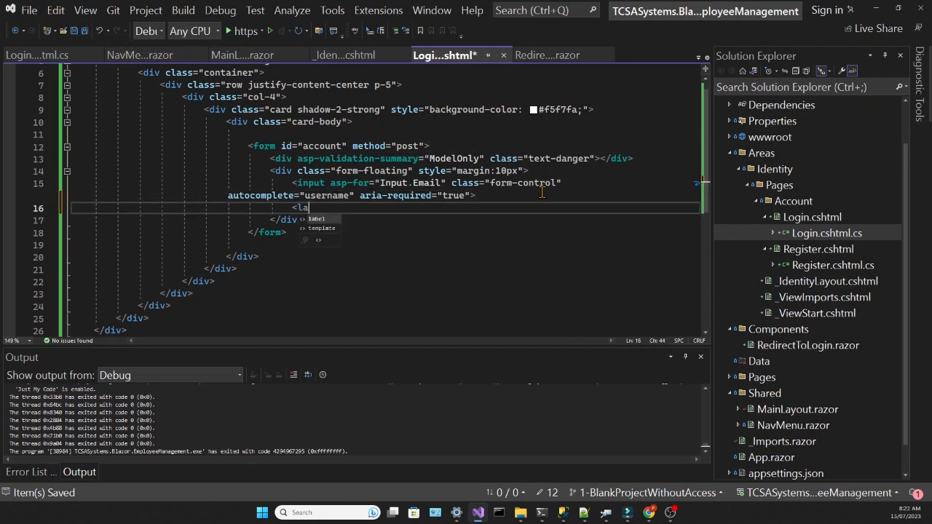
pyautogui.write('bel asp-for')
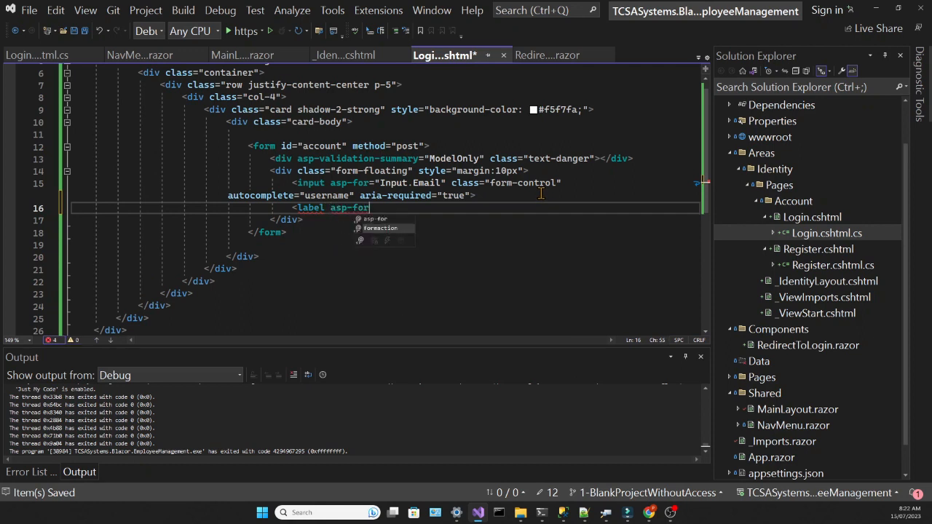
pyautogui.write('formaction=""')
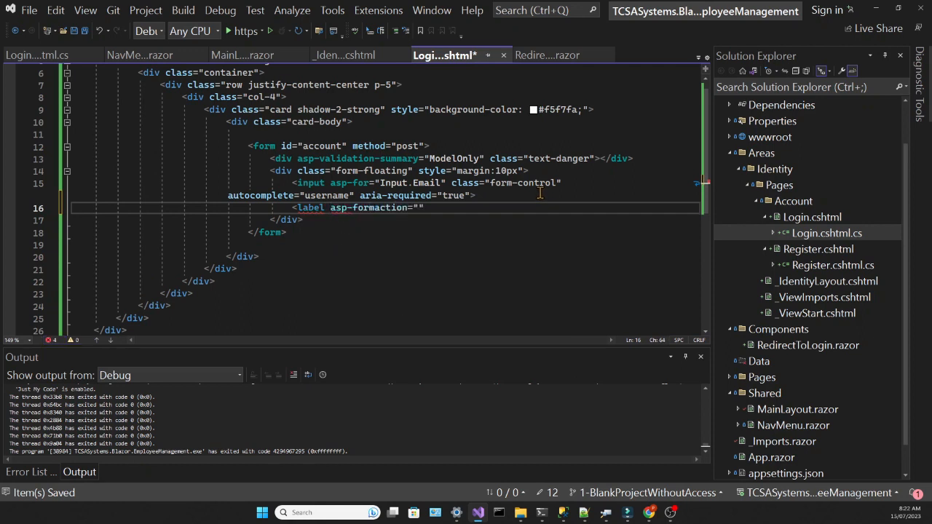
pyautogui.write('Input.Email')
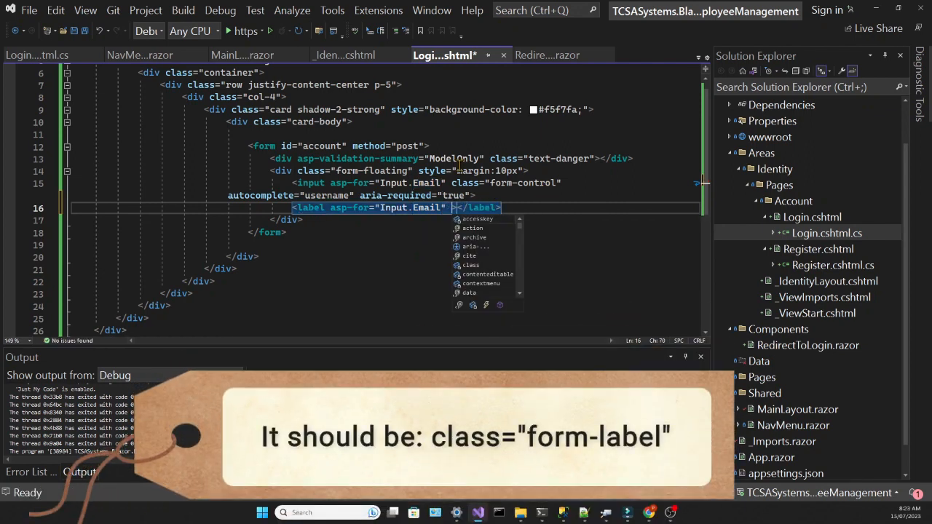
pyautogui.write('form-label>')
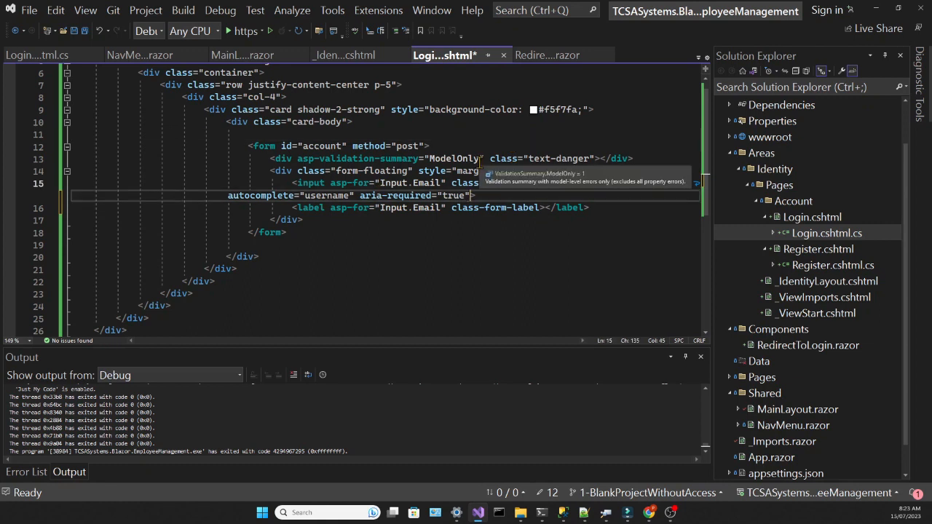
pyautogui.write('placeholder=""')
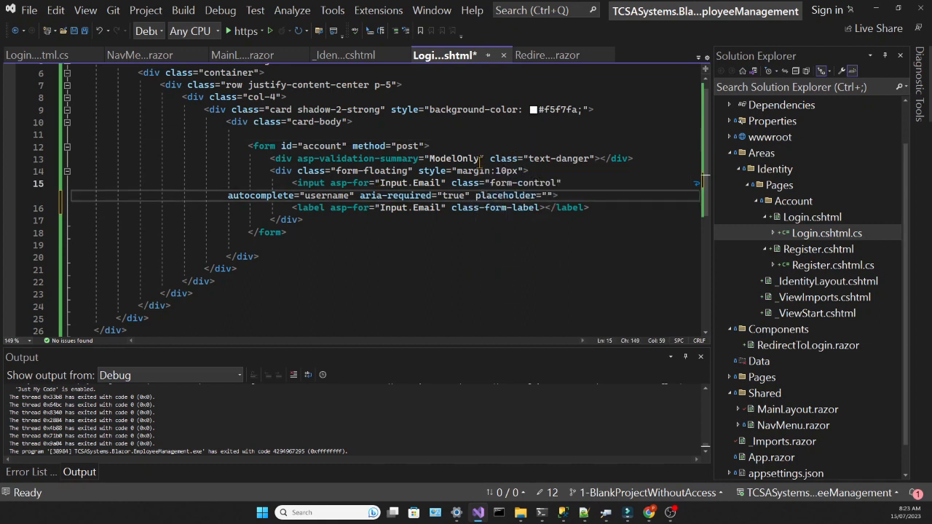
pyautogui.write('E-mail')
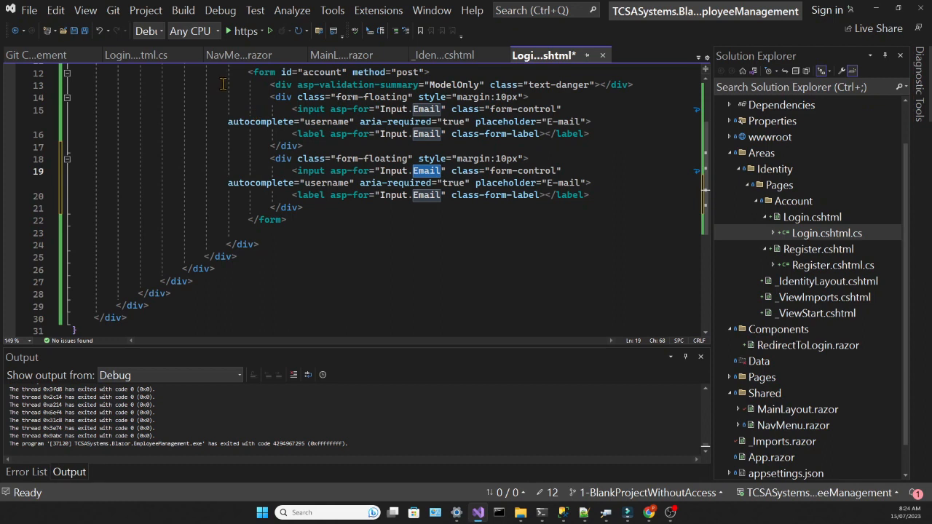
# Rename the copied field to Password and add a Log in button with id login-submit.
pyautogui.press('ctrl+s')
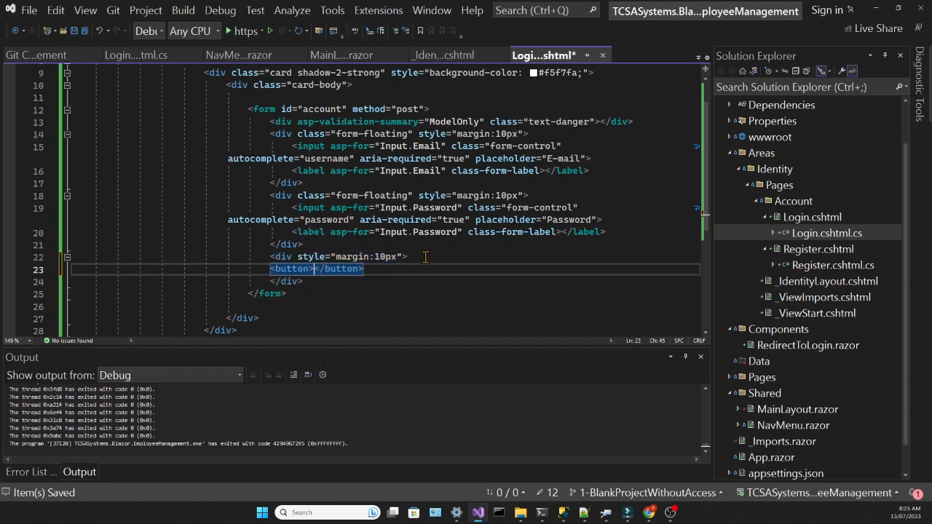
pyautogui.write('Log in')
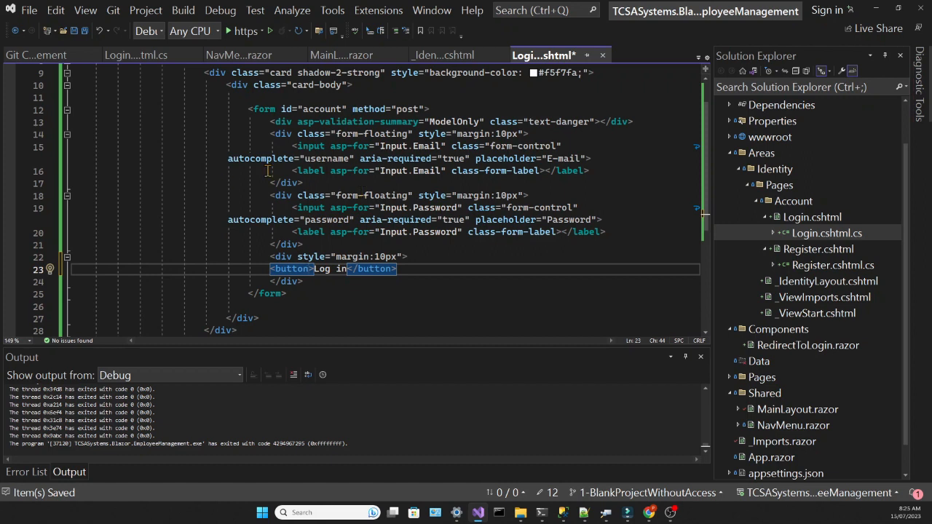
pyautogui.write('id="login-submit" ty')
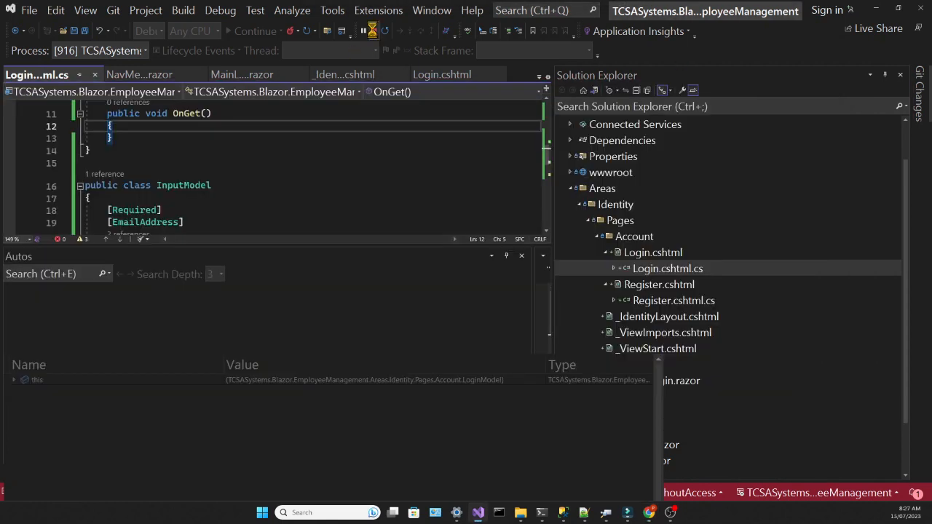
# Stop the app, add public async Task<IActionResult> OnPostAsync() returning Page(), and save LoginModel.
pyautogui.click(364, 31)
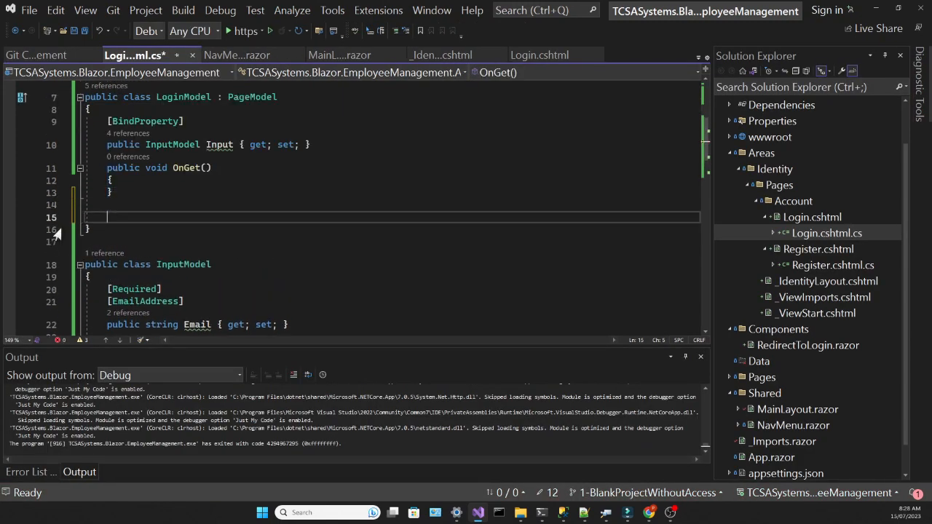
pyautogui.write('public async Task<I>')
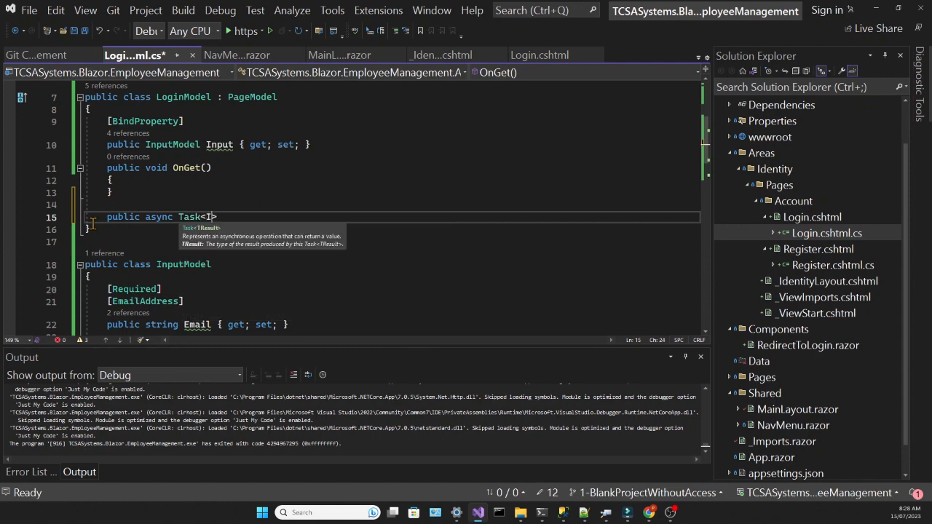
pyautogui.write('ActionResult>')
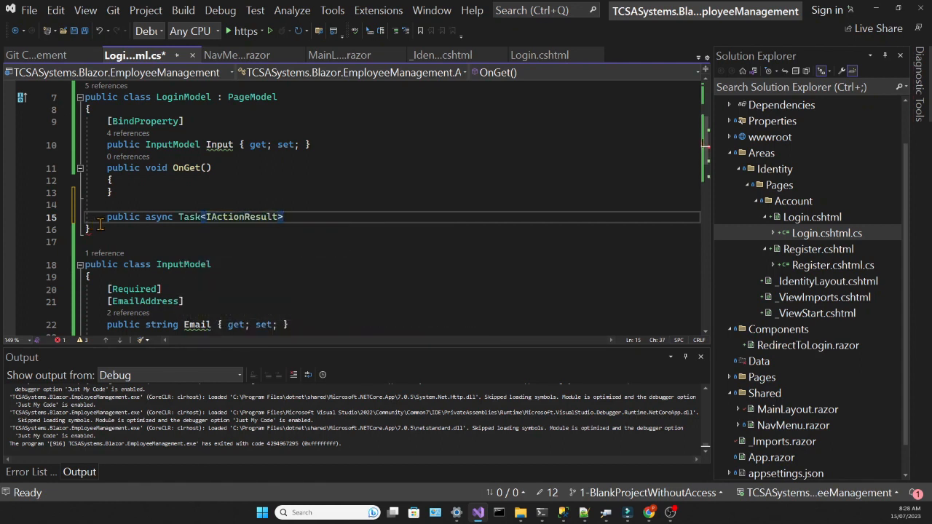
pyautogui.write('OnPostAsync(')
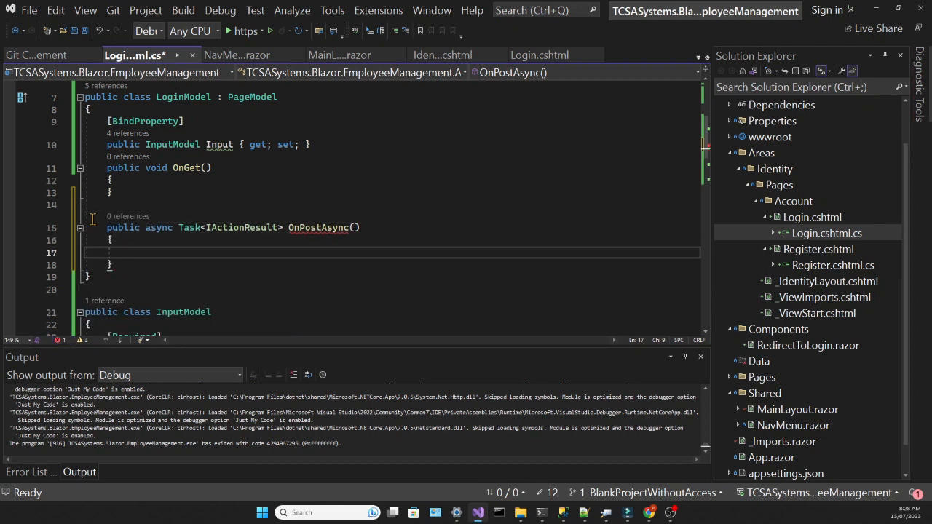
pyautogui.write('return Page();')
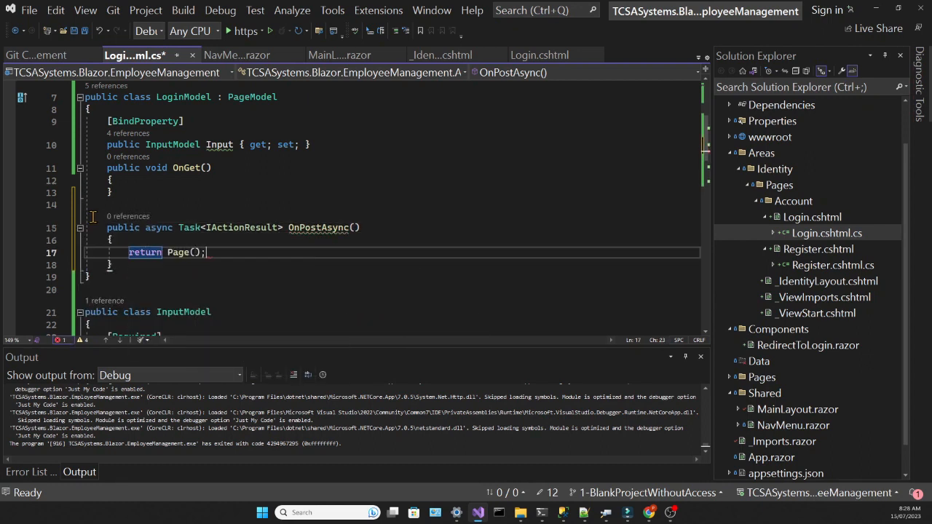
pyautogui.press('ctrl+s')
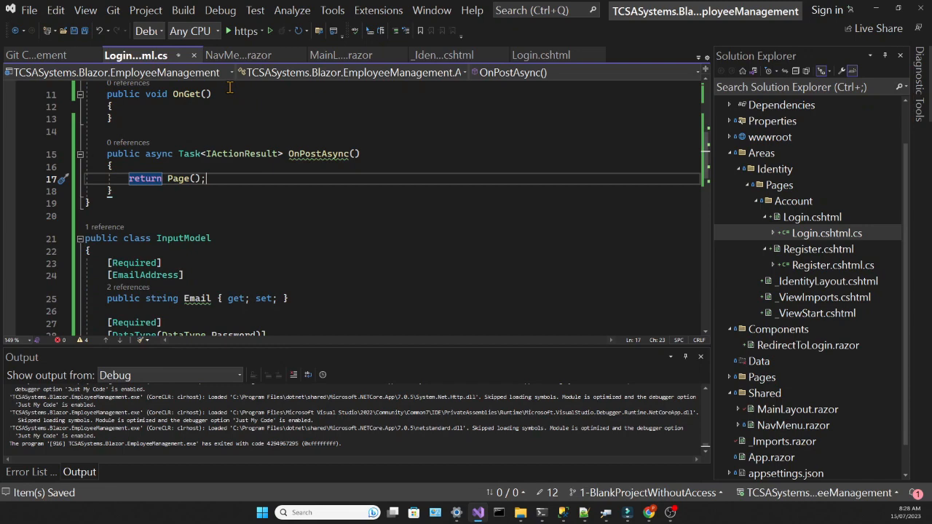
# Set a breakpoint on return Page(); and start the app for debugging.
pyautogui.click(227, 31)
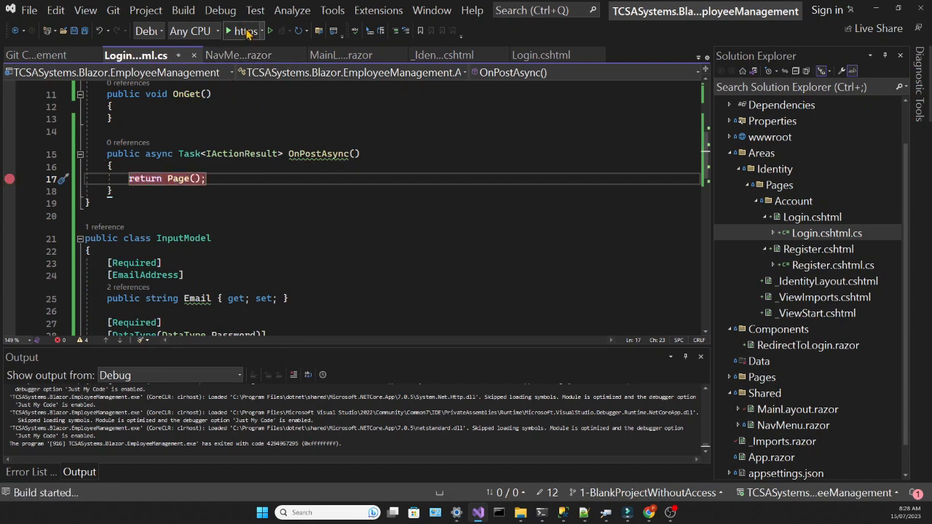
pyautogui.click(228, 31)
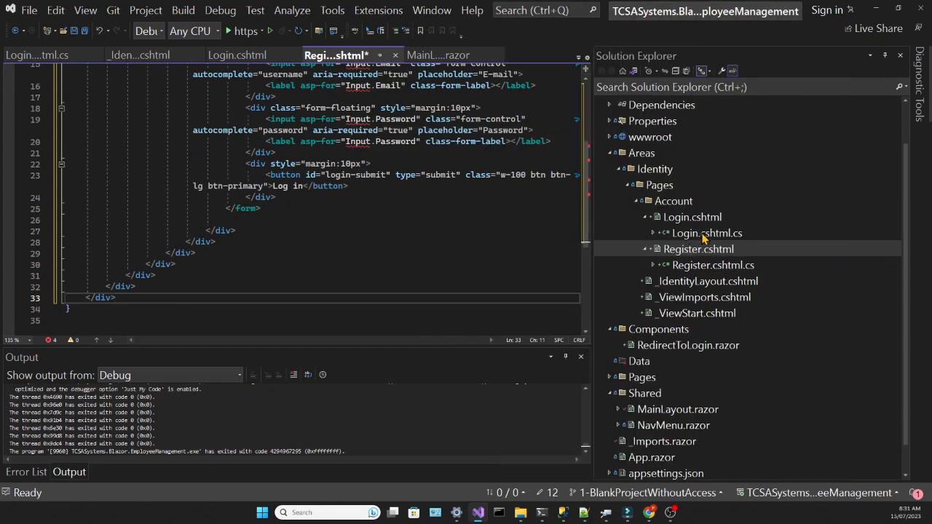
# Copy the [BindProperty] InputModel Input property from LoginModel into RegisterModel and save it.
pyautogui.doubleClick(691, 234)
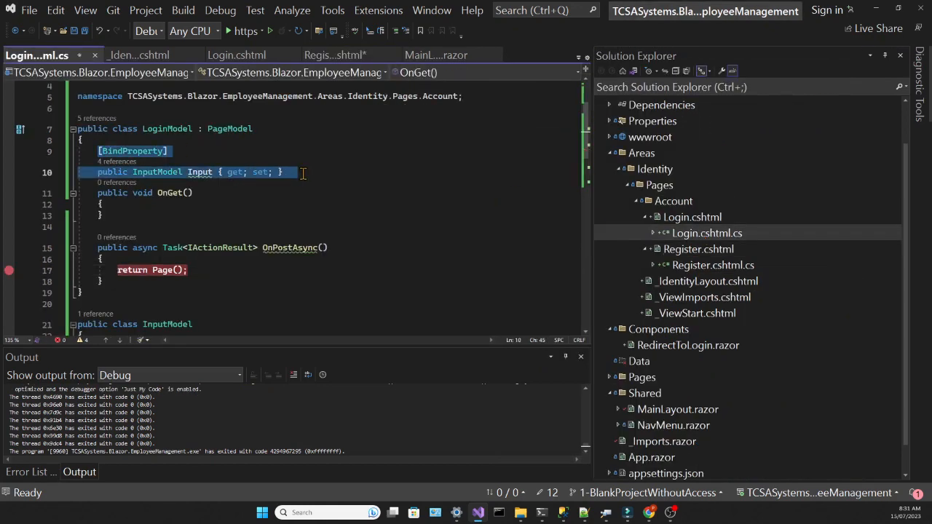
pyautogui.click(713, 265)
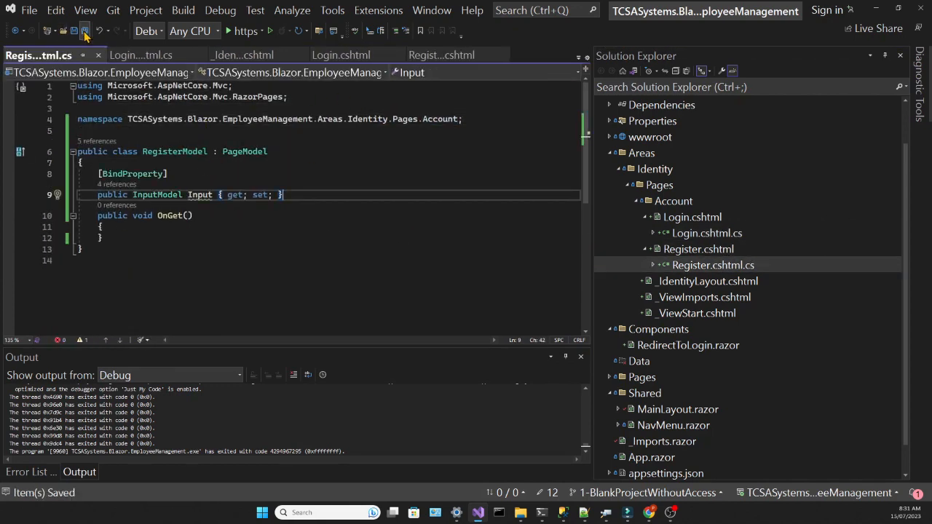
pyautogui.click(699, 248)
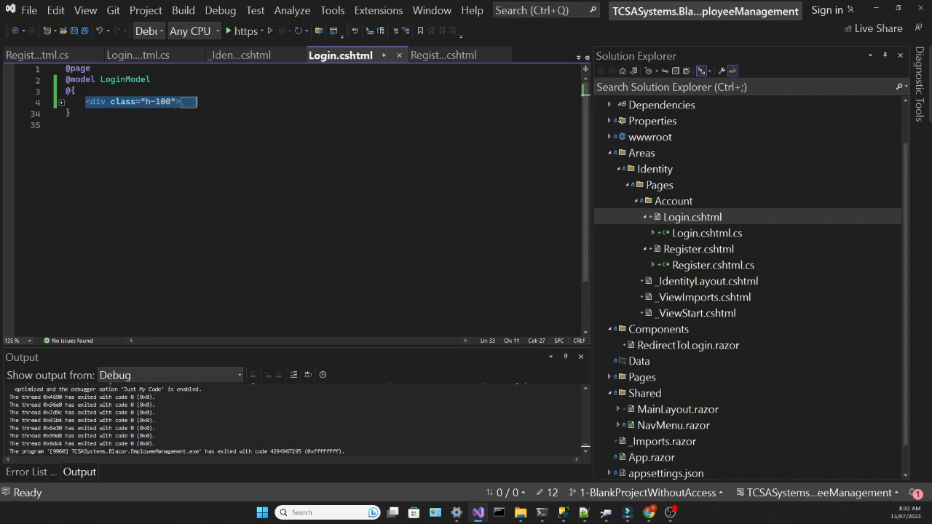
# Add a form-floating div reading "Don't have an account? Sign Up" linking to /Identity/Account/Register.
pyautogui.click(213, 129)
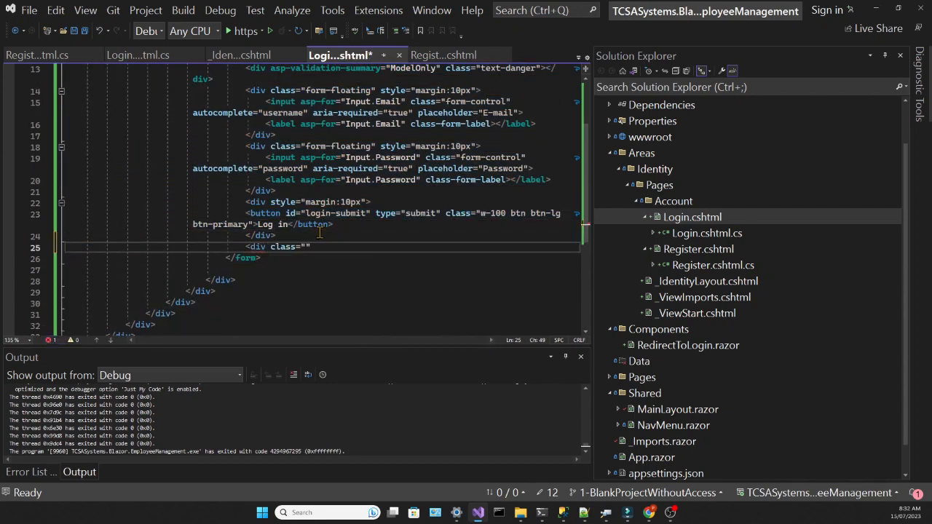
pyautogui.write('form-fla')
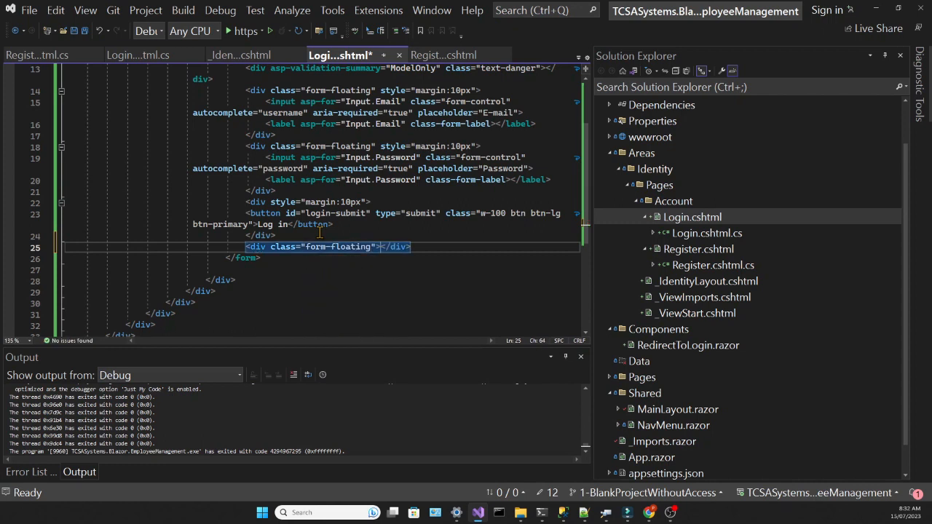
pyautogui.write('Sign U')
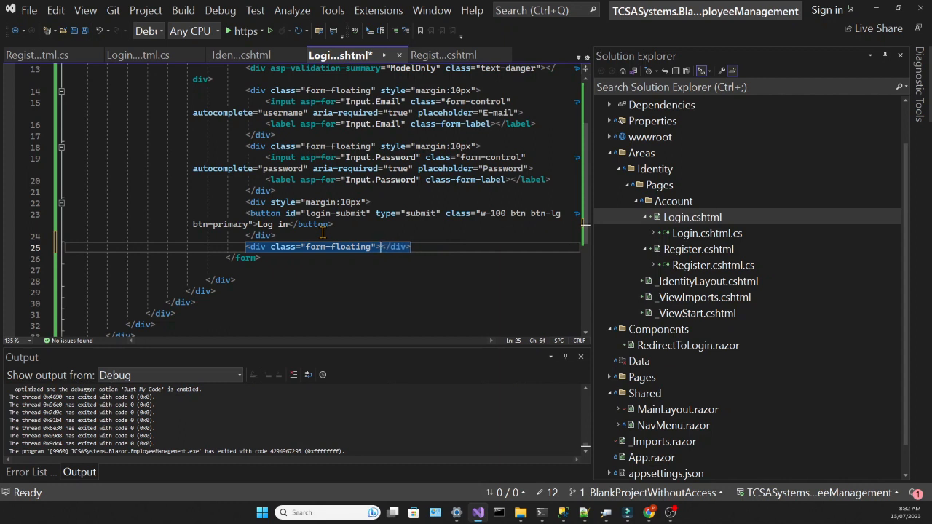
pyautogui.write("Don't have an account??")
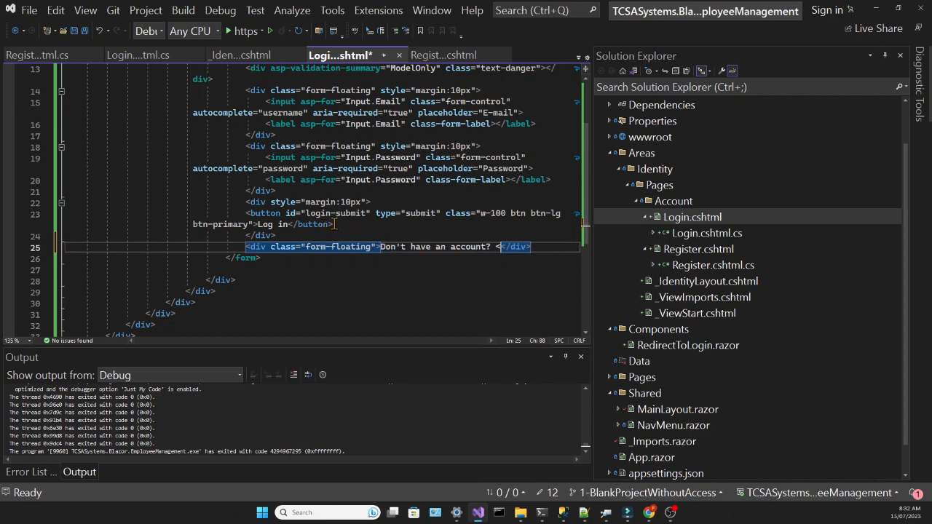
pyautogui.write('a href="')
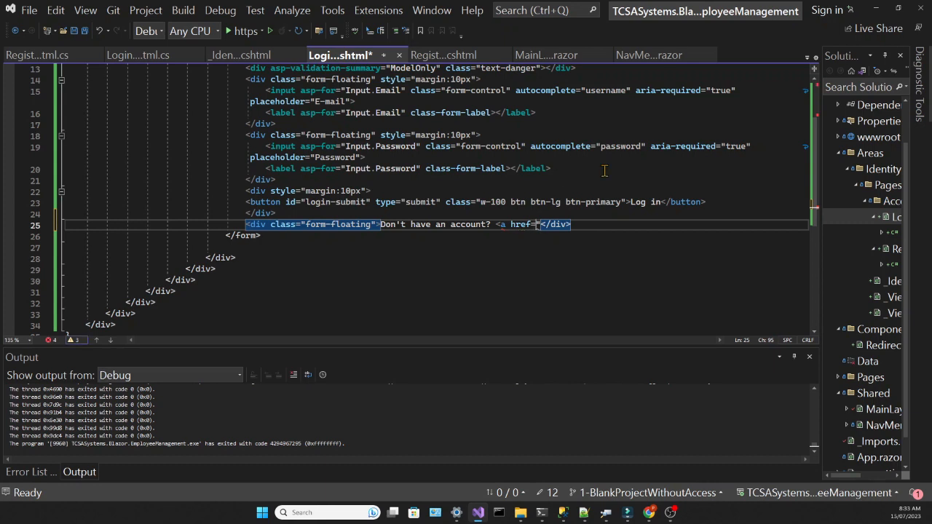
pyautogui.write('/Identity/Account/Register"></a>')
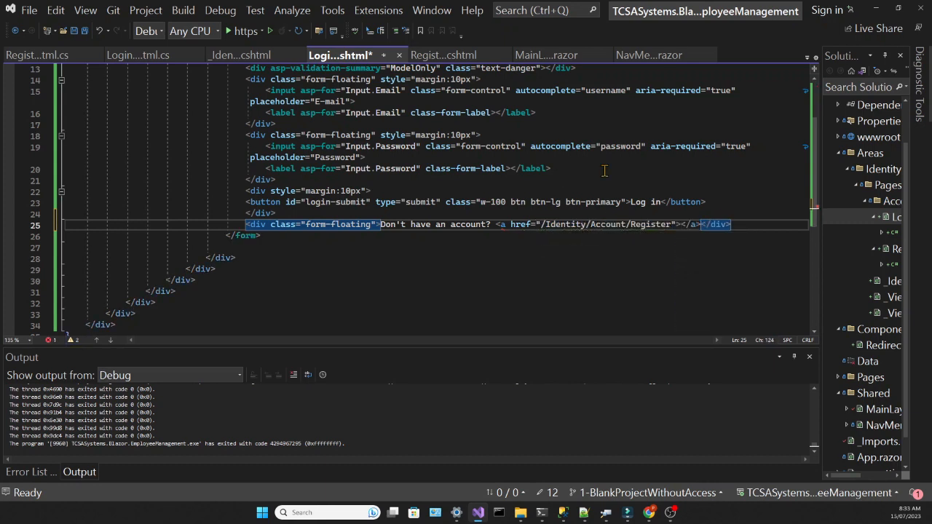
pyautogui.write('Sign up')
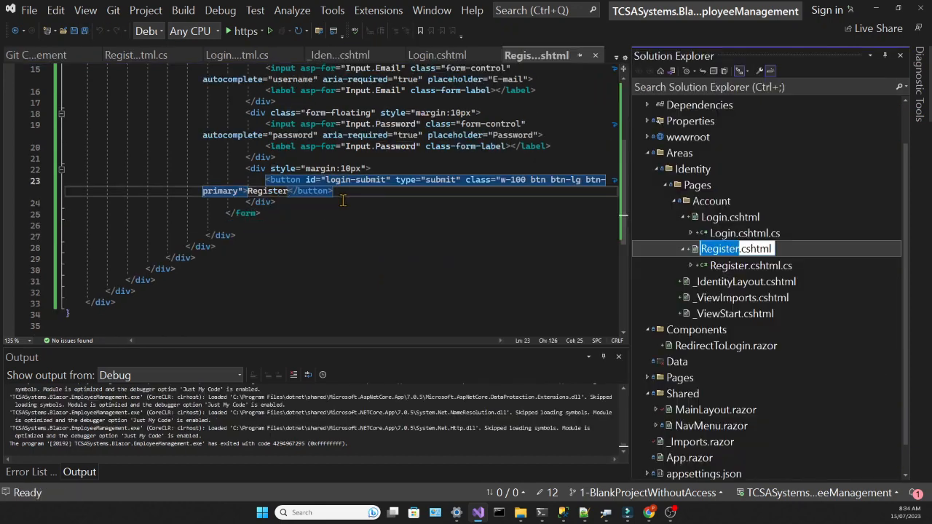
# Paste the same link div into Register.cshtml and select its wording to rewrite for the reciprocal link.
pyautogui.write('<div class="form-floating" style="margin:10px">Don\'t have an account? <a href="/Identity/Account/Register">Sign Up</a></div>')
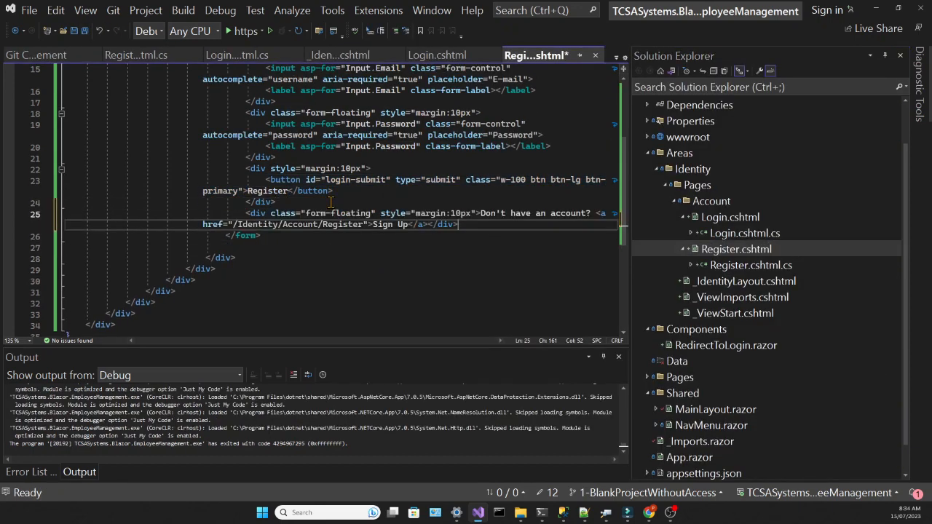
pyautogui.doubleClick(493, 212)
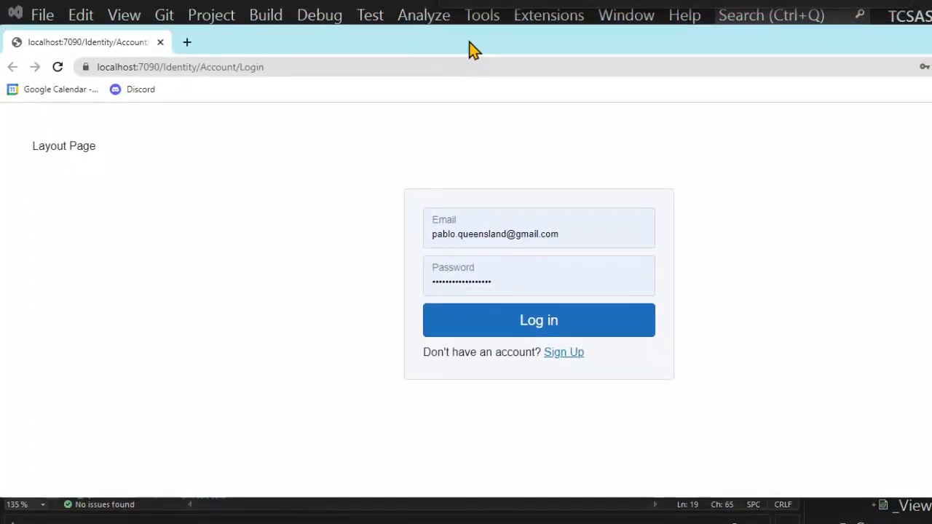
pyautogui.moveTo(566, 353)
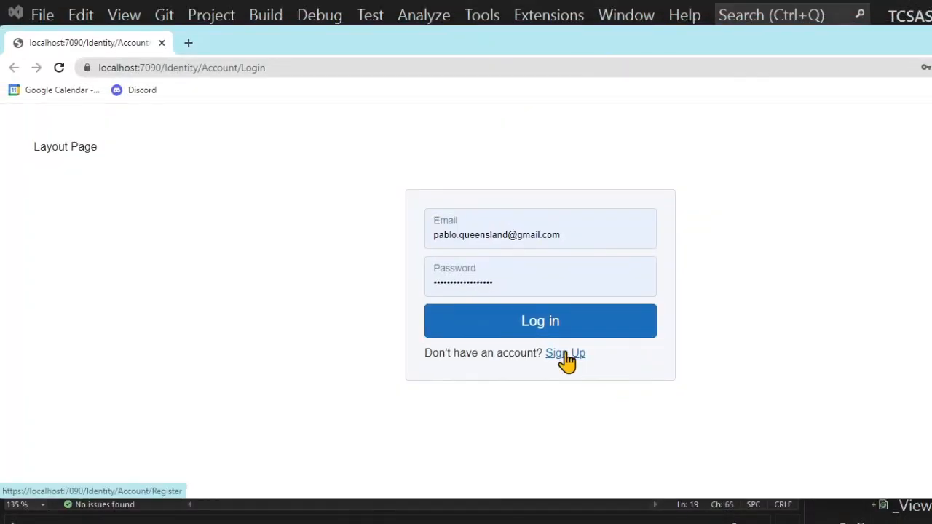
# Follow the Sign Up link from the login form to reach the Register page.
pyautogui.click(565, 354)
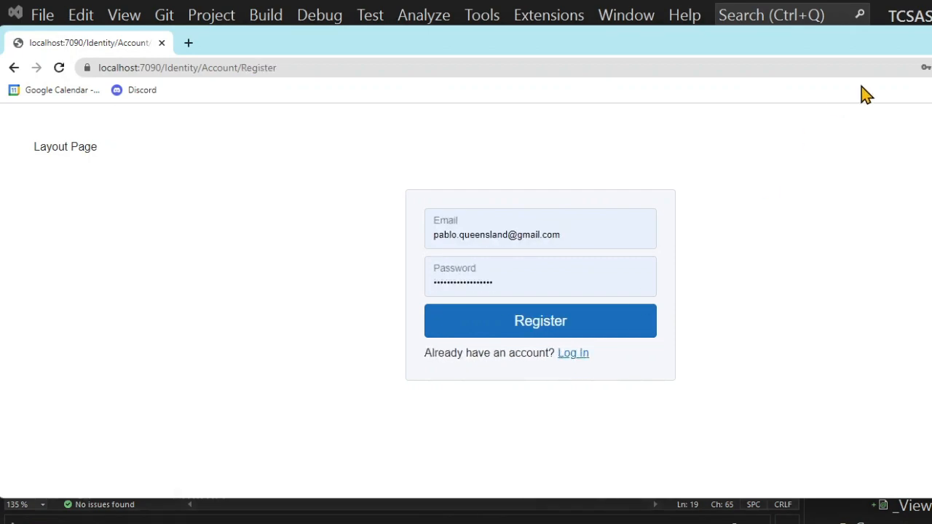